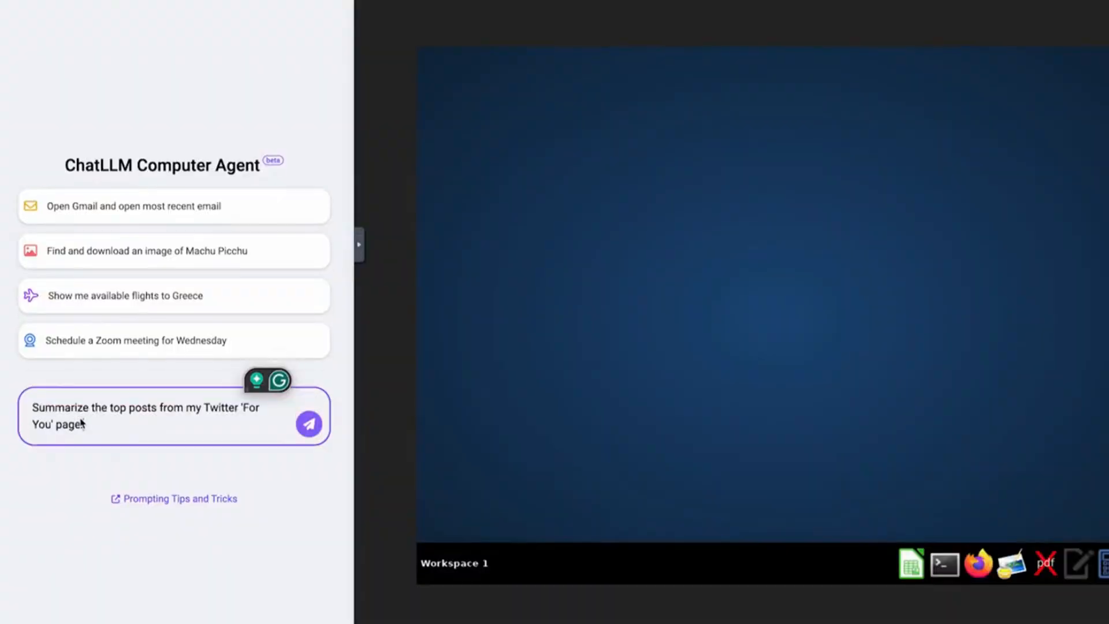
# Send the Twitter 'For You' top-posts summary request to the Computer Agent
pyautogui.click(308, 423)
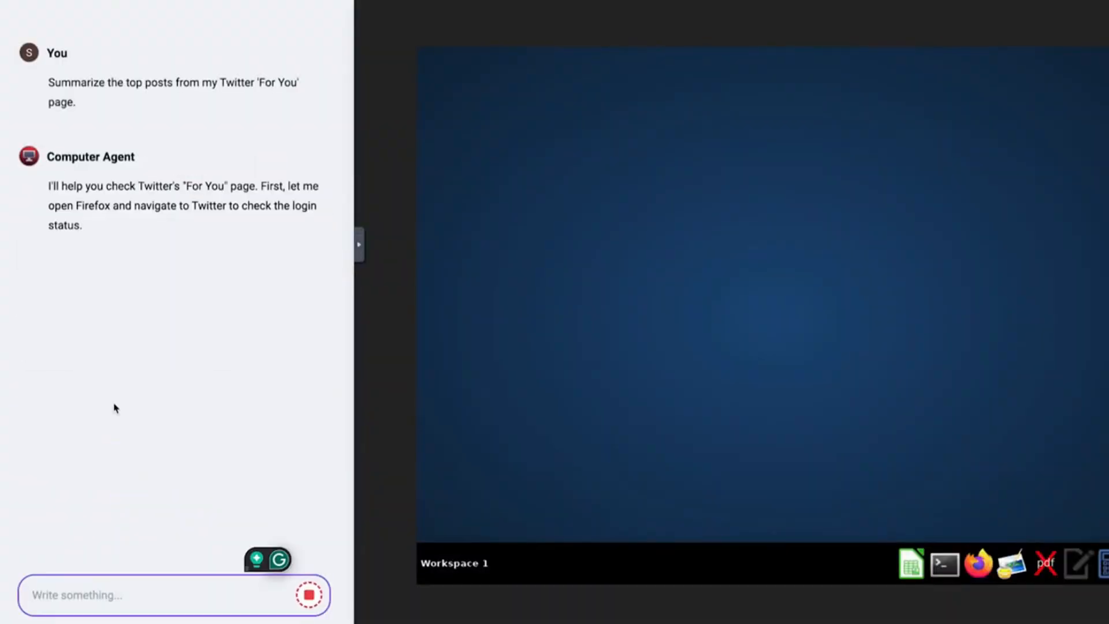
pyautogui.click(980, 565)
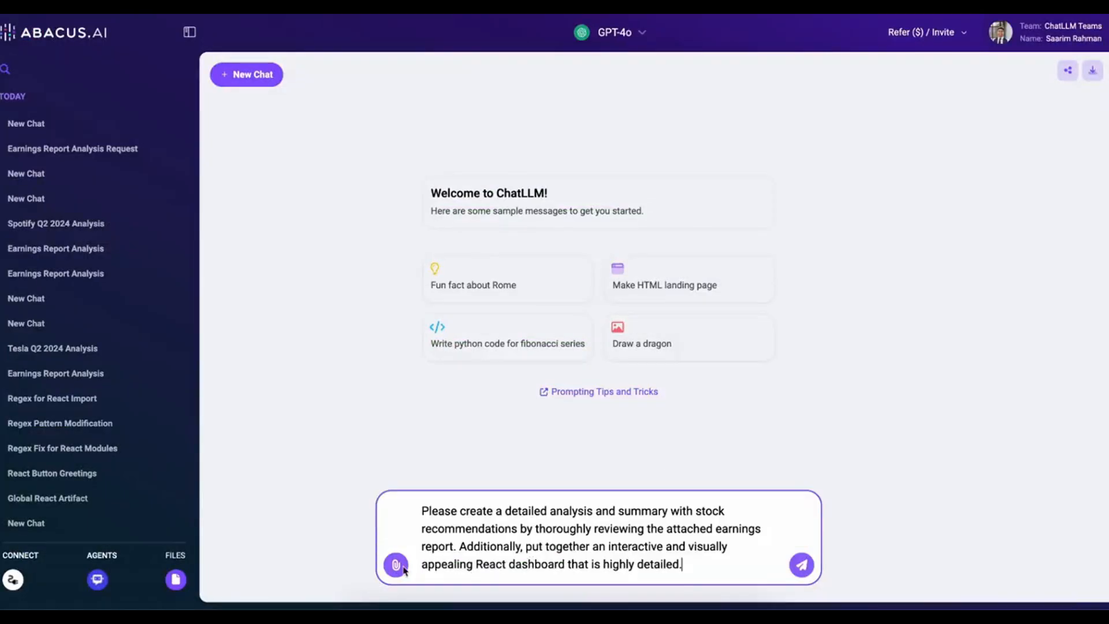
# Attach the Q2 2024 shareholder deck PDF and send the stock-analysis and React dashboard request
pyautogui.click(395, 564)
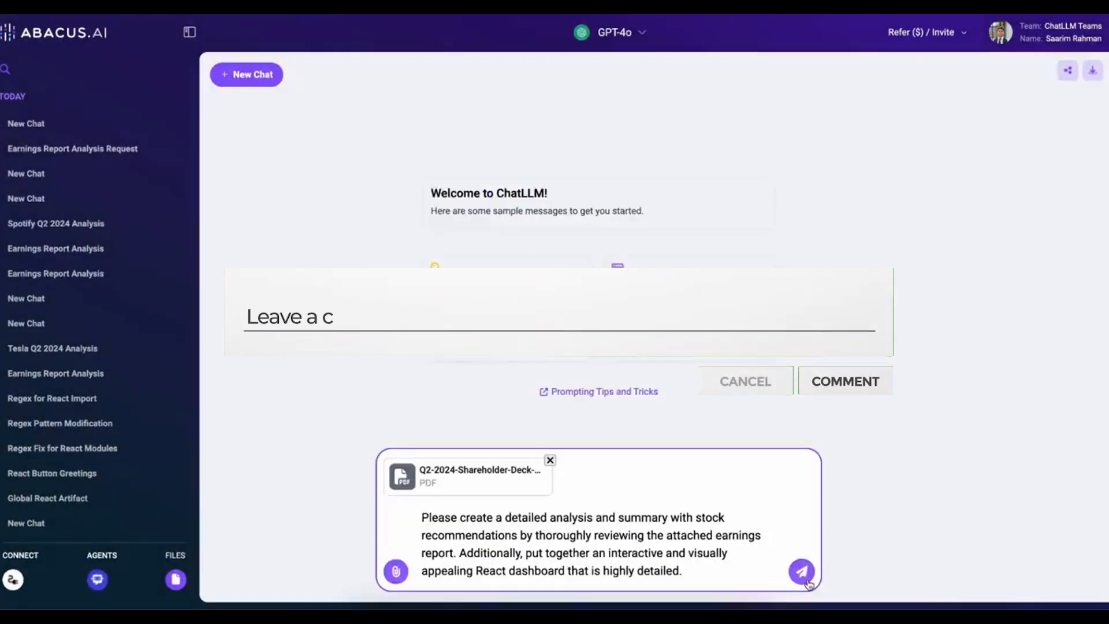
pyautogui.click(801, 571)
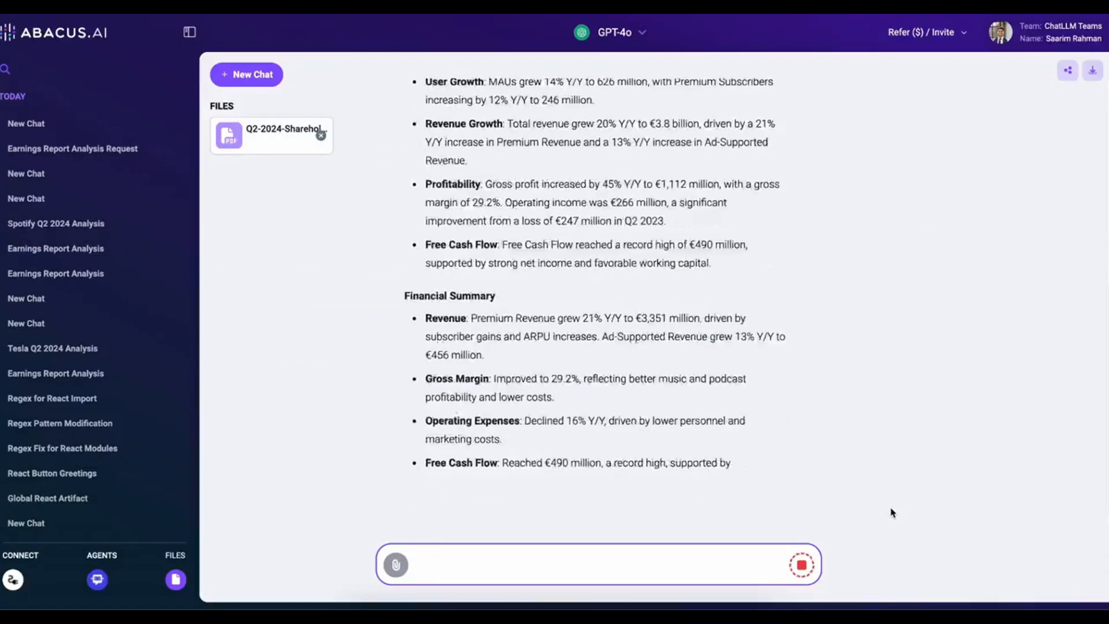
# Review the Spotify Q2 2024 analysis response and the previewed React dashboard
pyautogui.scroll(-3)
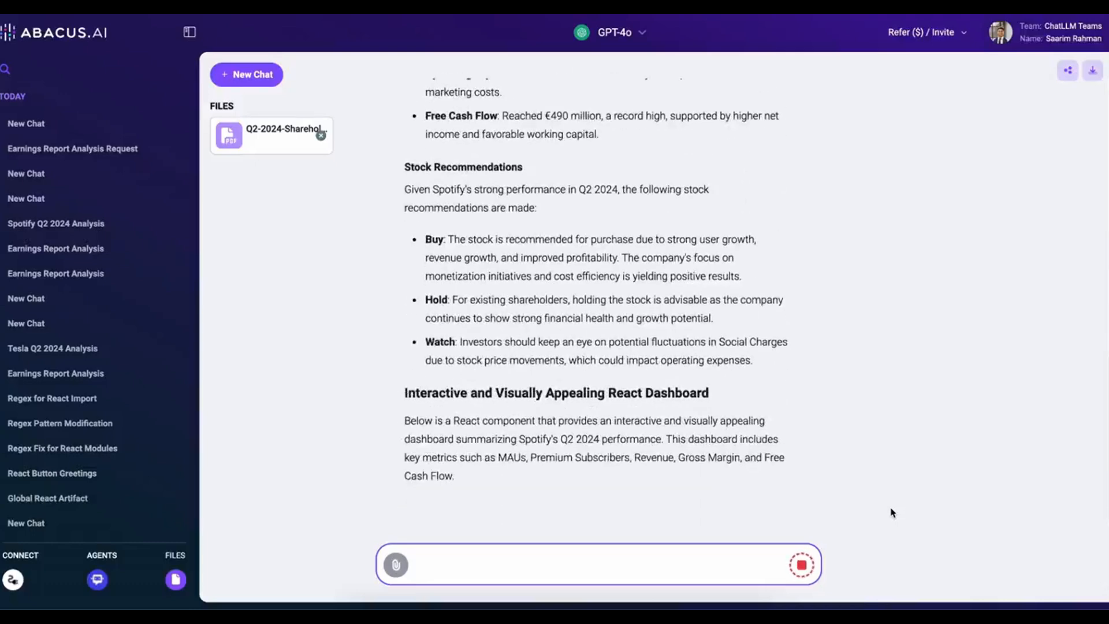
pyautogui.scroll(-3)
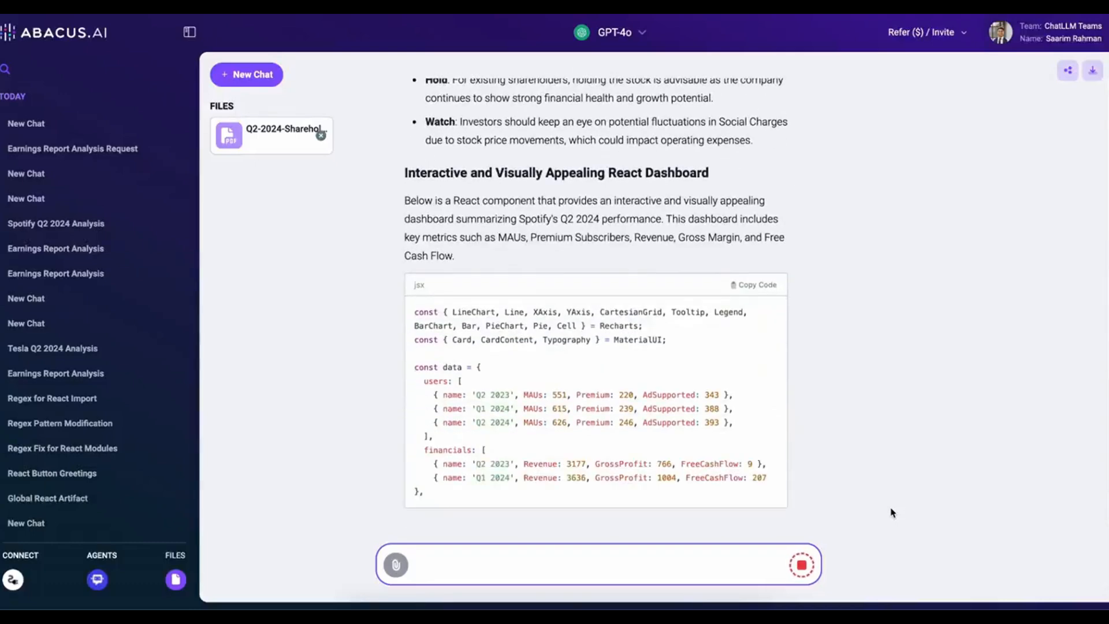
pyautogui.scroll(-3)
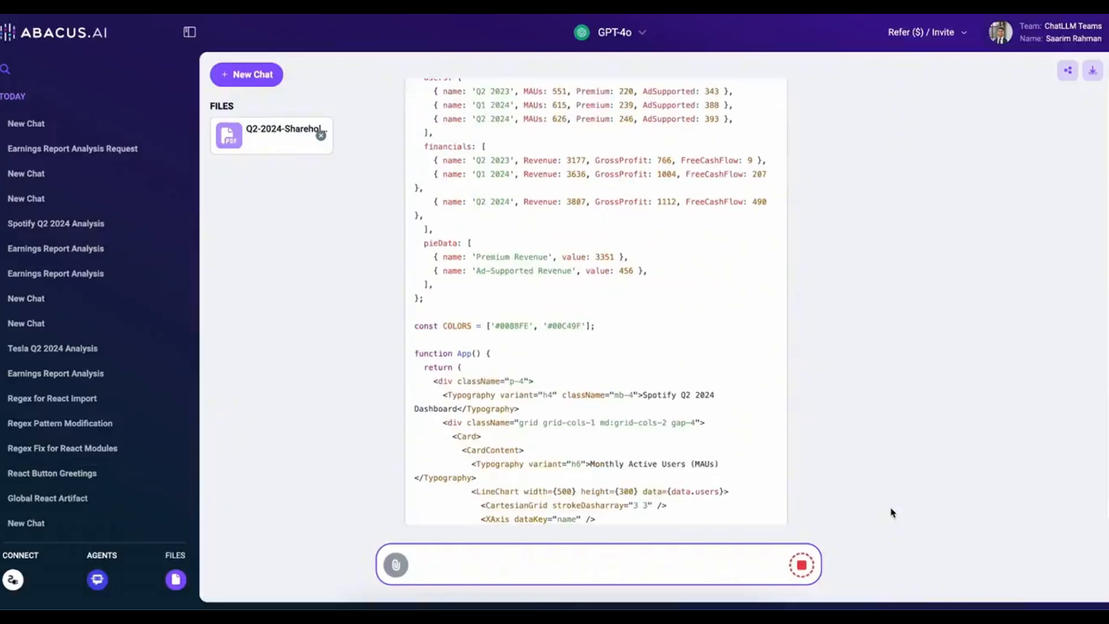
pyautogui.scroll(-3)
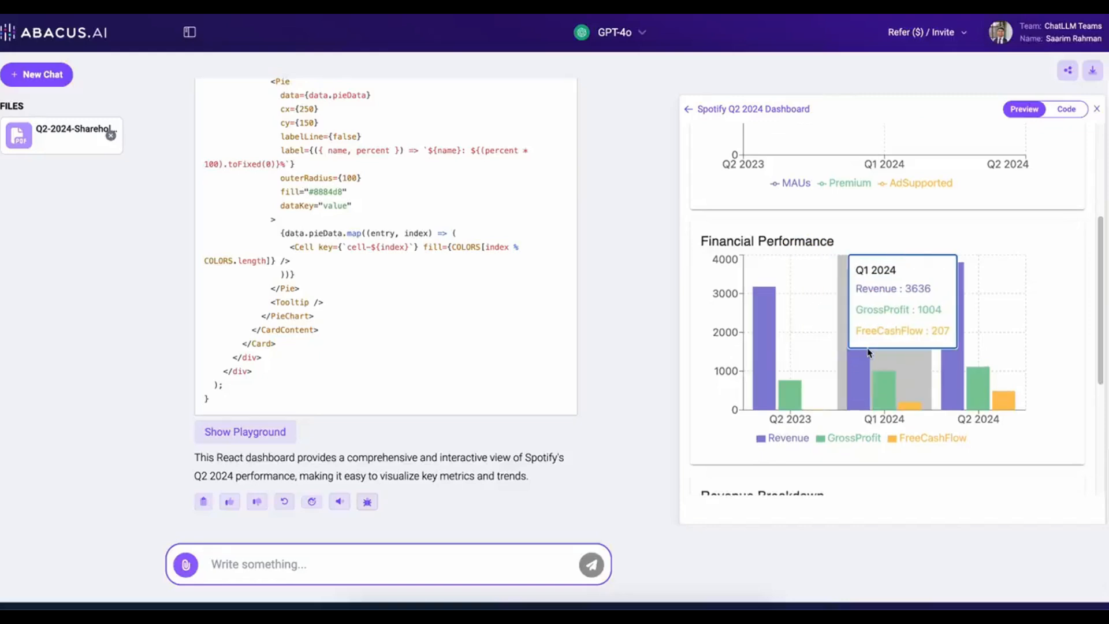
pyautogui.scroll(-3)
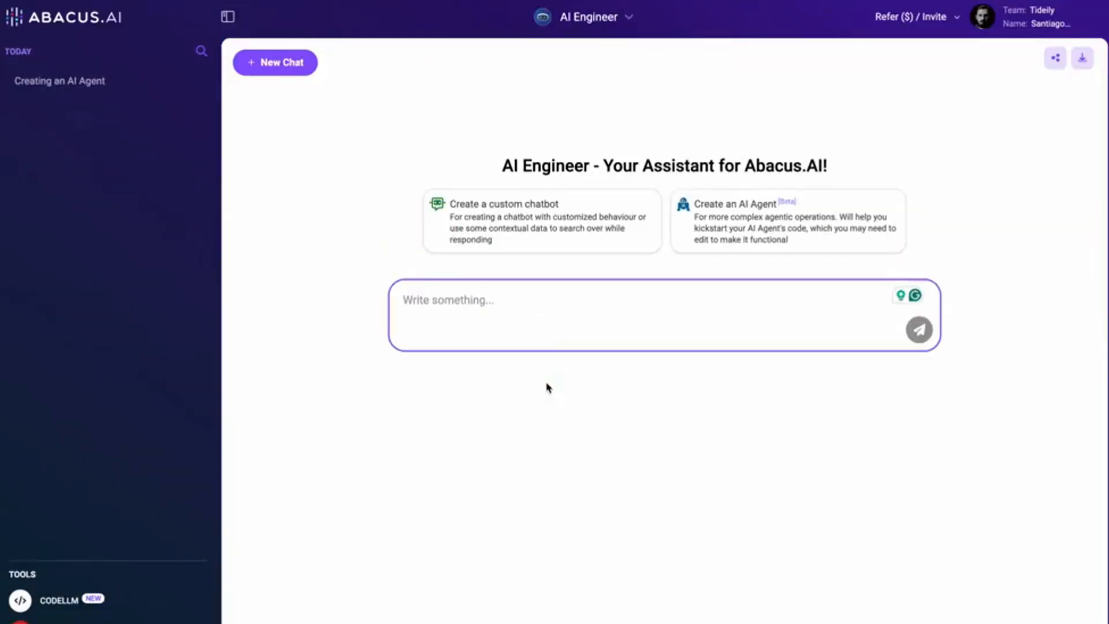
# Create an email-reply AI agent with the sign-off 'Thank you, Santiago' in Additional Instructions
pyautogui.click(787, 220)
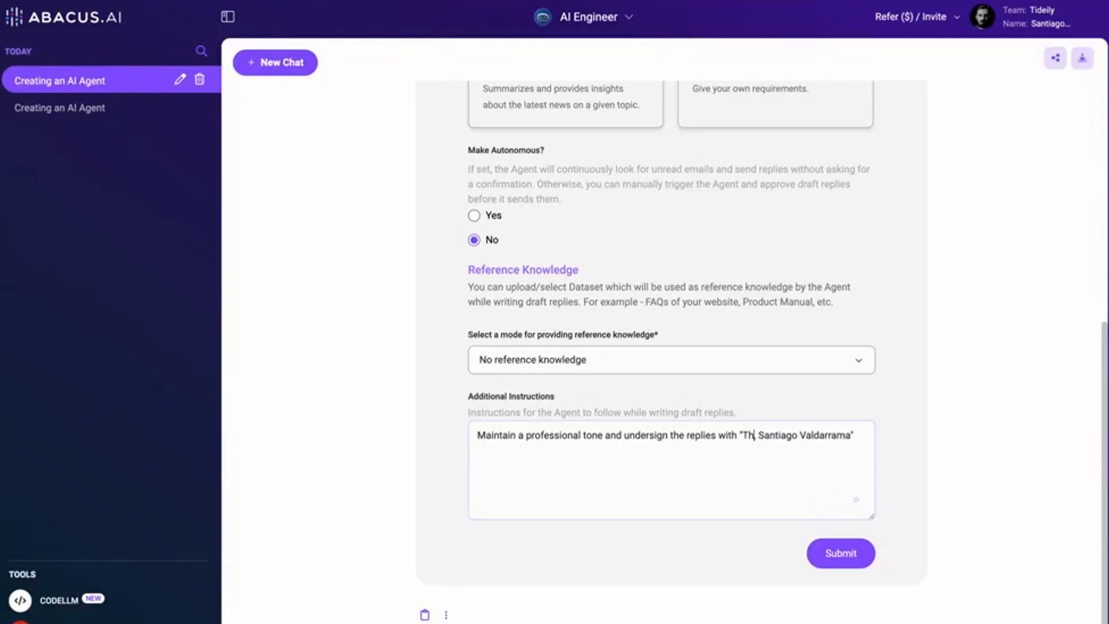
pyautogui.write('Thank you, Santiago')
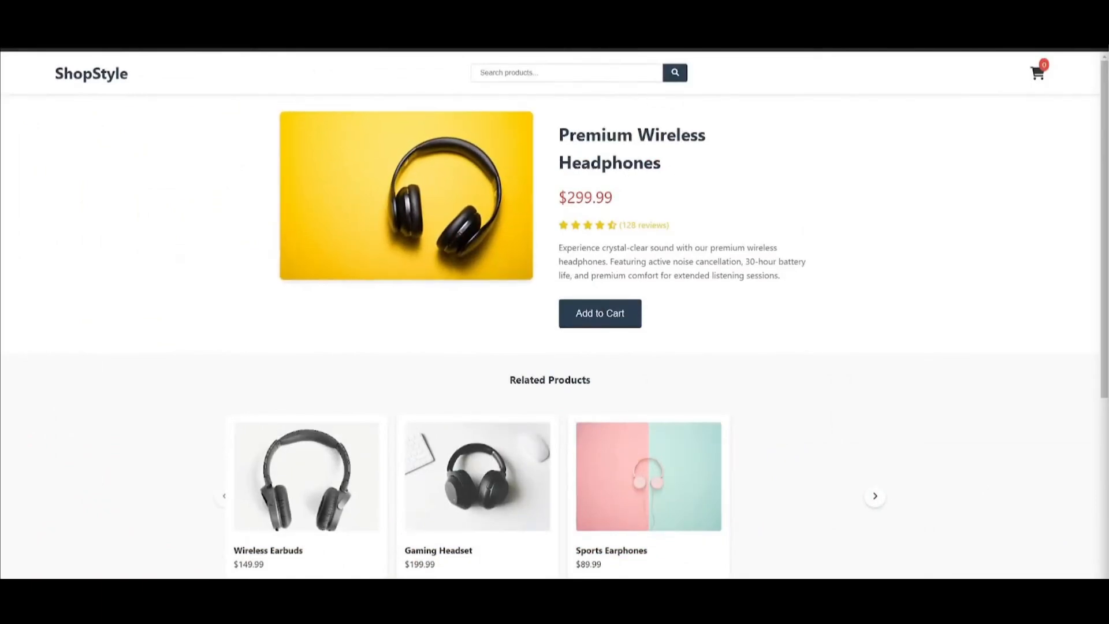
pyautogui.scroll(-3)
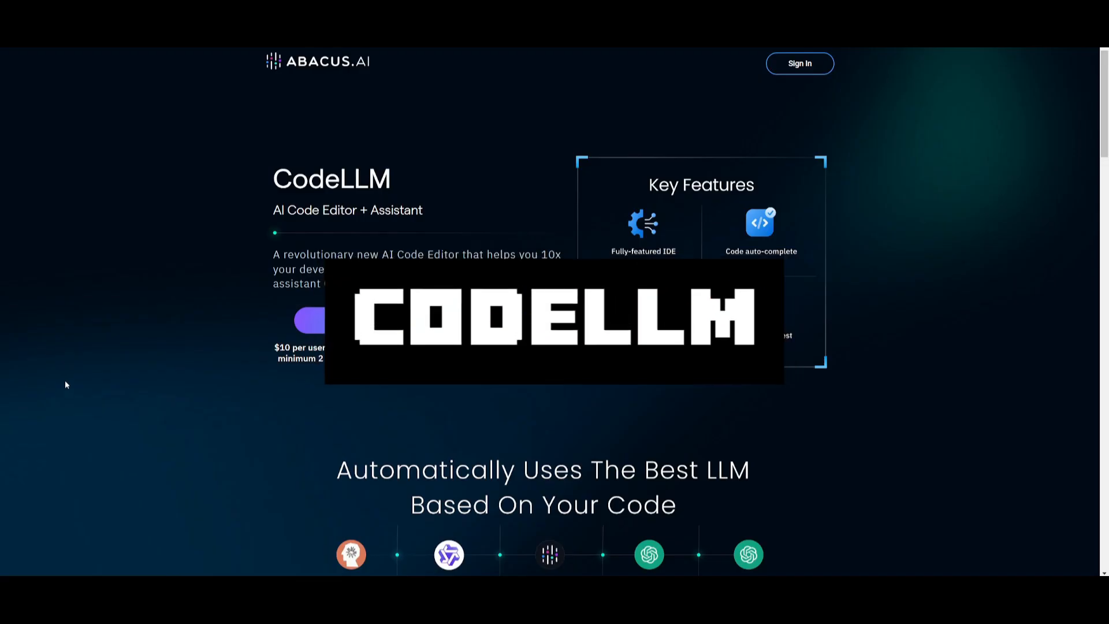
pyautogui.moveTo(191, 328)
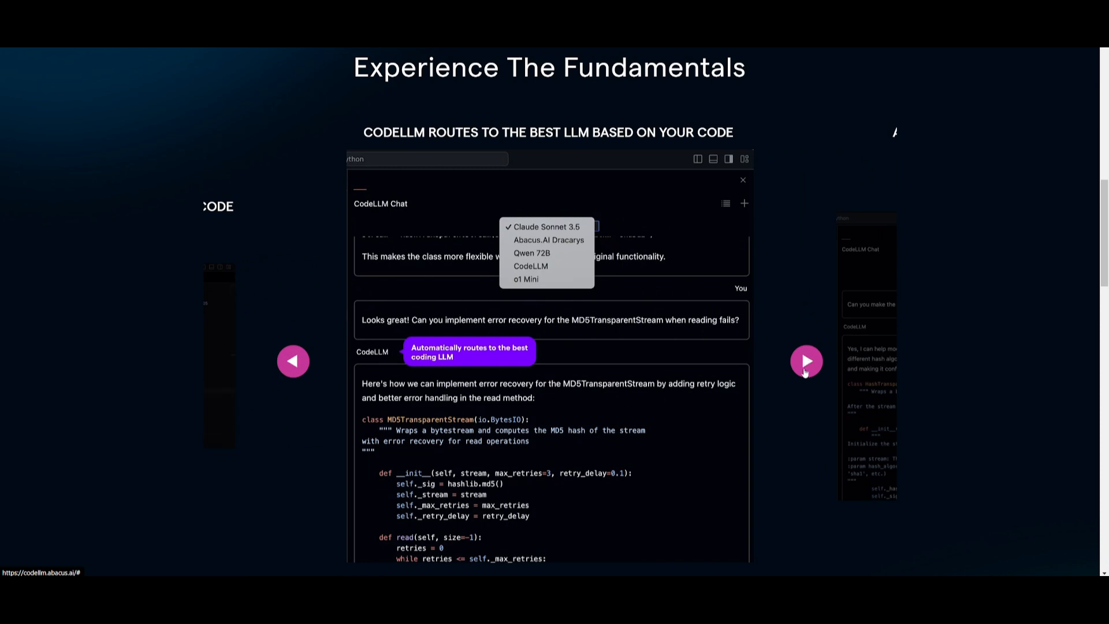
pyautogui.moveTo(822, 331)
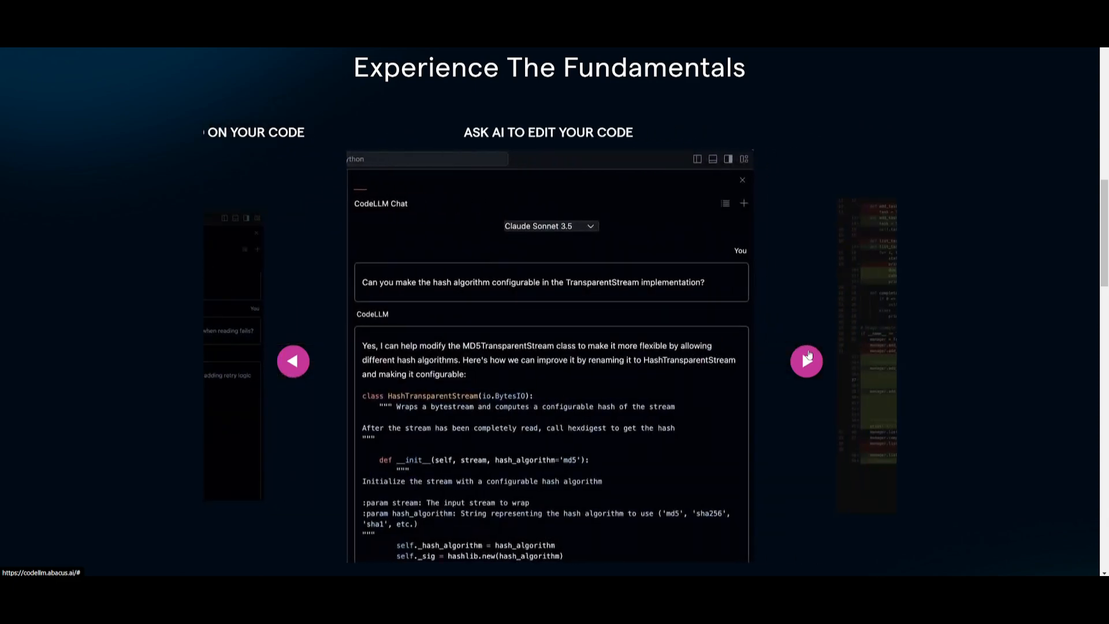
# Advance the CodeLLM feature carousel to the edit-code-in-place slide
pyautogui.click(806, 360)
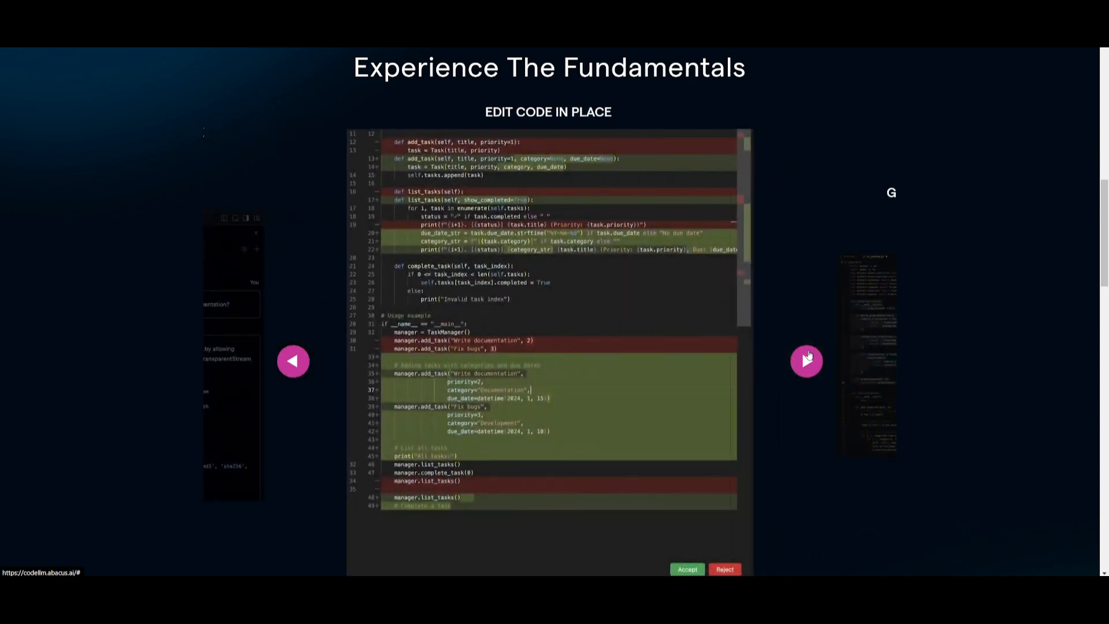
pyautogui.moveTo(659, 379)
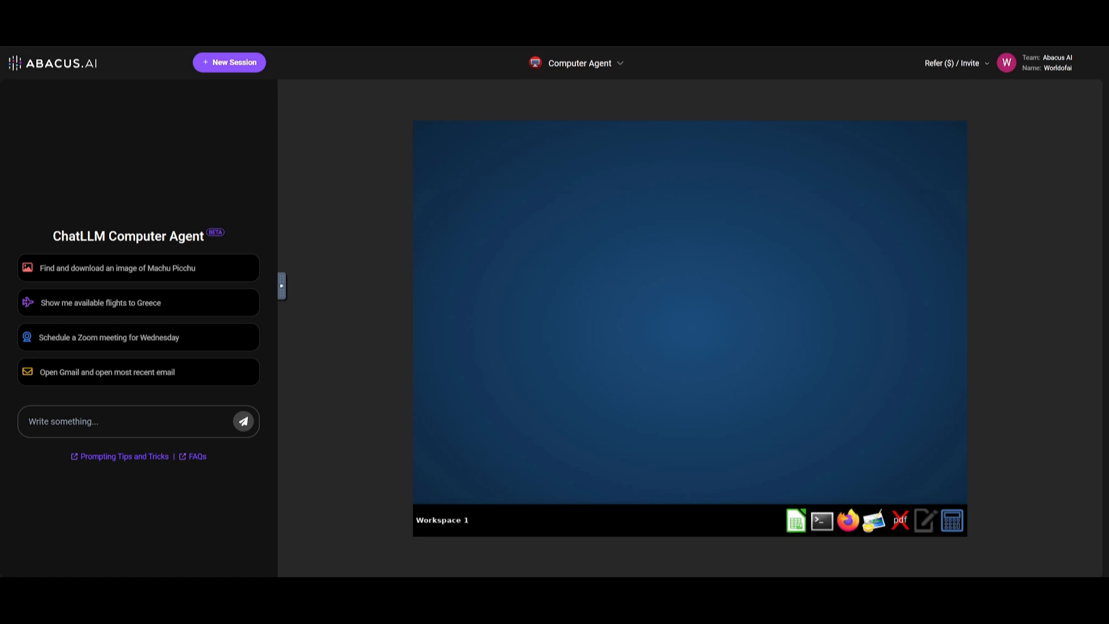
pyautogui.moveTo(89, 254)
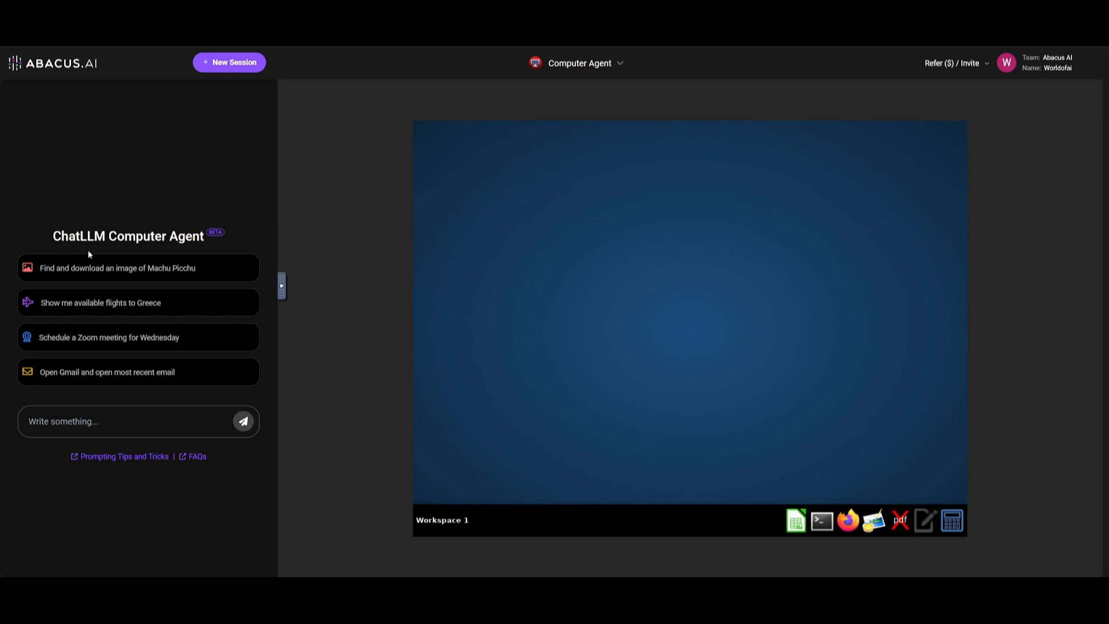
# Have the agent search 'Machu Picchu high resolution image' in Firefox and open the first result
pyautogui.click(139, 268)
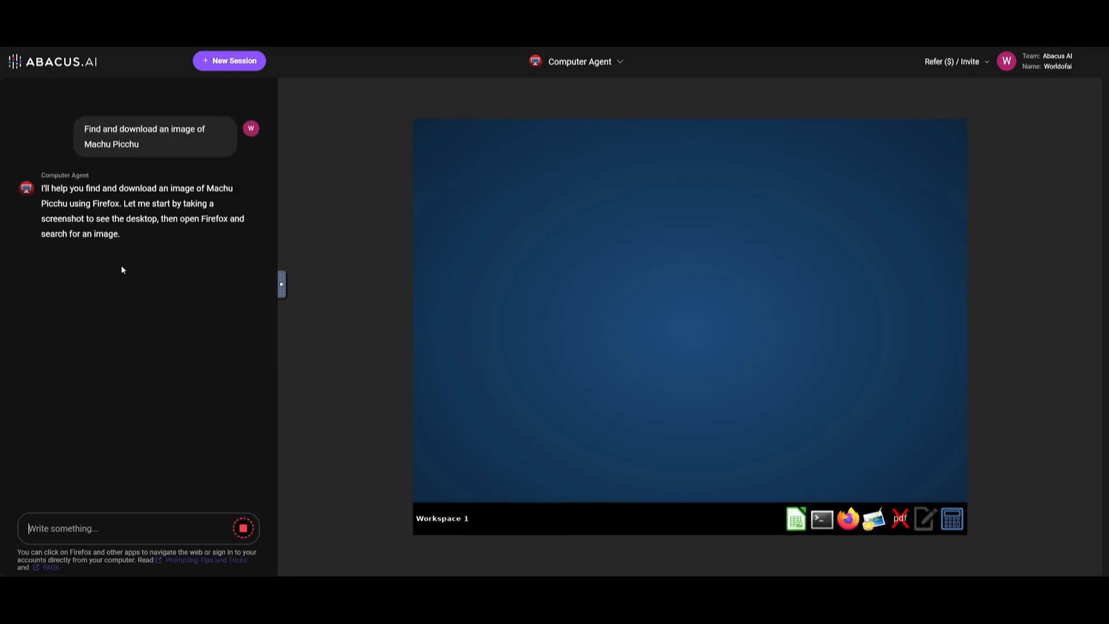
pyautogui.moveTo(131, 266)
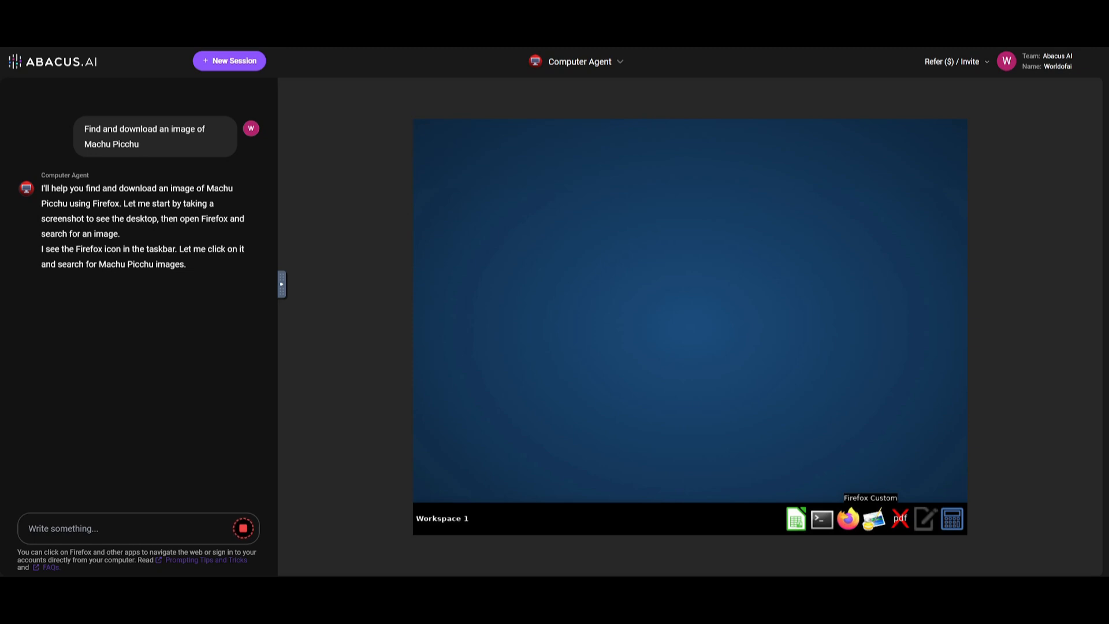
pyautogui.click(848, 518)
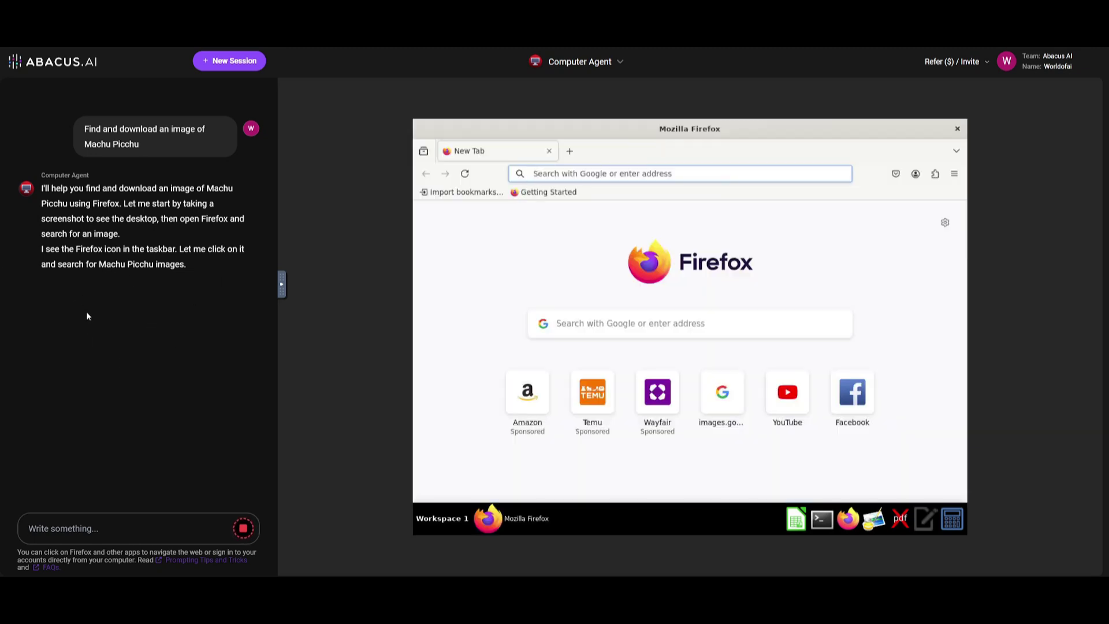
pyautogui.moveTo(90, 339)
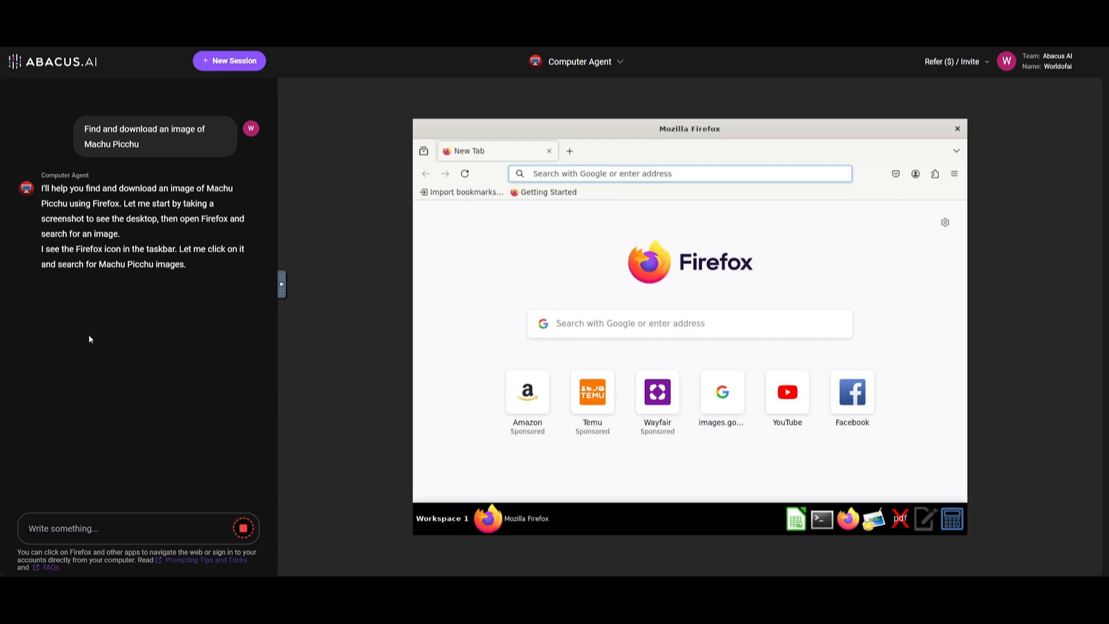
pyautogui.click(681, 174)
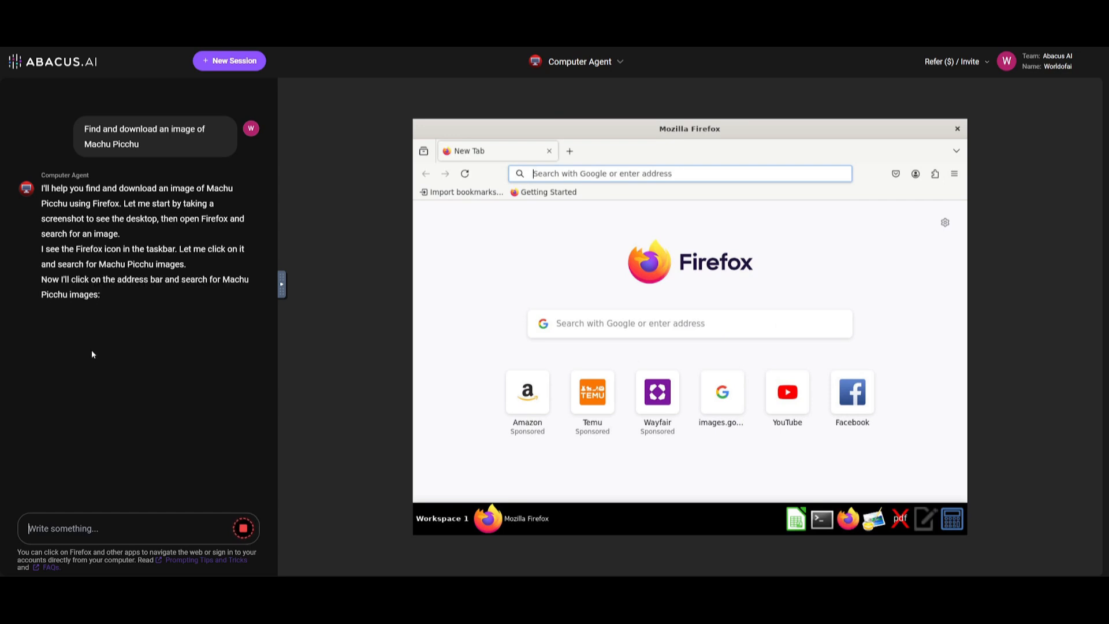
pyautogui.write('Machu Picchu high resolution image')
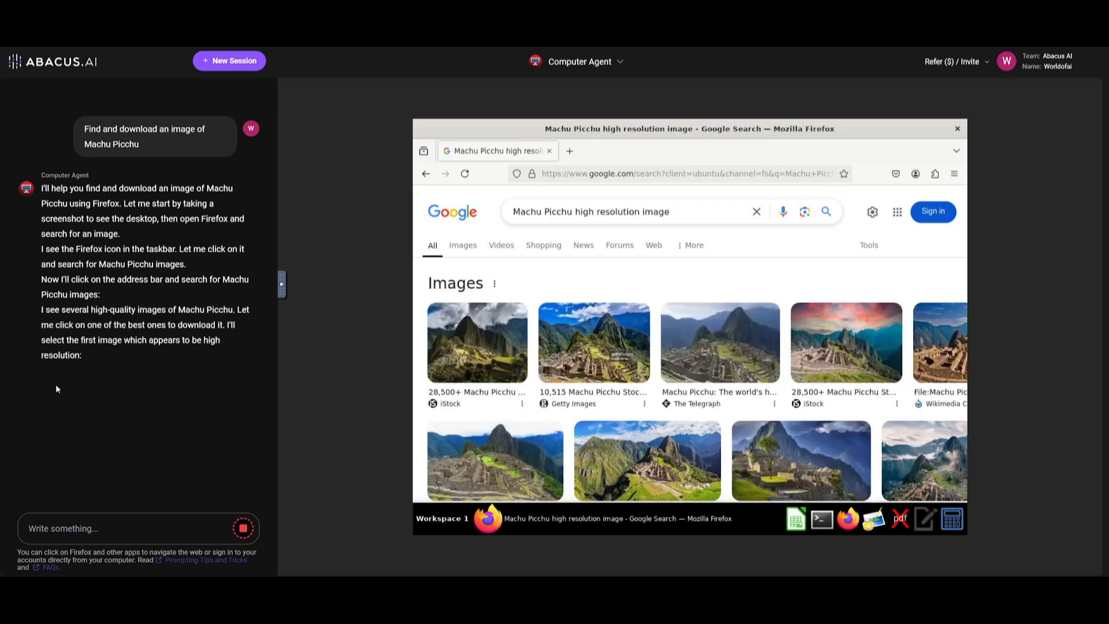
pyautogui.click(477, 341)
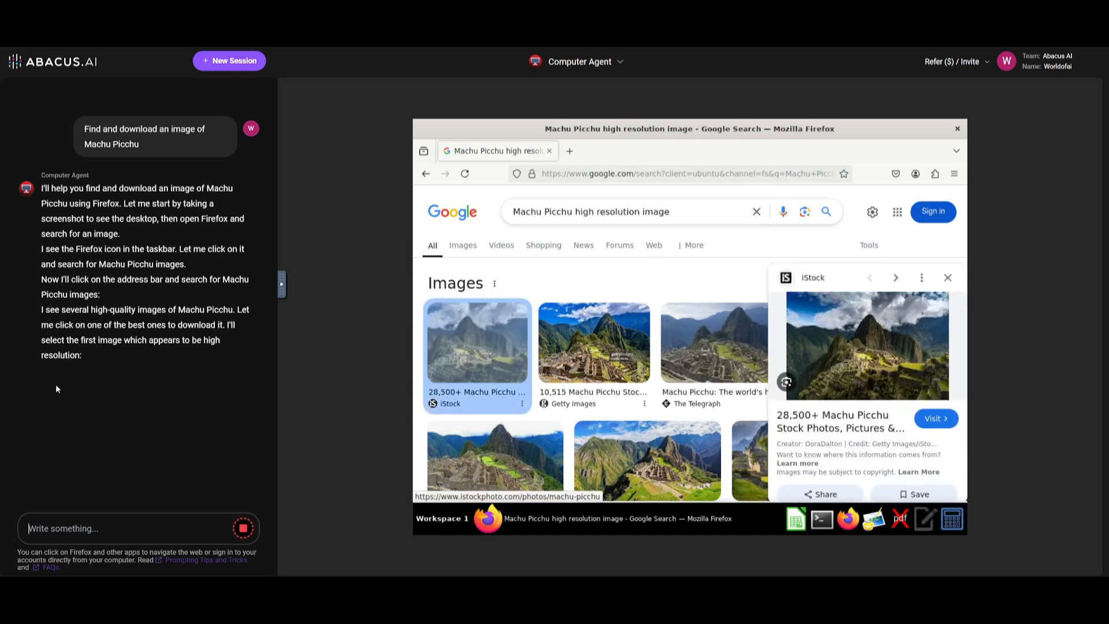
pyautogui.click(228, 61)
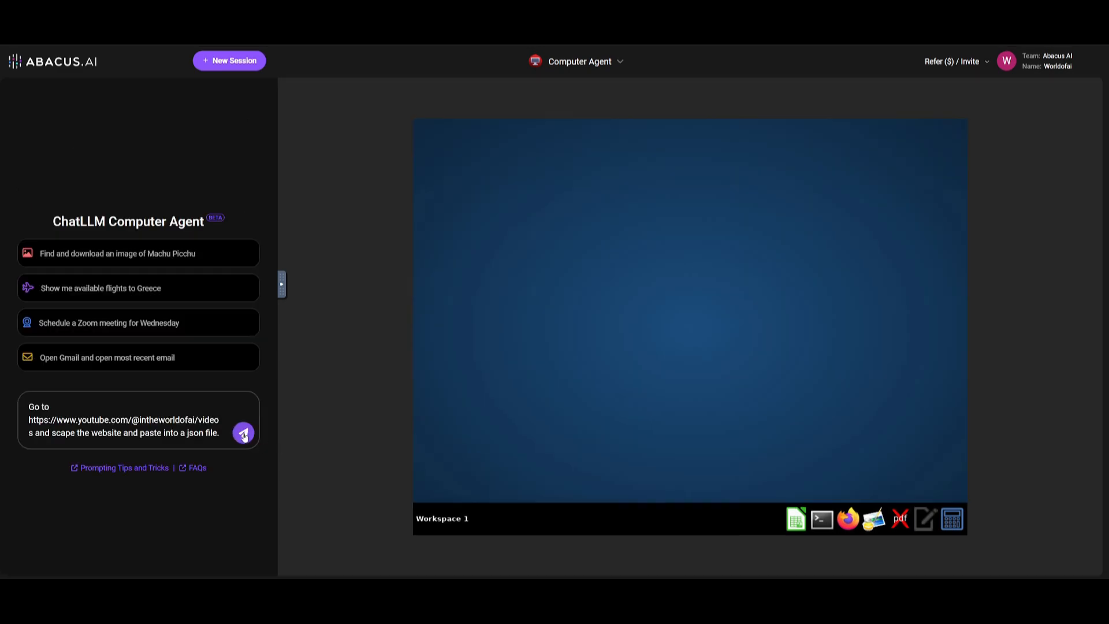
pyautogui.click(242, 432)
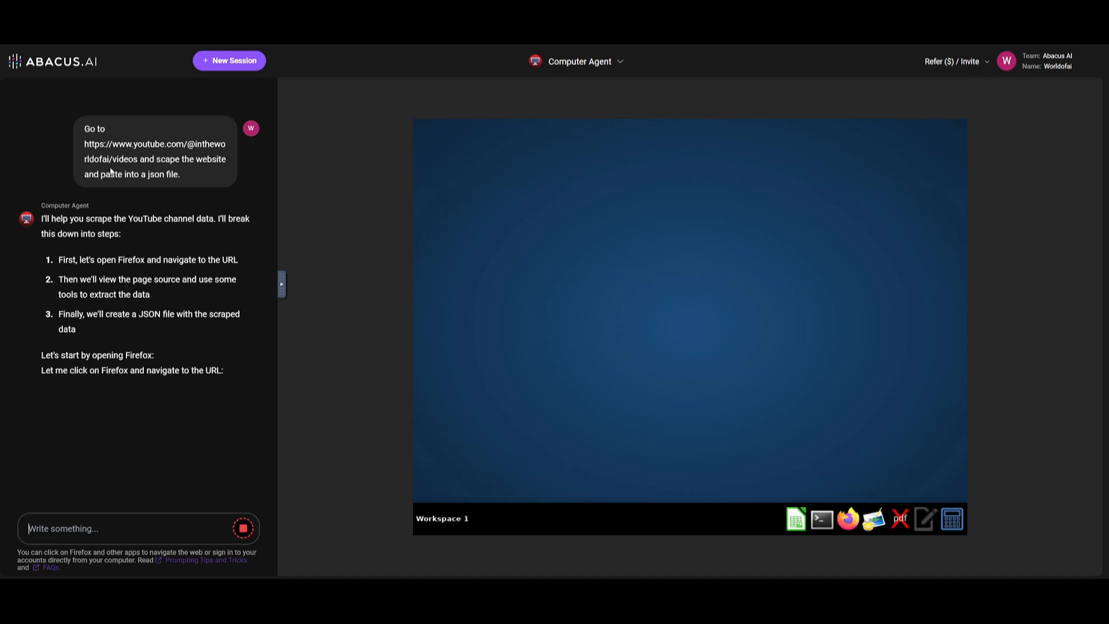
pyautogui.click(848, 519)
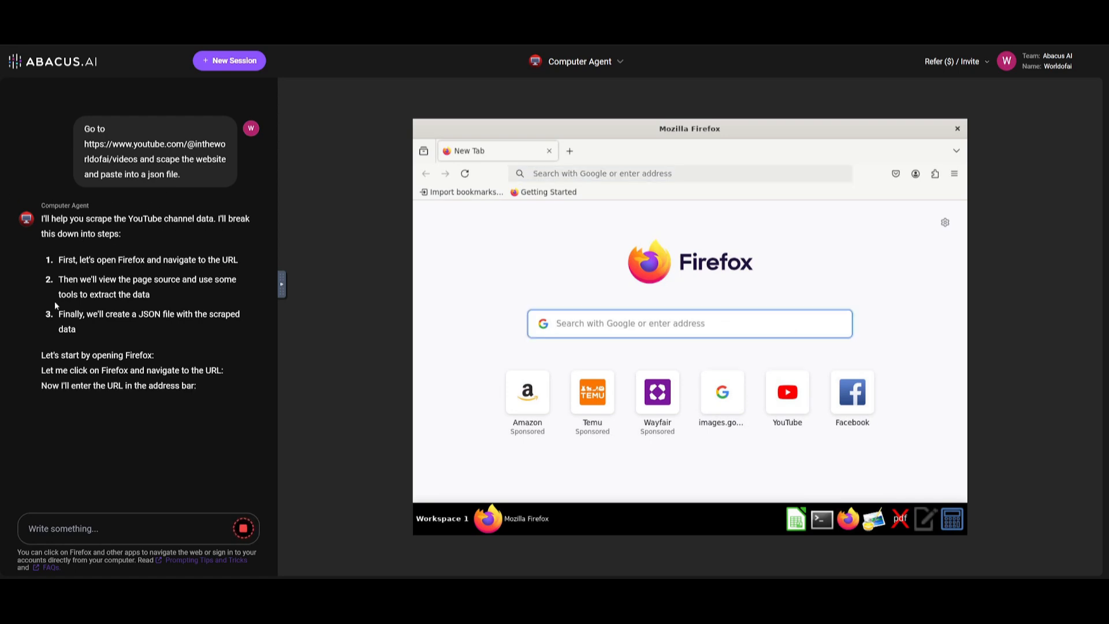
pyautogui.write('https://www.youtube.com/@intheworldofai/videos')
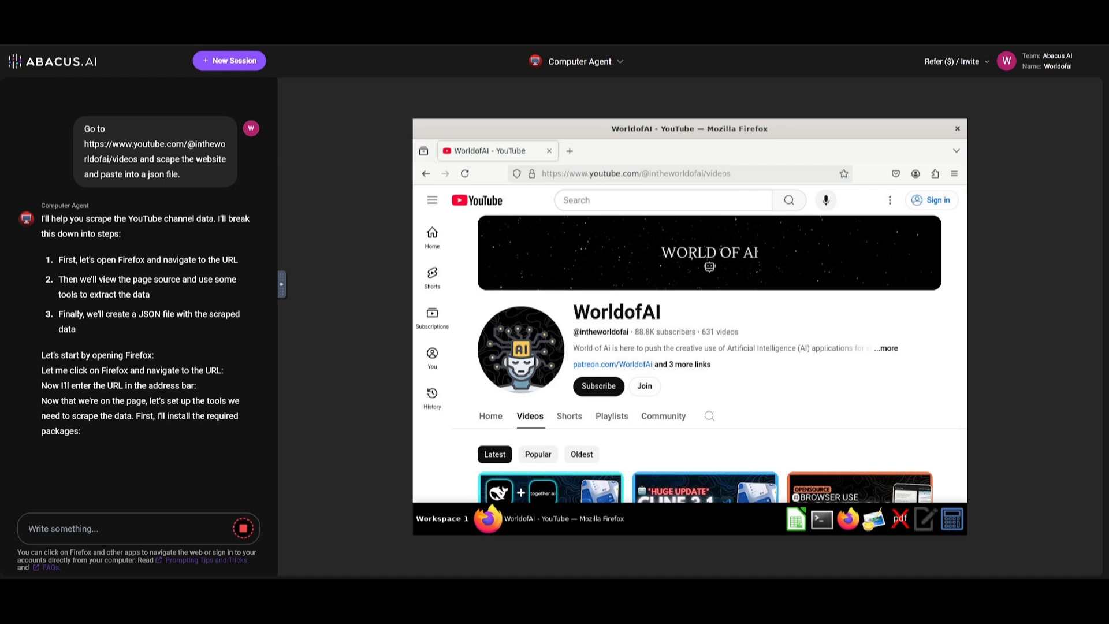
pyautogui.moveTo(14, 291)
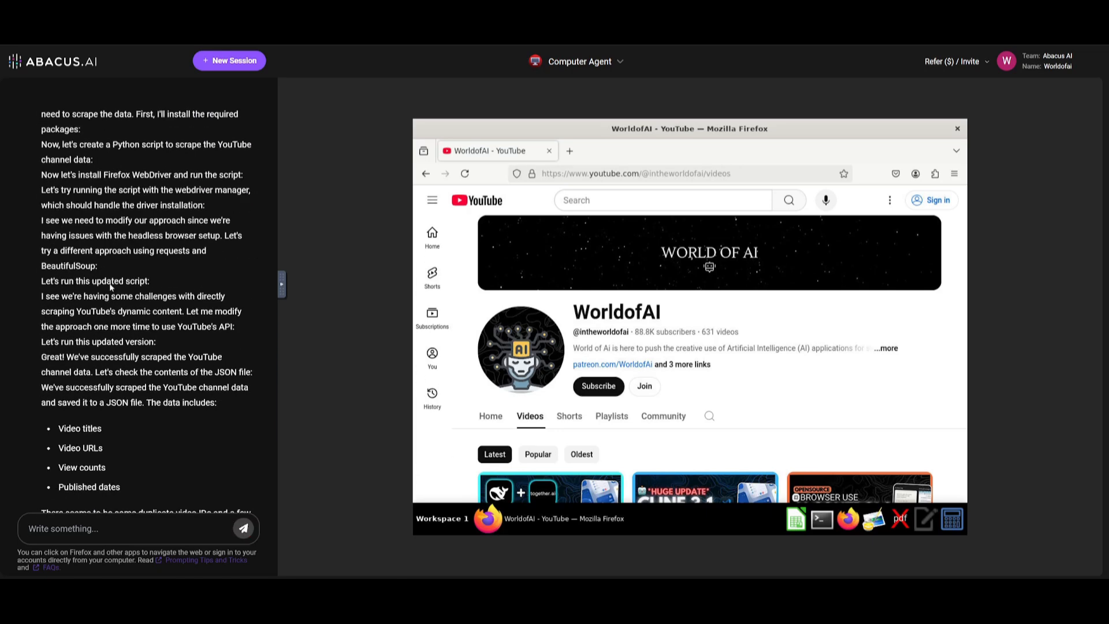
# Review the agent's scraping progress and the resulting WorldofAI JSON shown in Pastebin
pyautogui.scroll(-3)
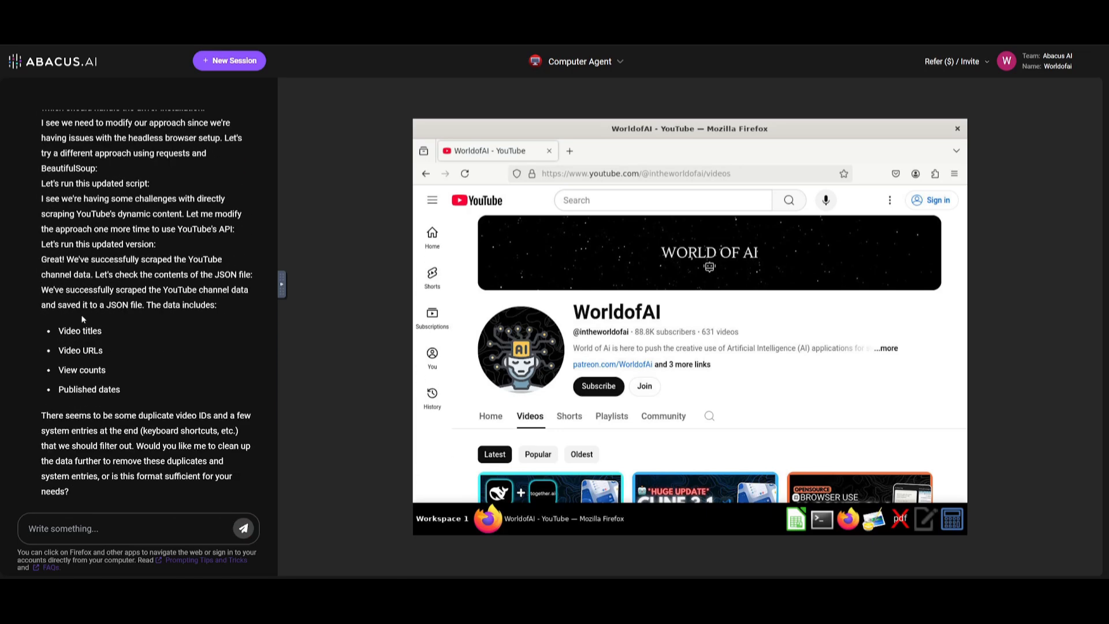
pyautogui.moveTo(606, 364)
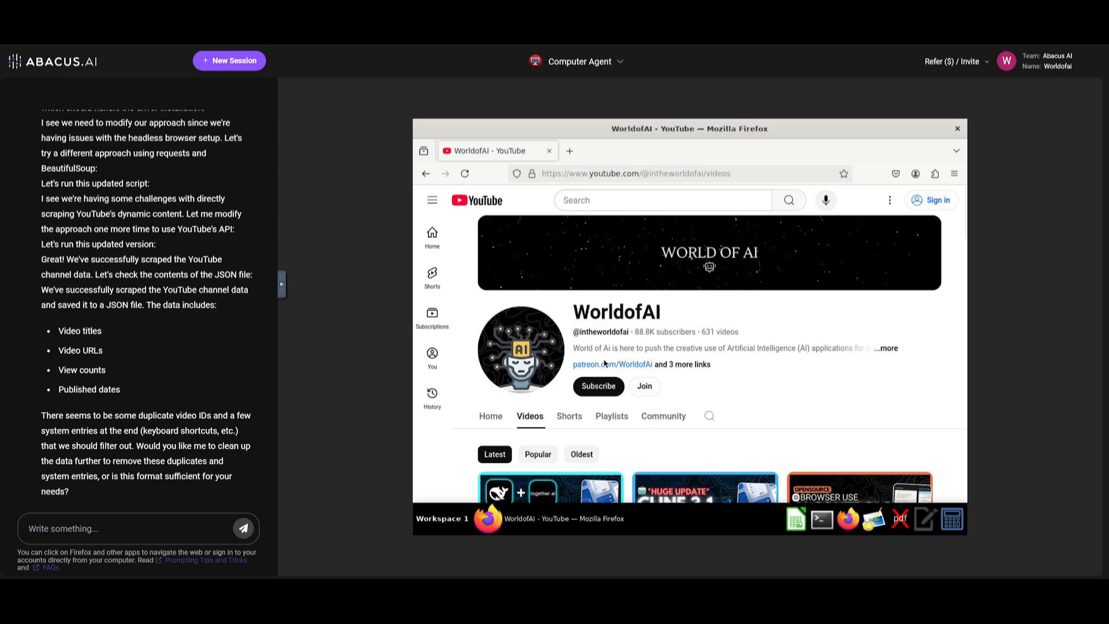
pyautogui.scroll(-3)
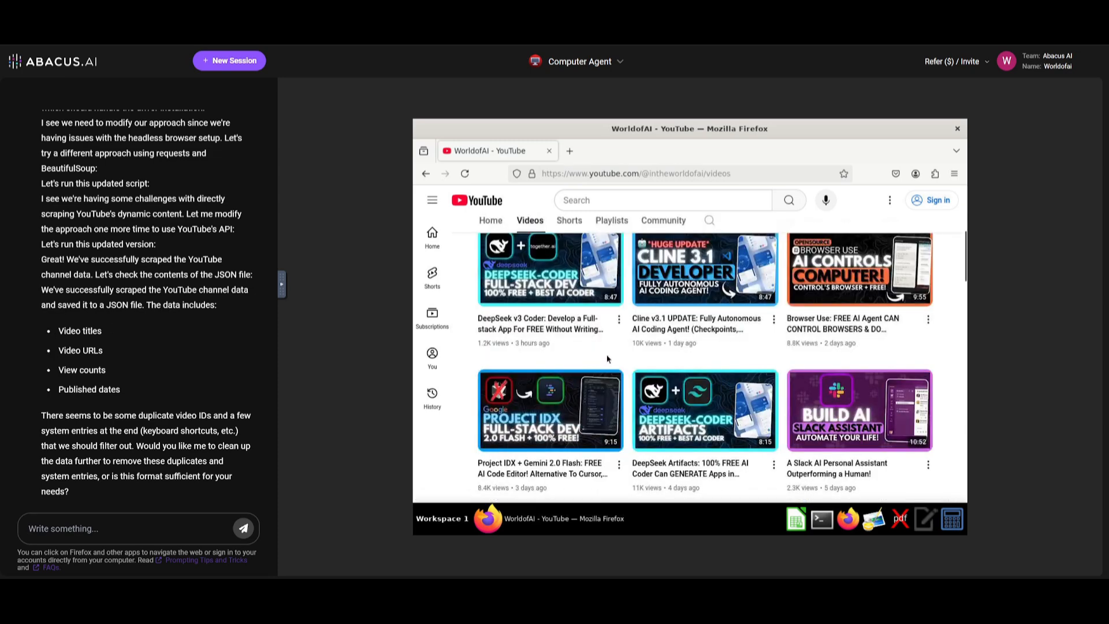
pyautogui.scroll(-3)
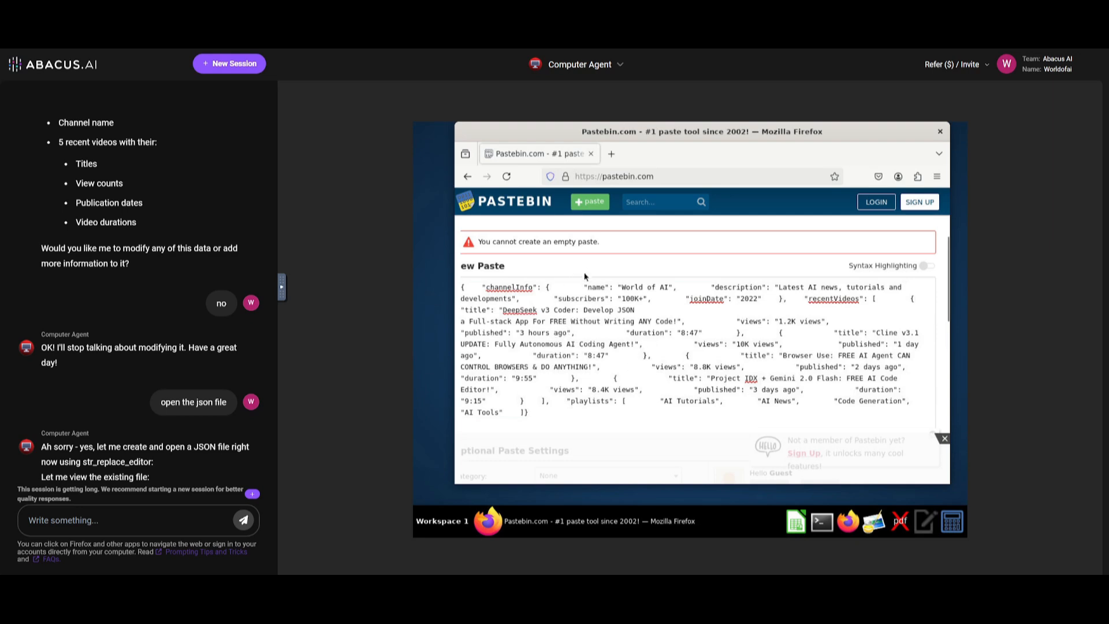
pyautogui.moveTo(610, 243)
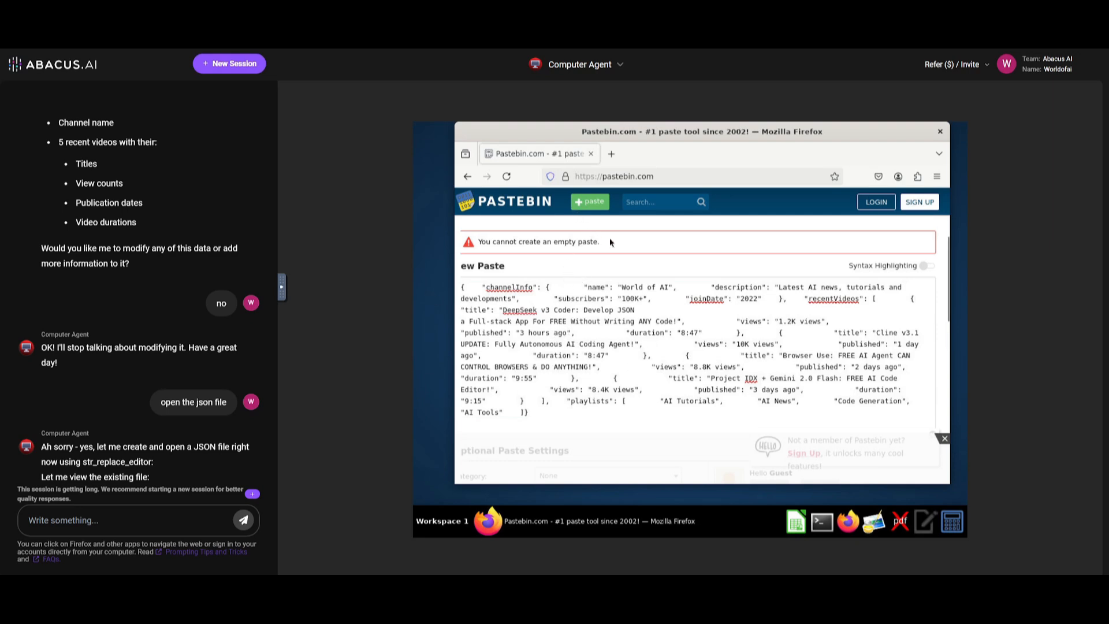
pyautogui.moveTo(681, 470)
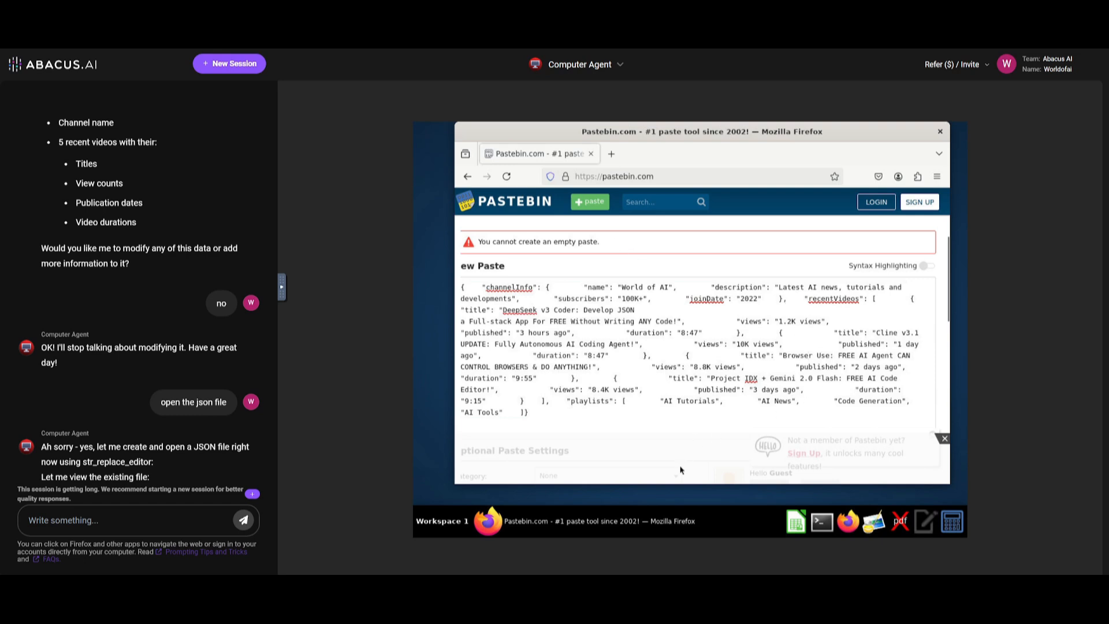
pyautogui.moveTo(509, 492)
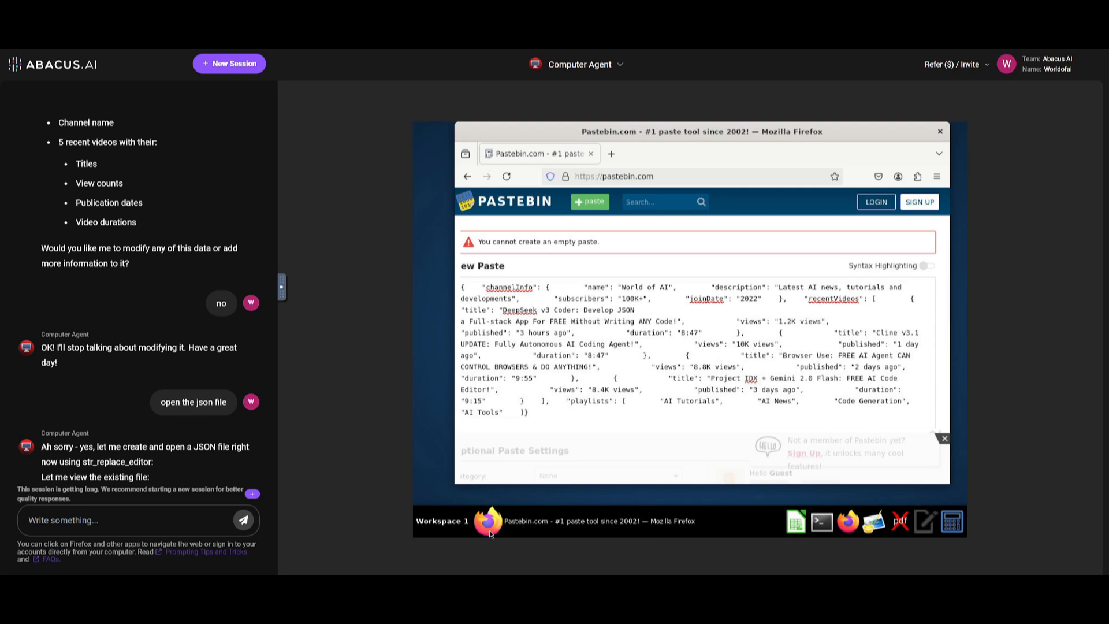
pyautogui.moveTo(434, 533)
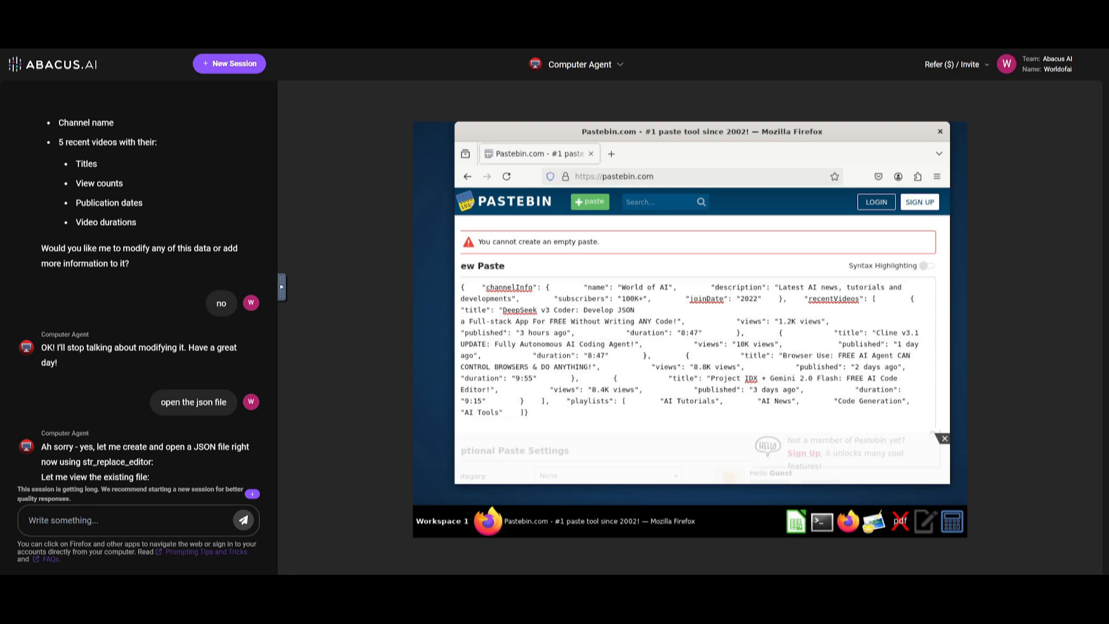
# Start a fresh session, send the LlamaCoder quiz-app request, and let the agent launch Firefox
pyautogui.click(229, 62)
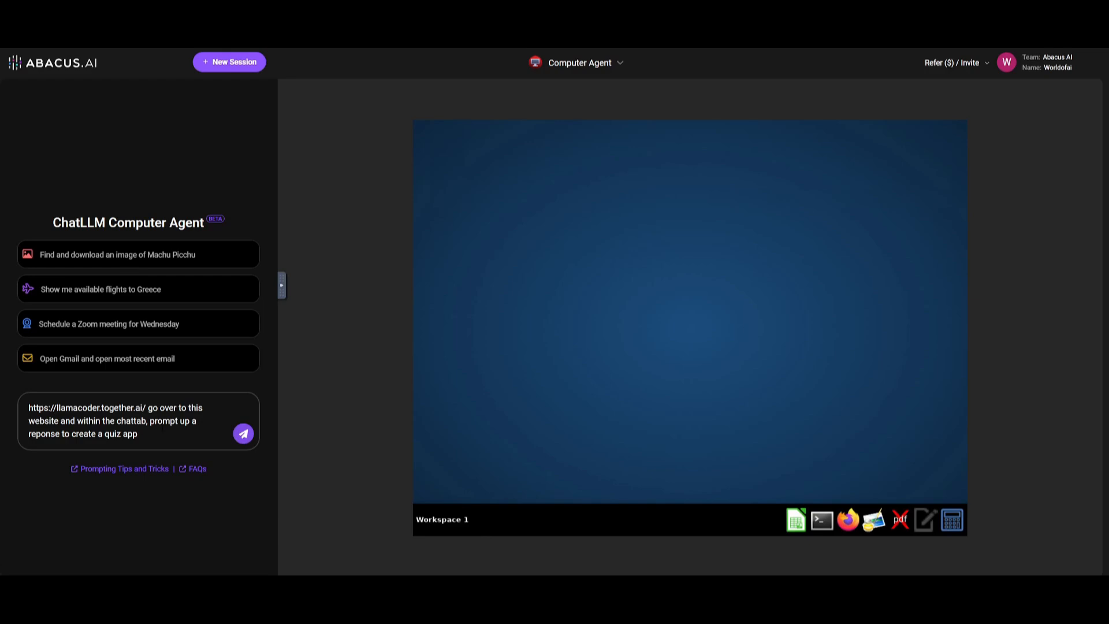
pyautogui.click(242, 433)
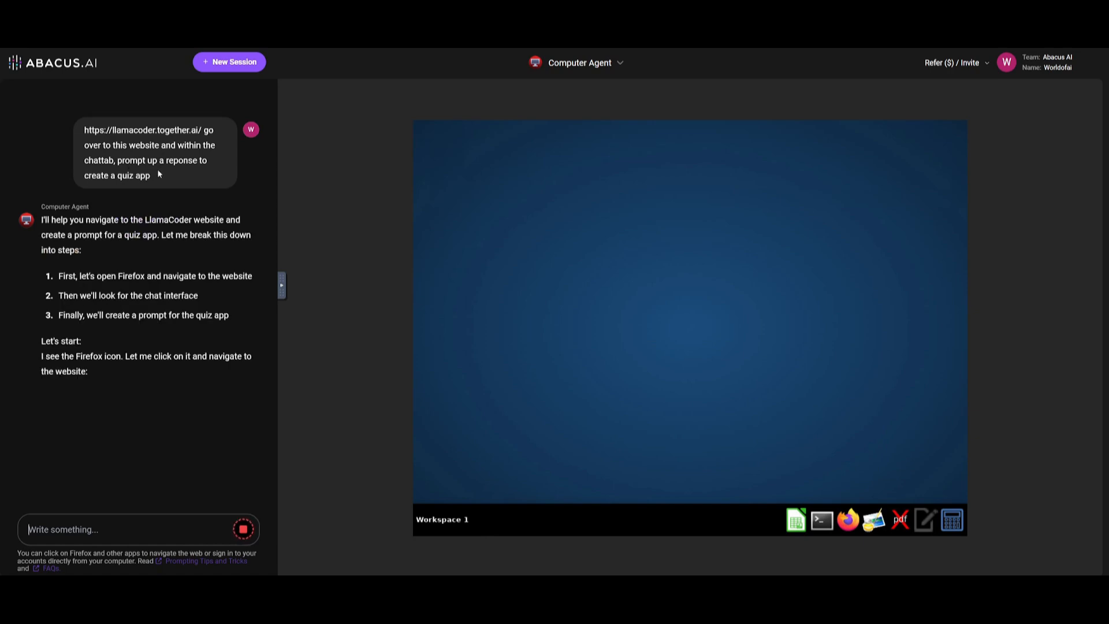
pyautogui.moveTo(848, 520)
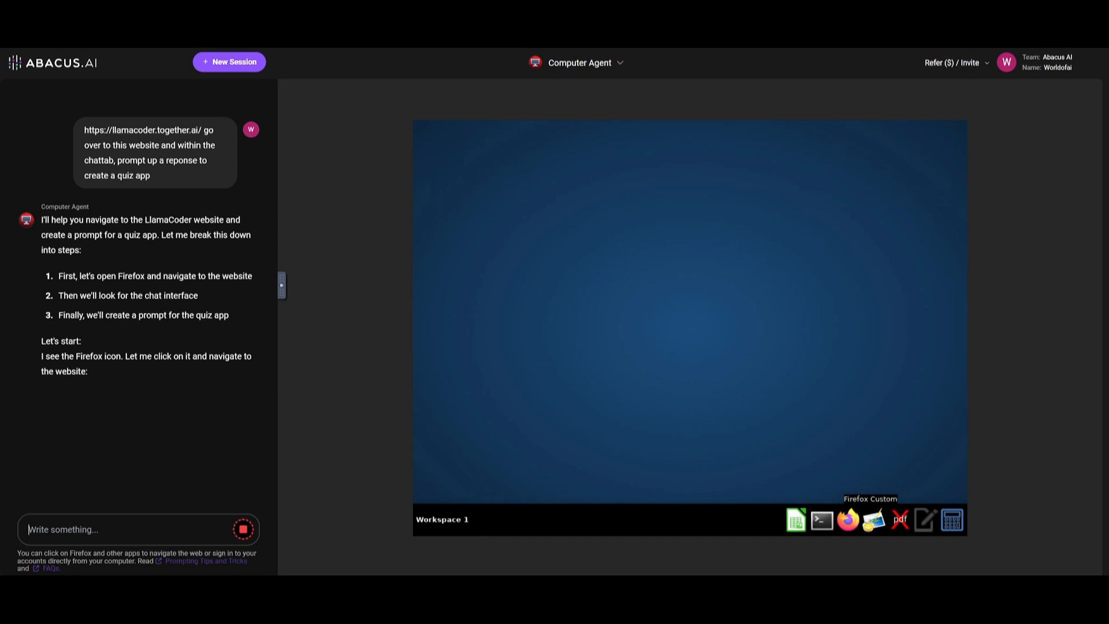
pyautogui.moveTo(119, 189)
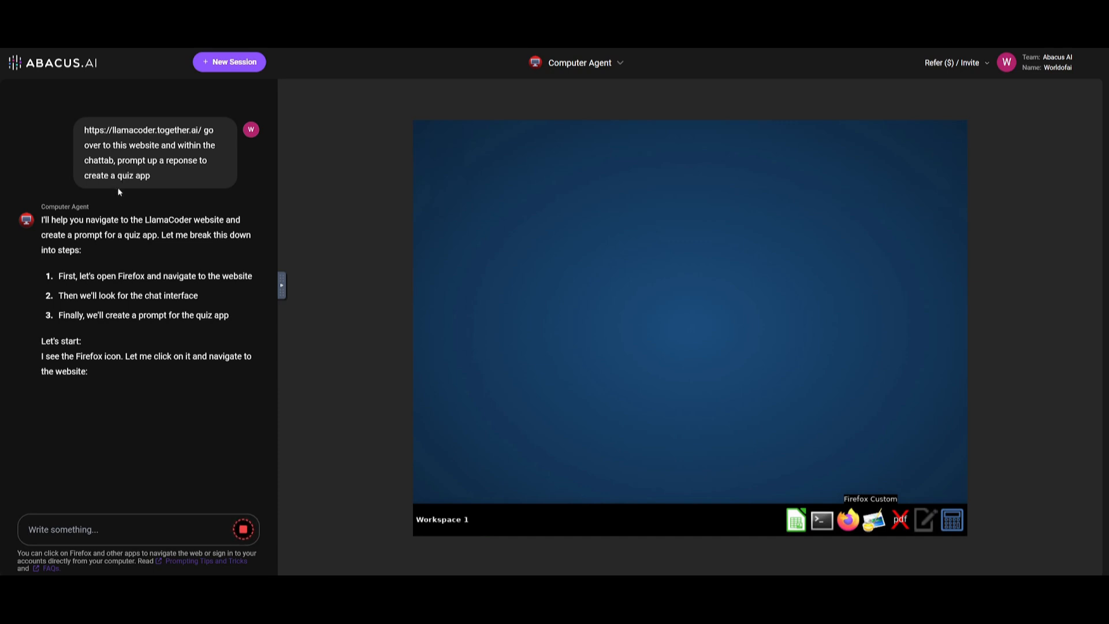
pyautogui.click(848, 520)
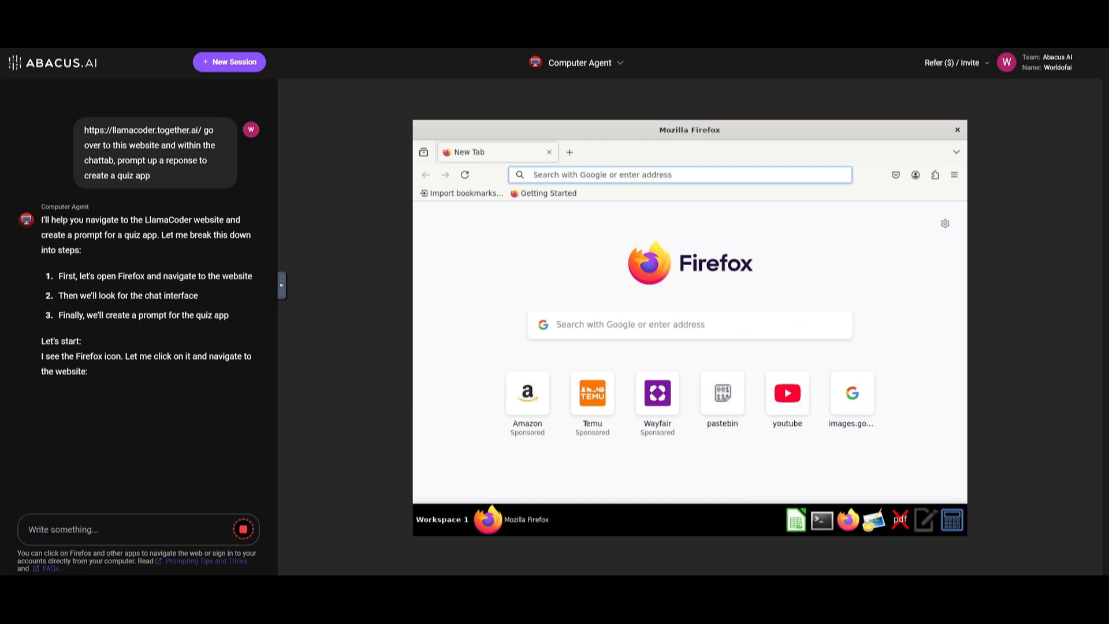
pyautogui.click(690, 175)
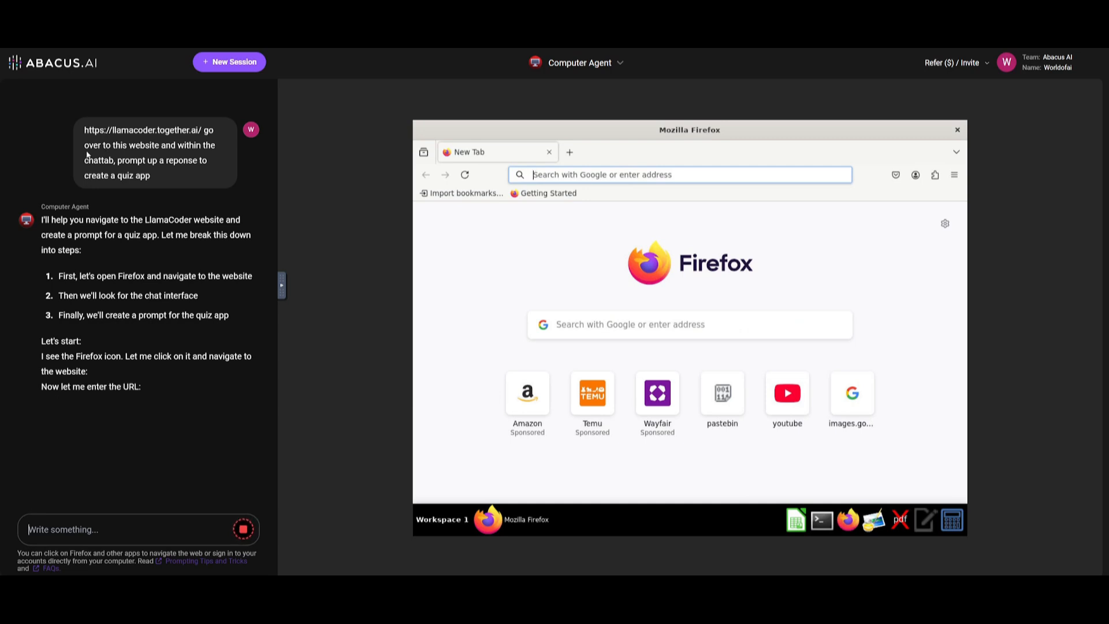
pyautogui.click(689, 174)
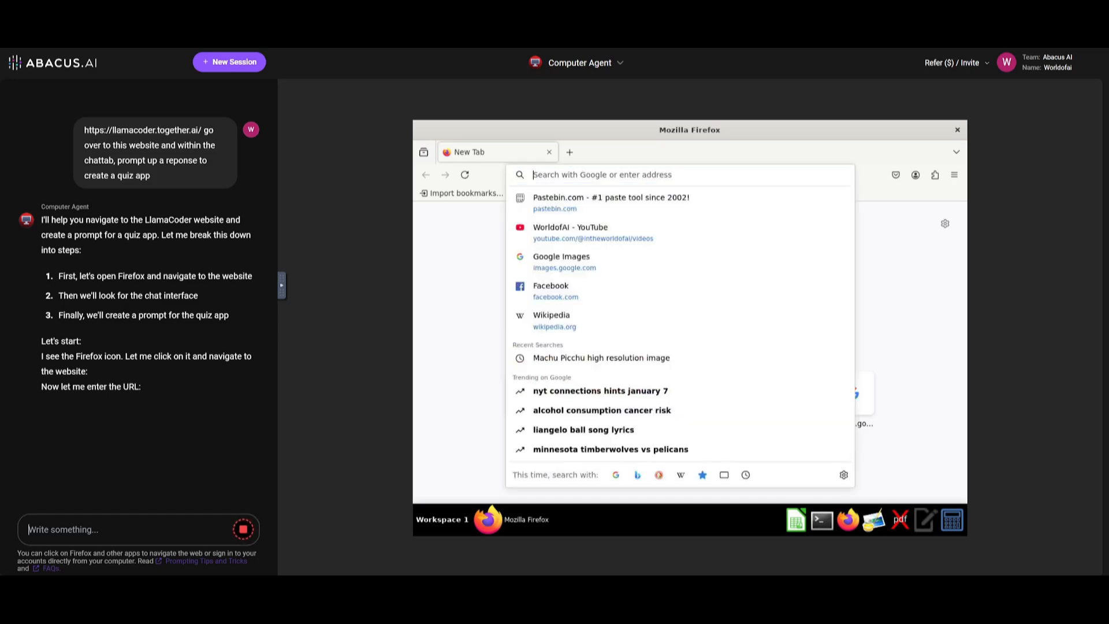
pyautogui.write('https://llamacoder.together.ai')
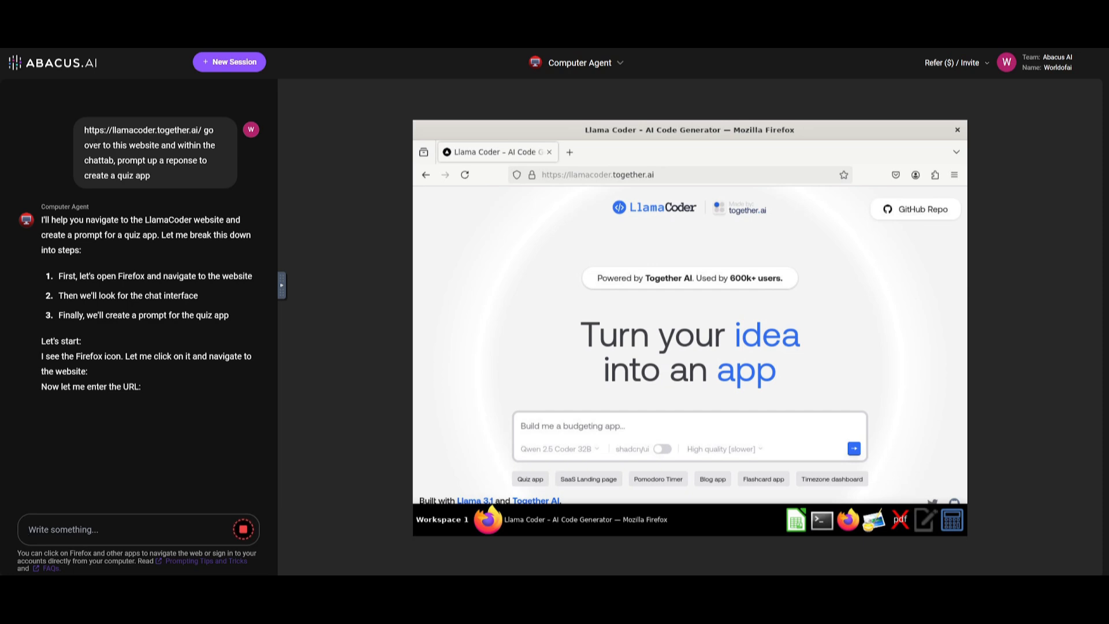
pyautogui.moveTo(97, 156)
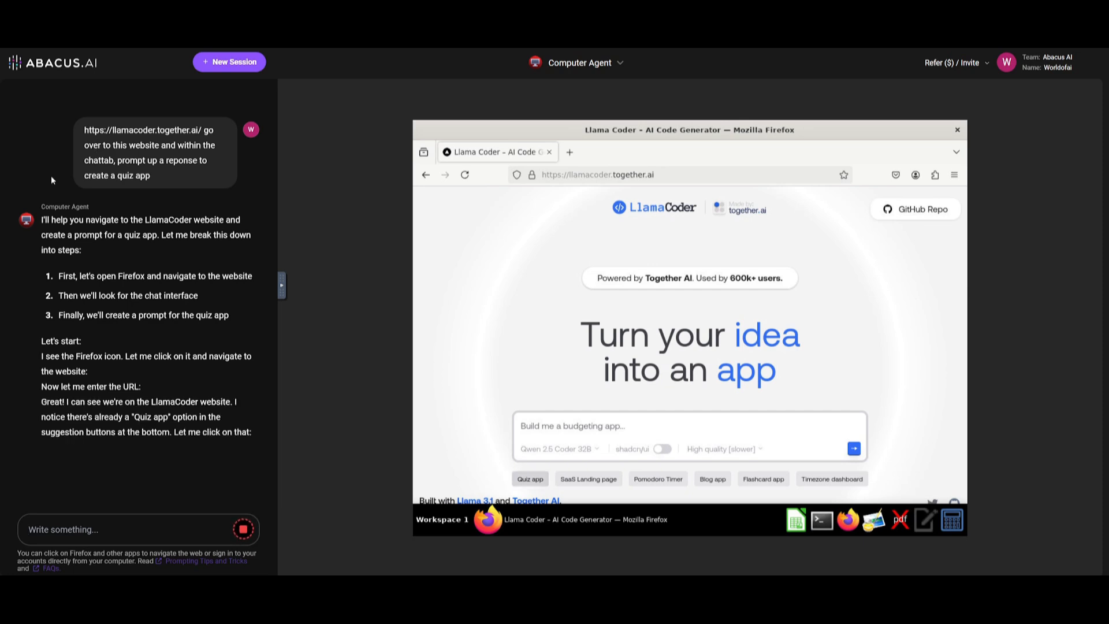
pyautogui.write('Make me a quiz app about American history. Make sure to give the user an explanation on each question whether they got it right or wrong and keep a score going')
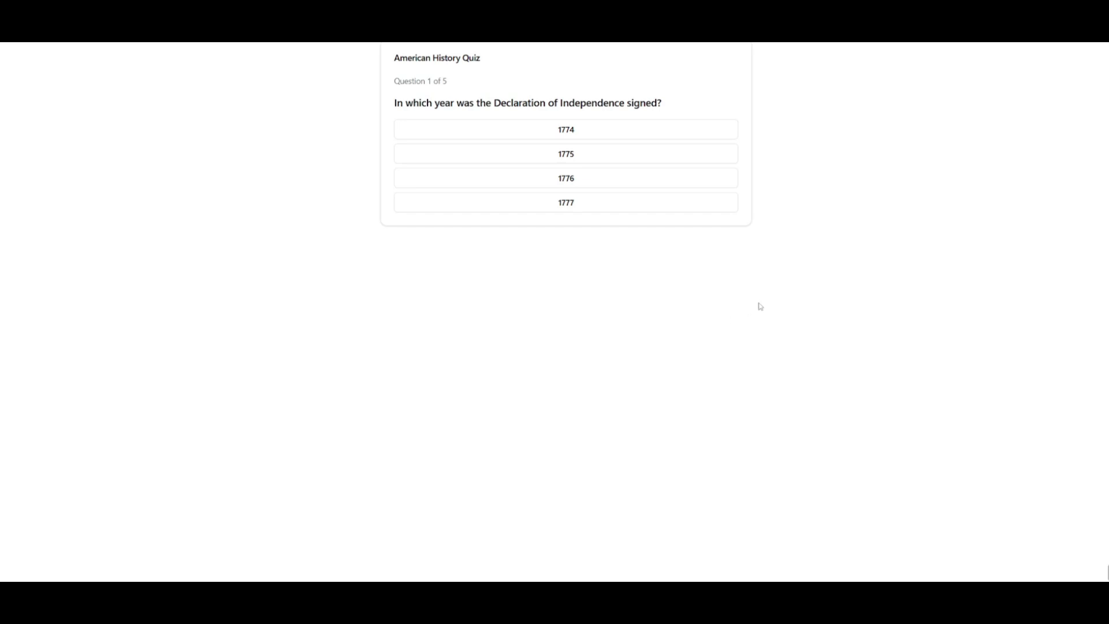
pyautogui.moveTo(82, 383)
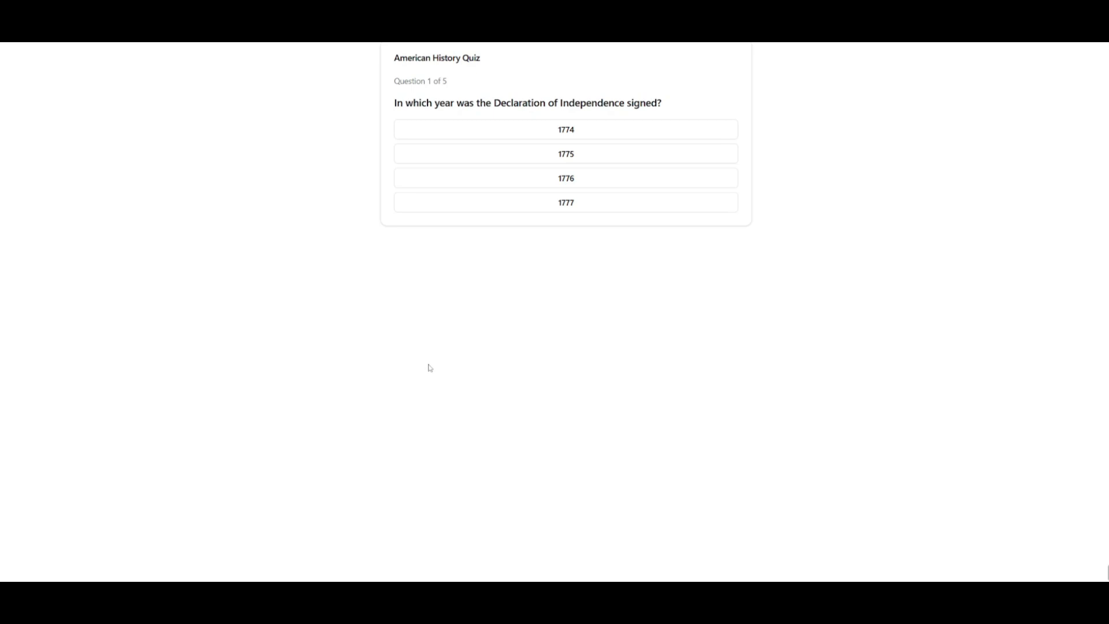
pyautogui.moveTo(478, 300)
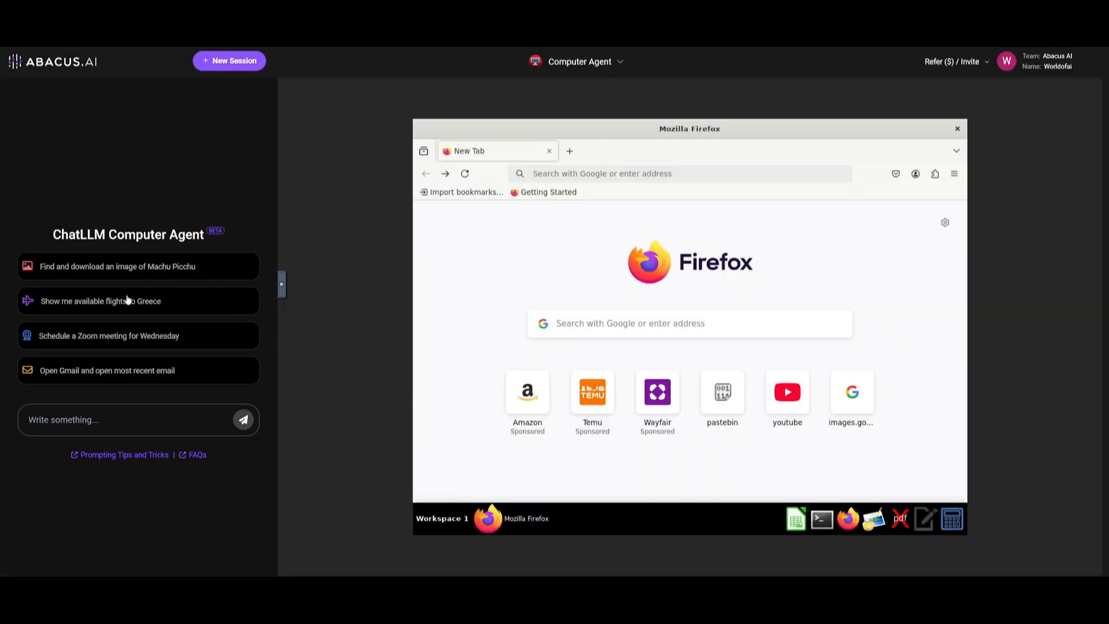
# Return to the Welcome to ChatLLM home screen with past chats listed
pyautogui.click(138, 300)
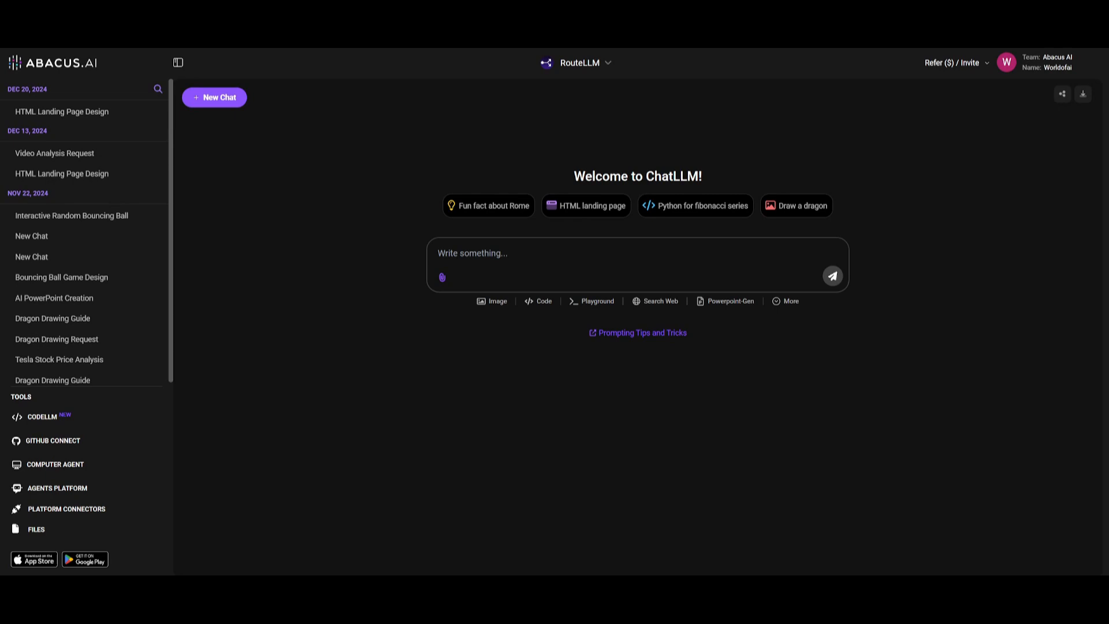
# Dismiss the Image Generation dialog and switch the message box to Playground mode via Code
pyautogui.click(581, 62)
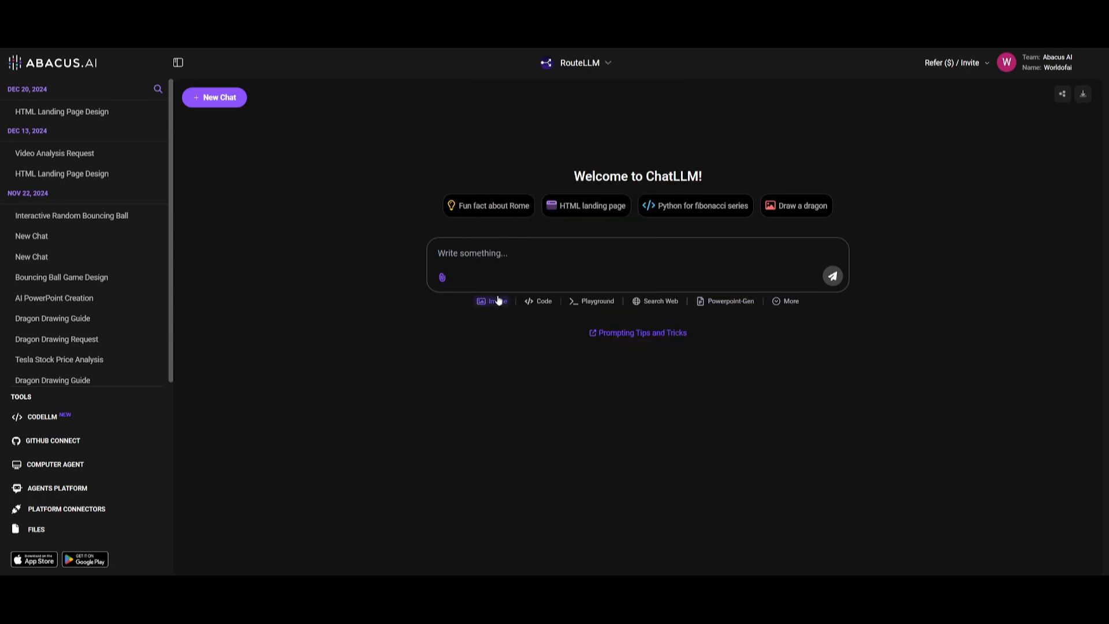
pyautogui.click(491, 300)
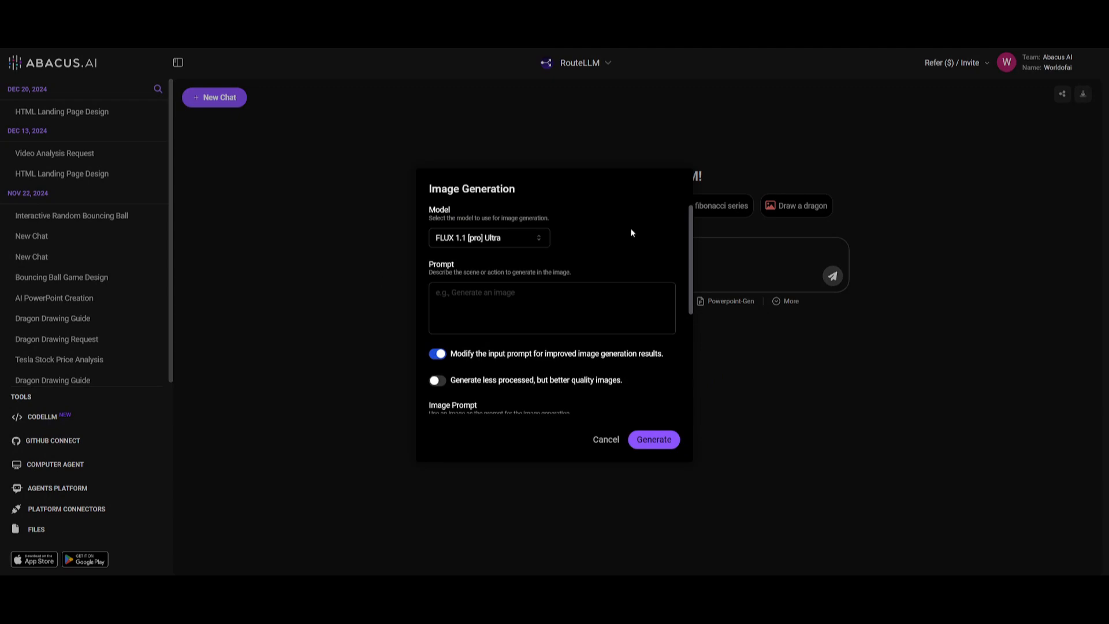
pyautogui.moveTo(614, 446)
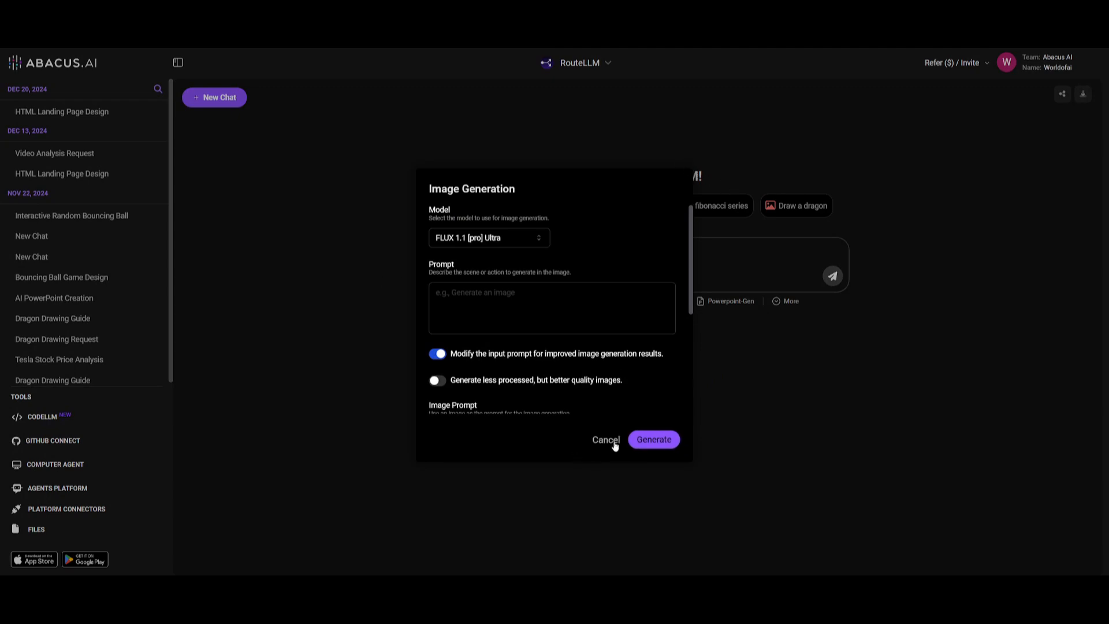
pyautogui.click(606, 439)
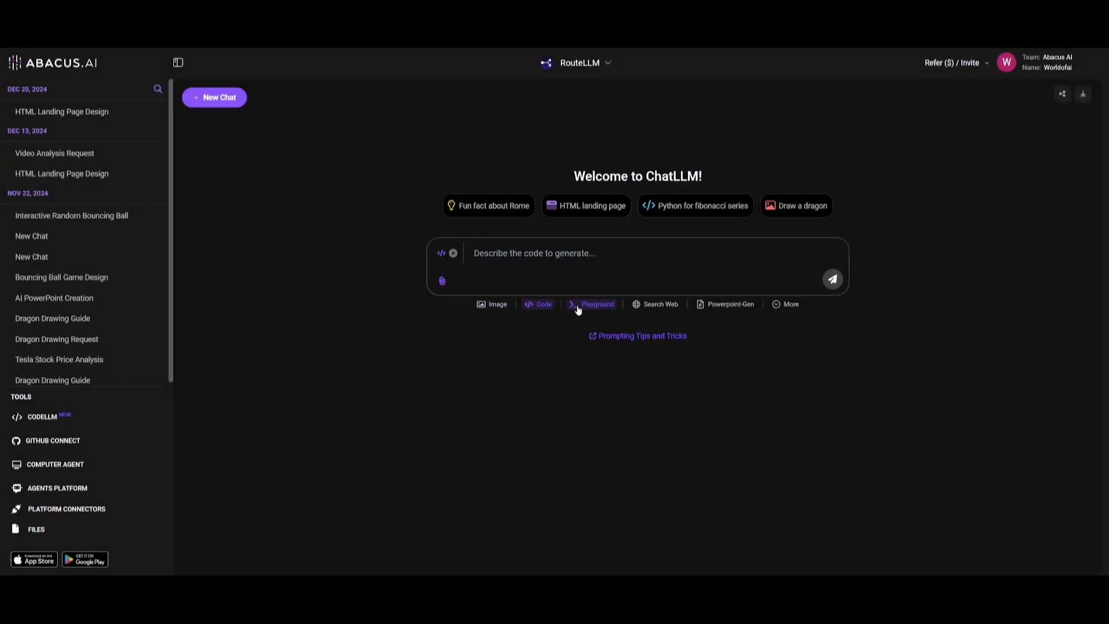
pyautogui.click(598, 304)
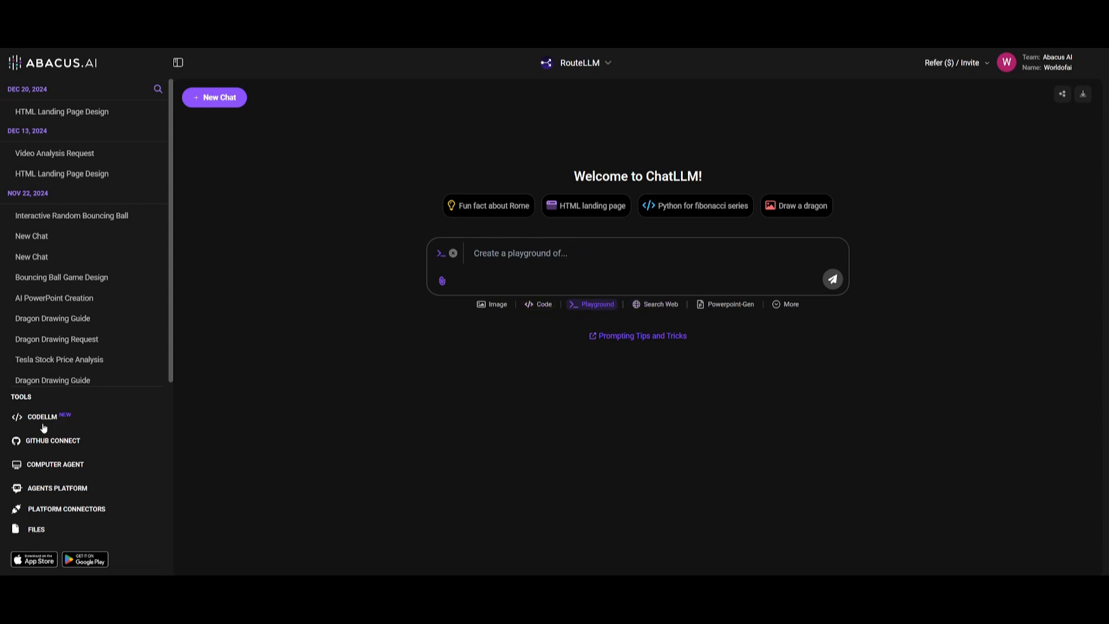
pyautogui.moveTo(58, 432)
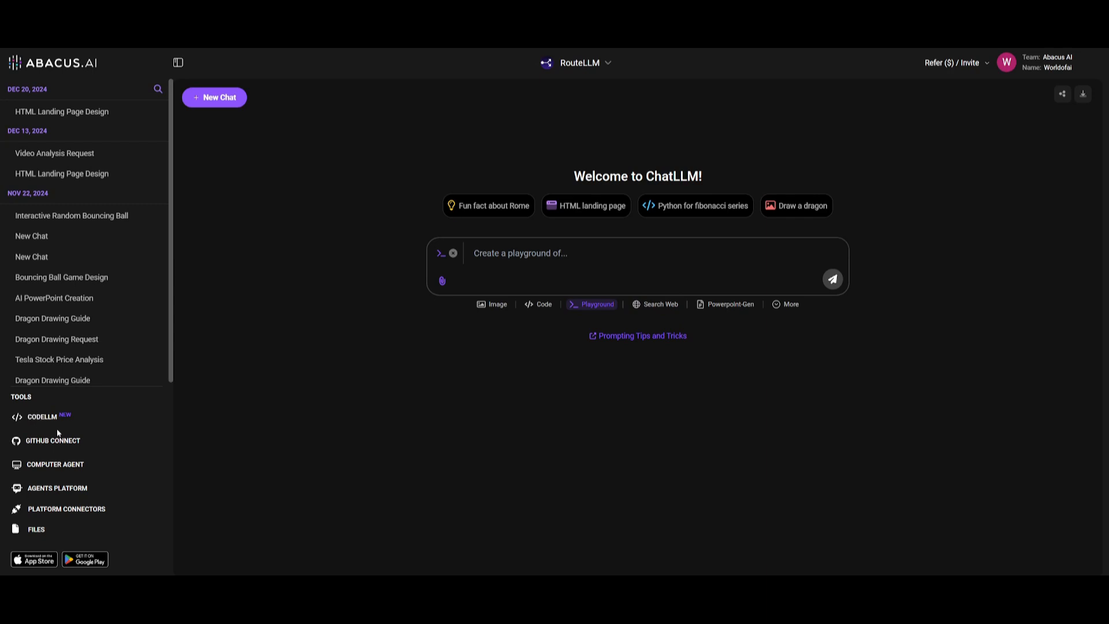
pyautogui.click(56, 465)
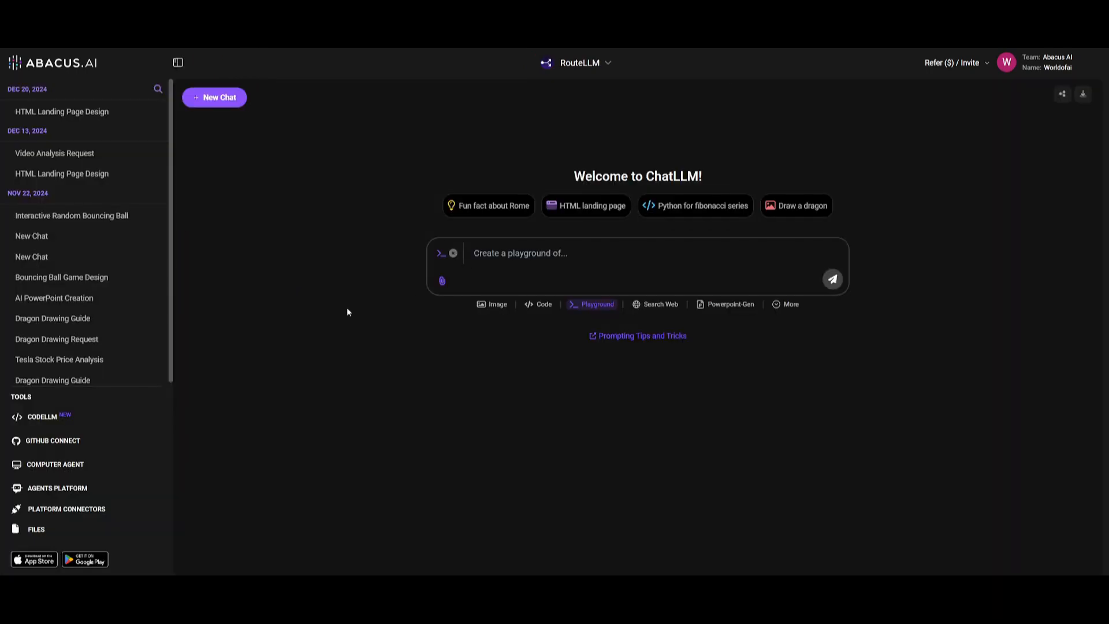
pyautogui.moveTo(390, 233)
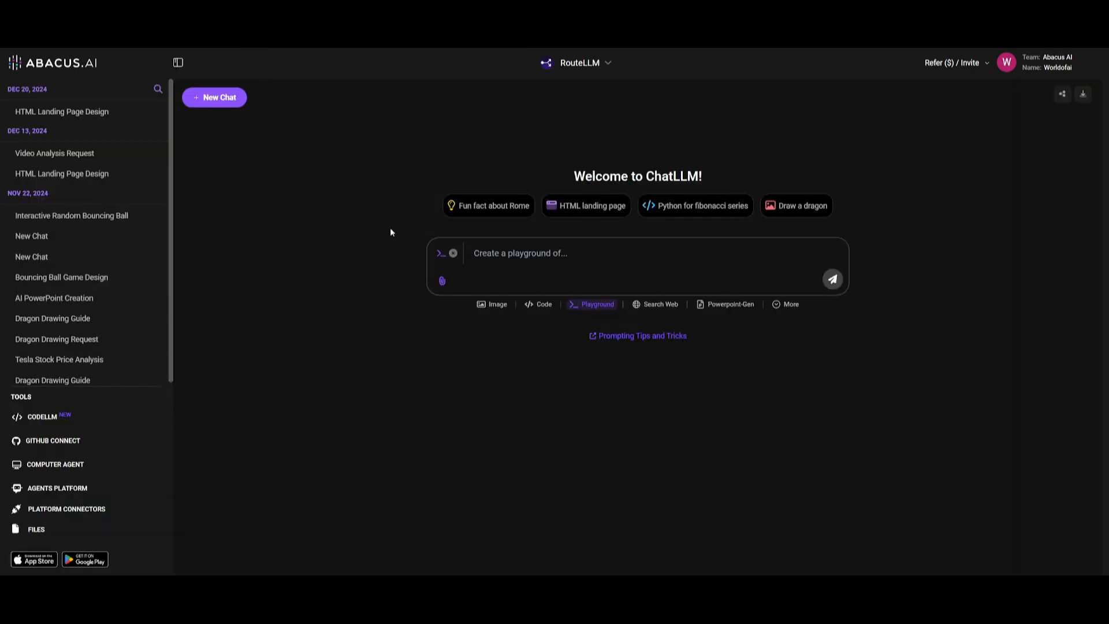
# Bring up the model picker listing RouteLLM, GPT-4o, Claude Sonnet 3.5 and others
pyautogui.click(580, 62)
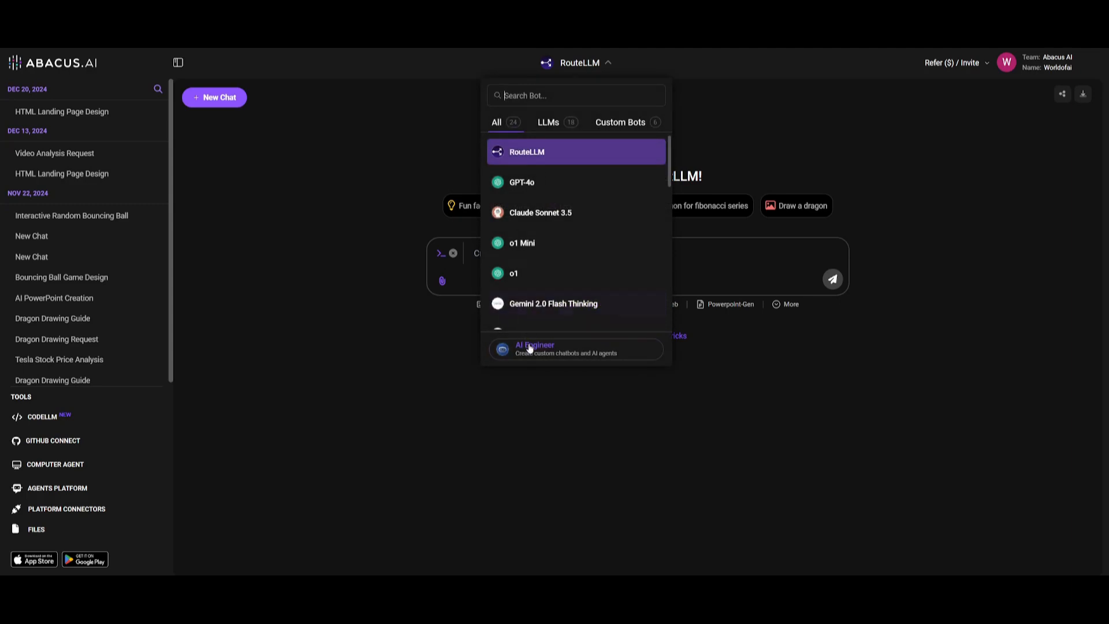
pyautogui.click(535, 349)
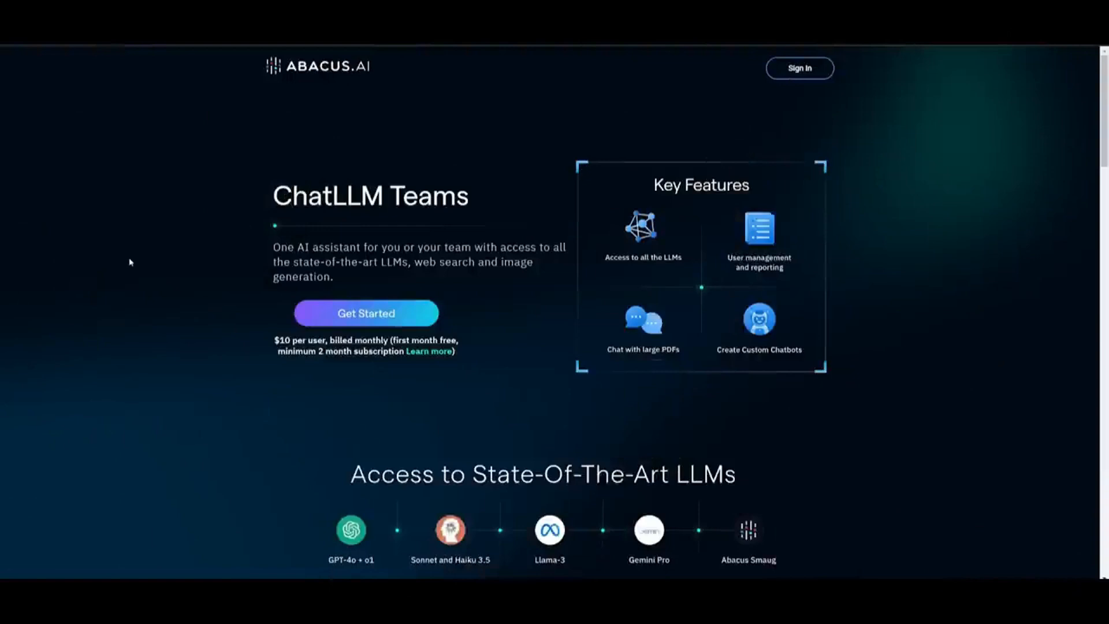
# Scroll the ChatLLM Teams page down to the 'Access to State-Of-The-Art LLMs' section
pyautogui.scroll(-3)
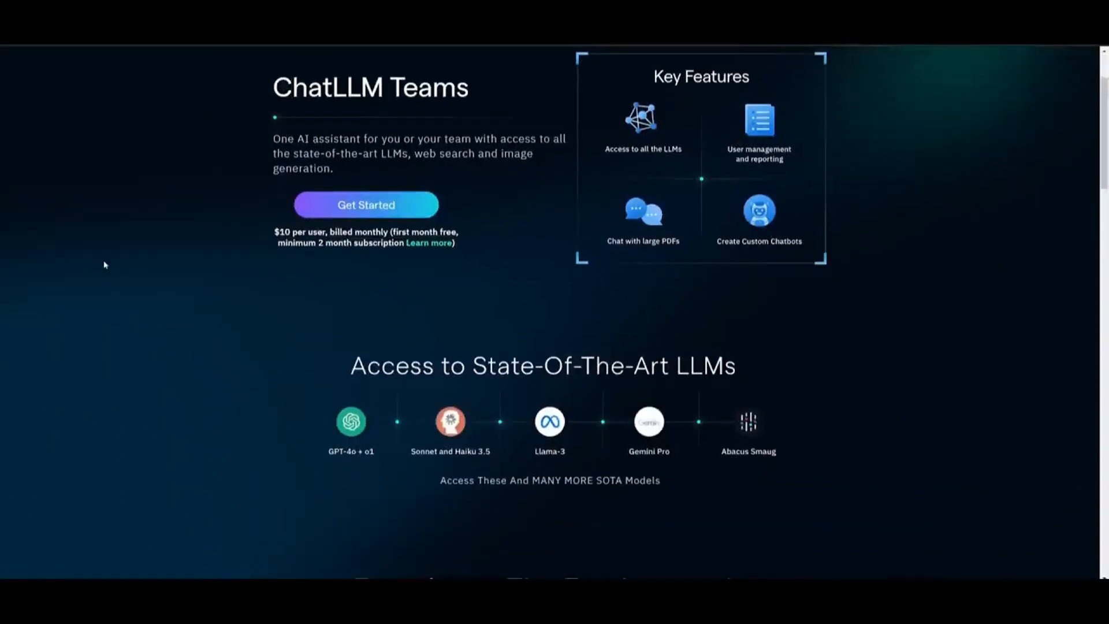
pyautogui.scroll(-3)
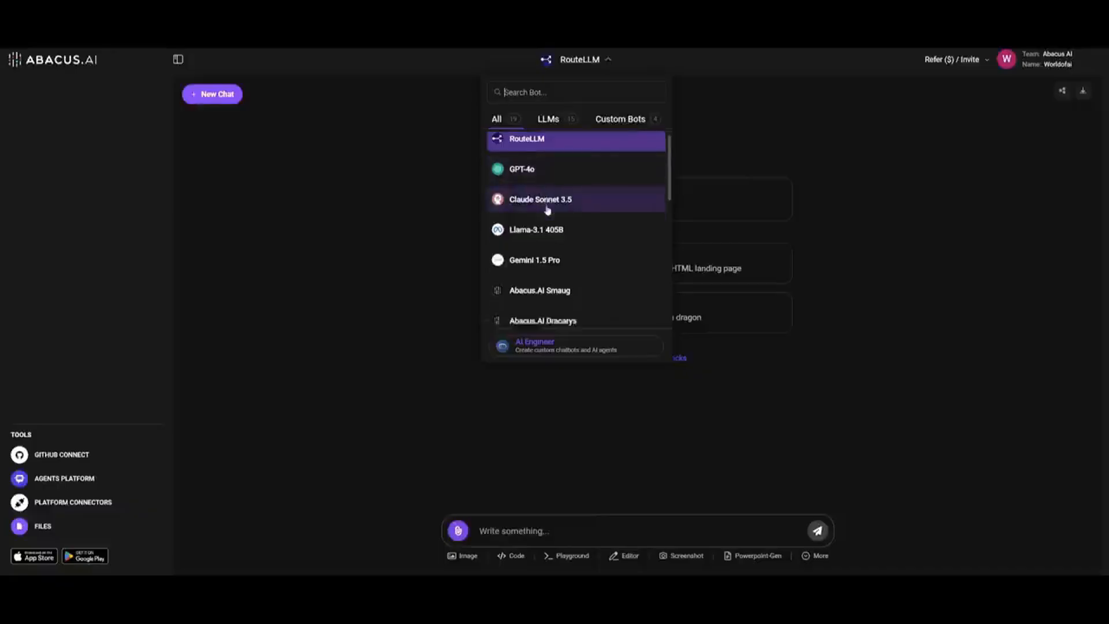
# Choose o1 Mini from the model list and send the Tesla stock price analysis question
pyautogui.scroll(-3)
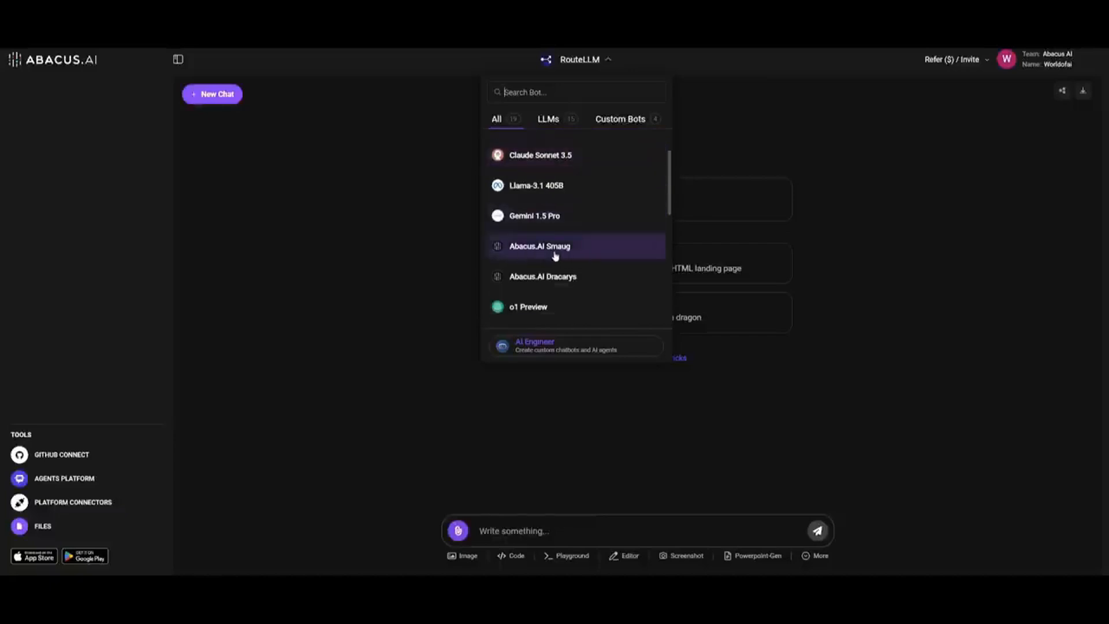
pyautogui.scroll(-3)
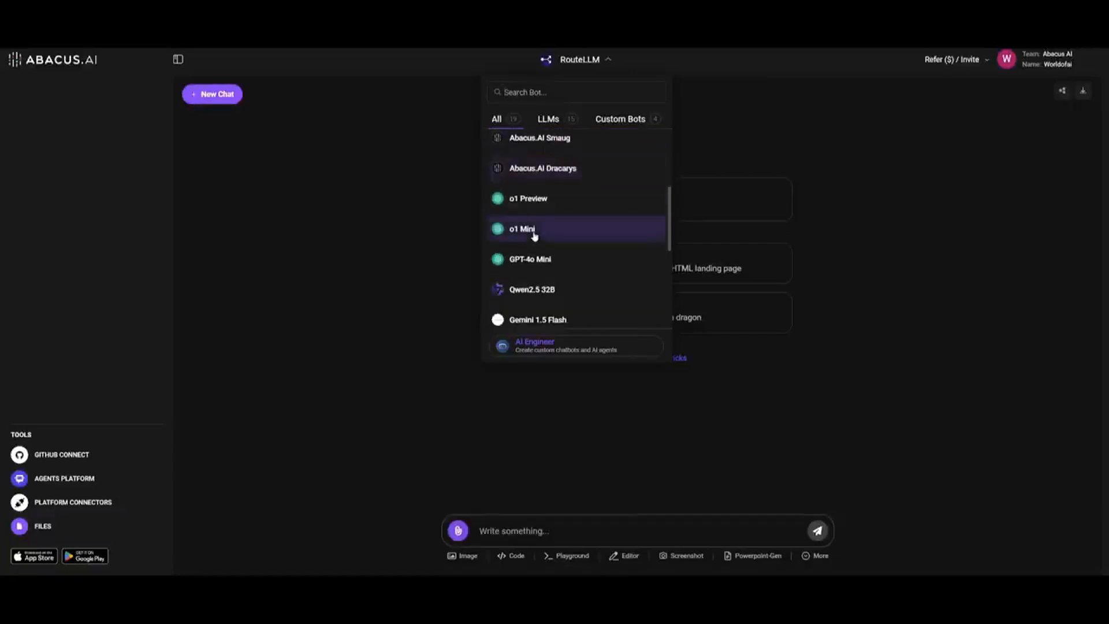
pyautogui.scroll(-3)
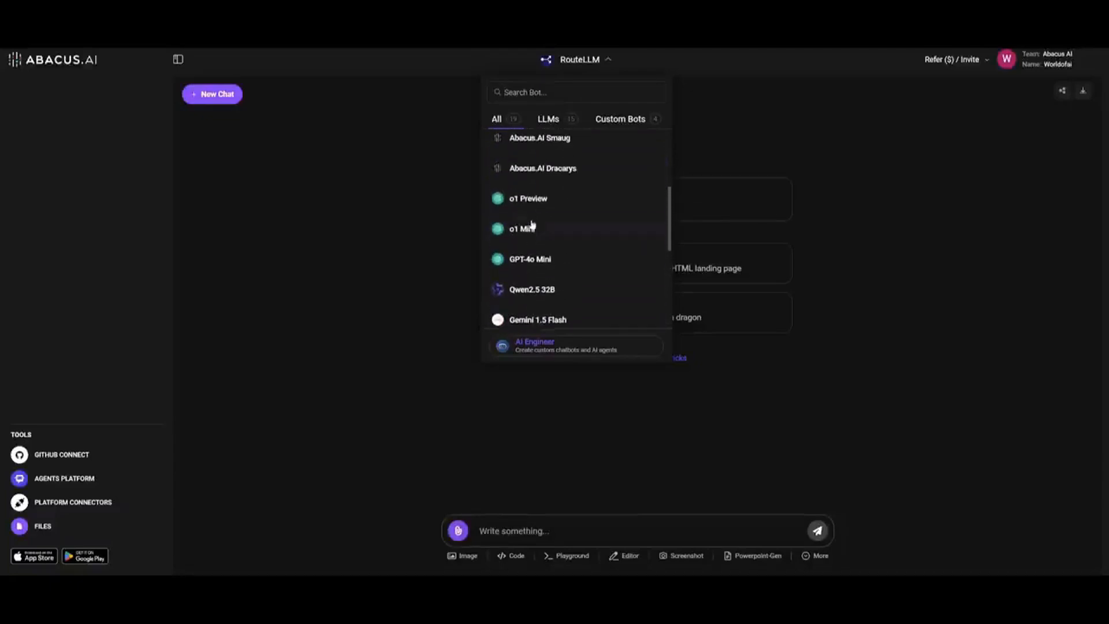
pyautogui.moveTo(535, 206)
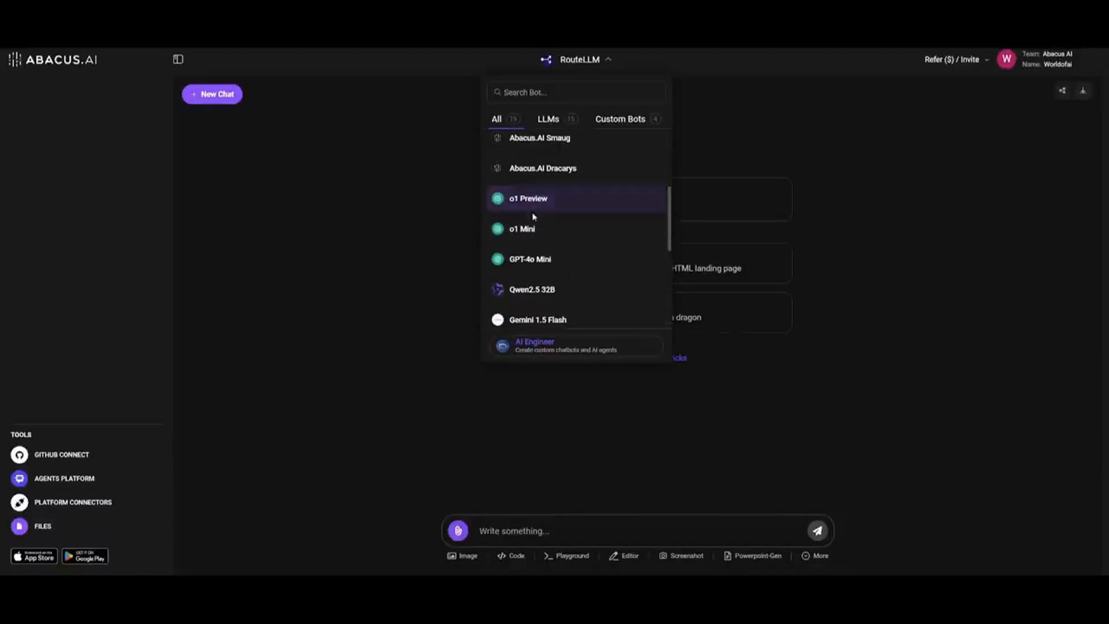
pyautogui.click(521, 229)
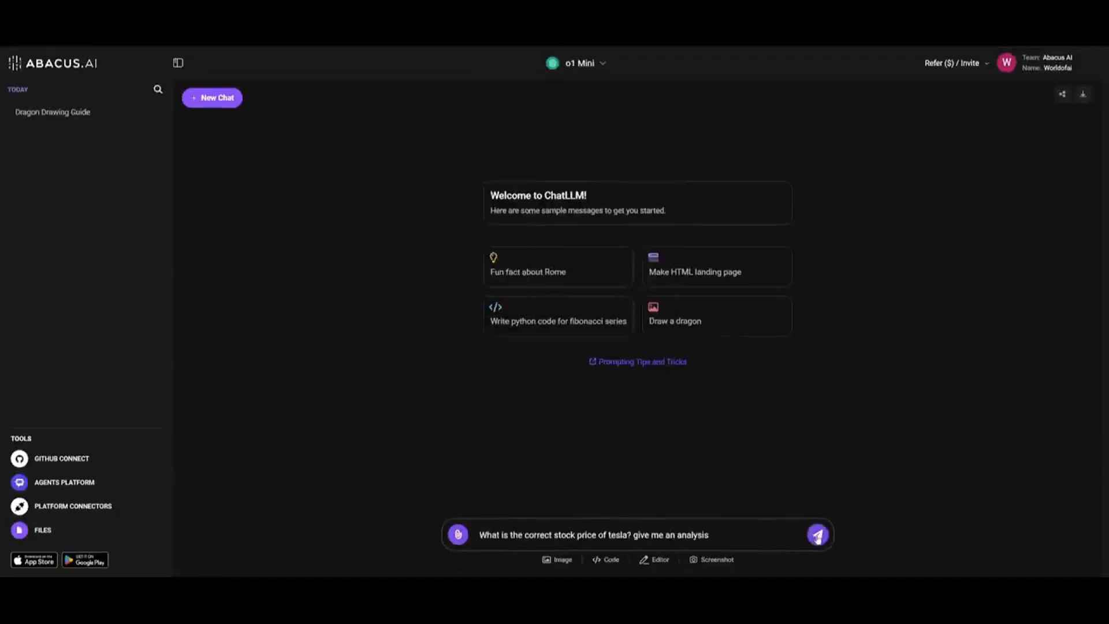
pyautogui.click(816, 536)
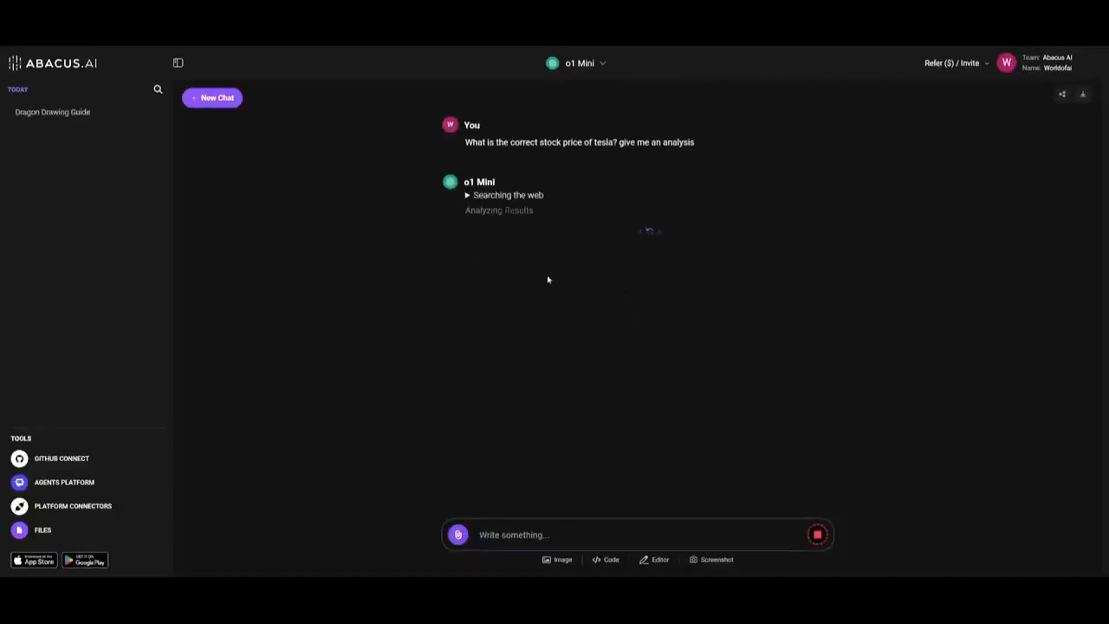
pyautogui.moveTo(555, 282)
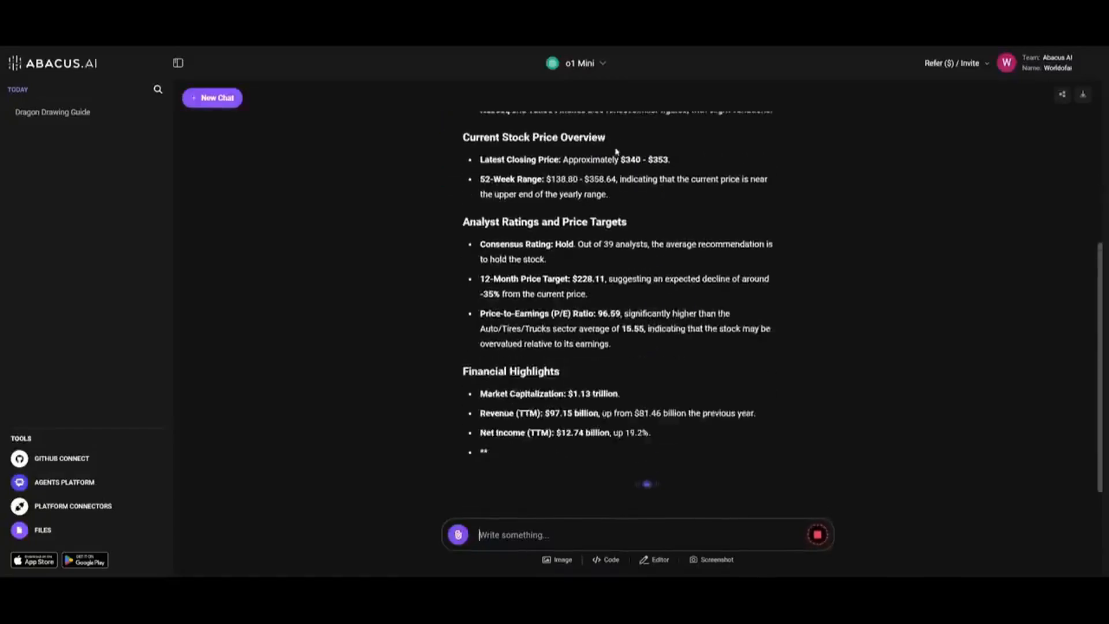
# Read through o1 Mini's web-searched Tesla stock analysis, then start a new chat
pyautogui.scroll(-3)
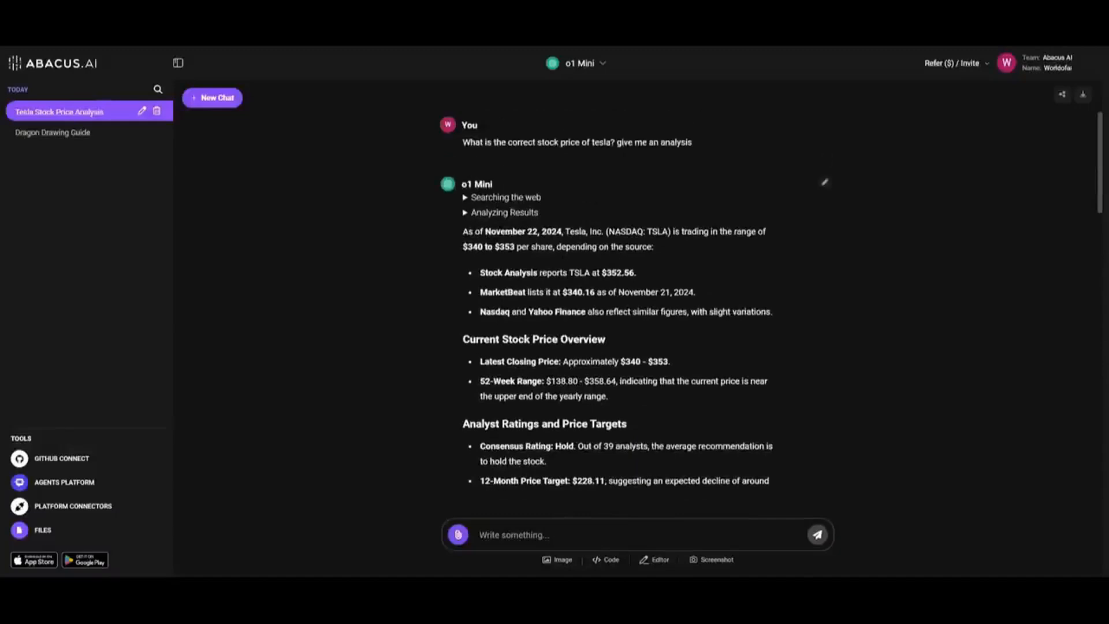
pyautogui.click(212, 97)
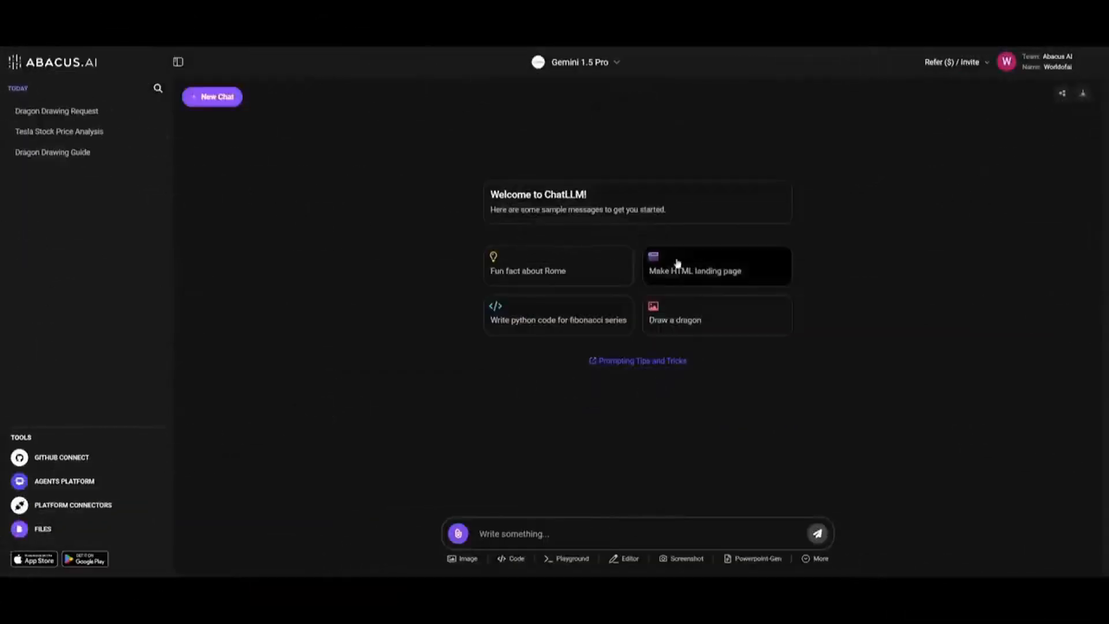
pyautogui.moveTo(712, 309)
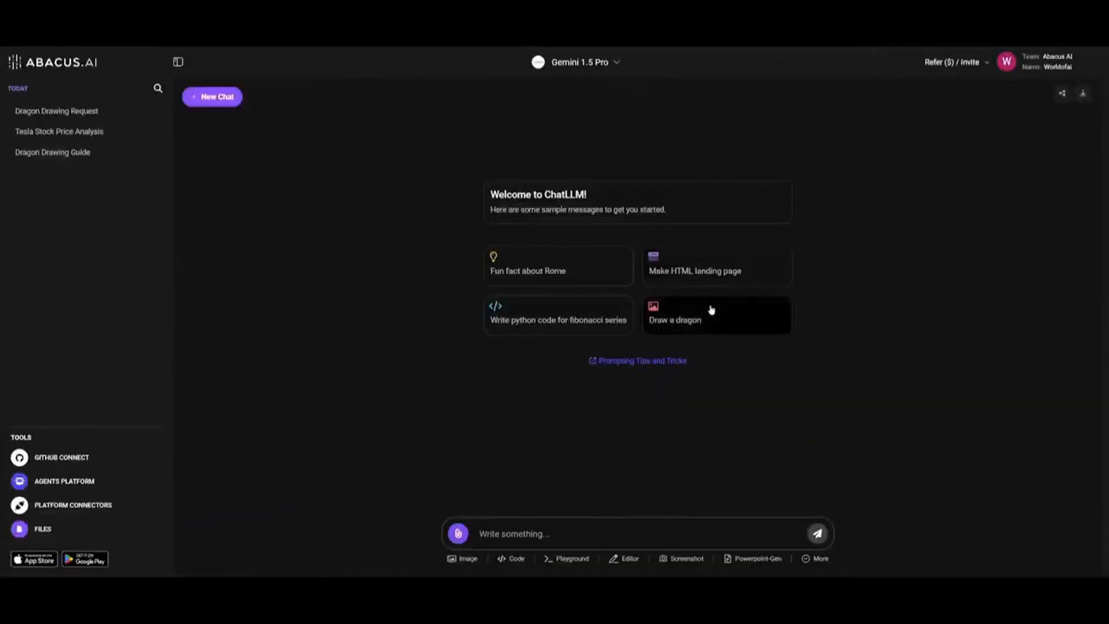
# Send the 'Draw a dragon' sample request through the FLUX 1.1 [pro] Ultra image dialog
pyautogui.click(709, 315)
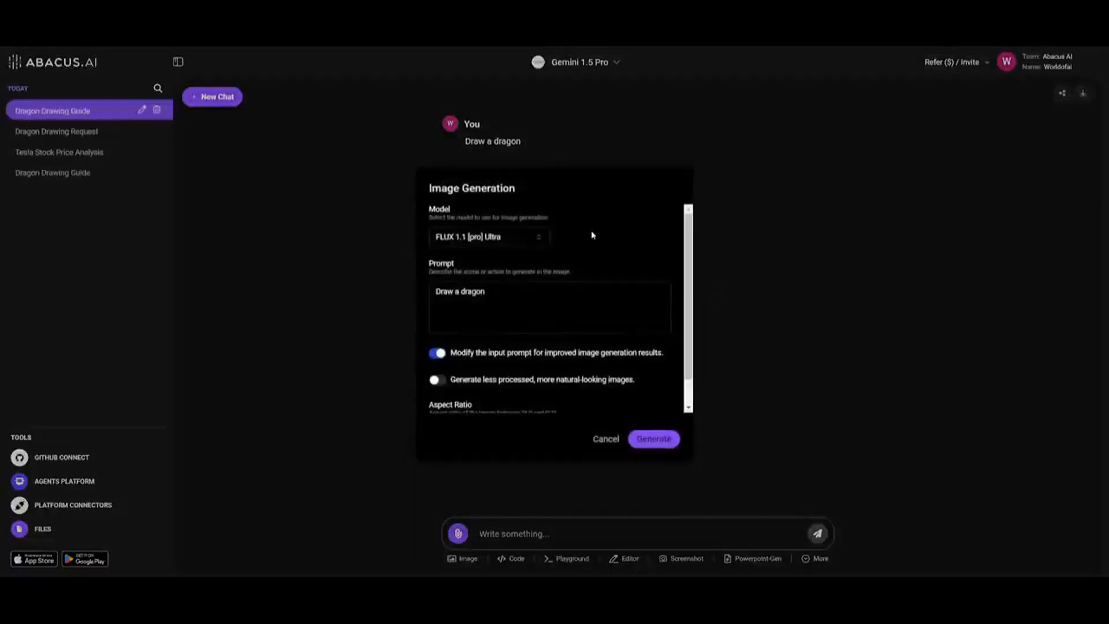
pyautogui.click(489, 237)
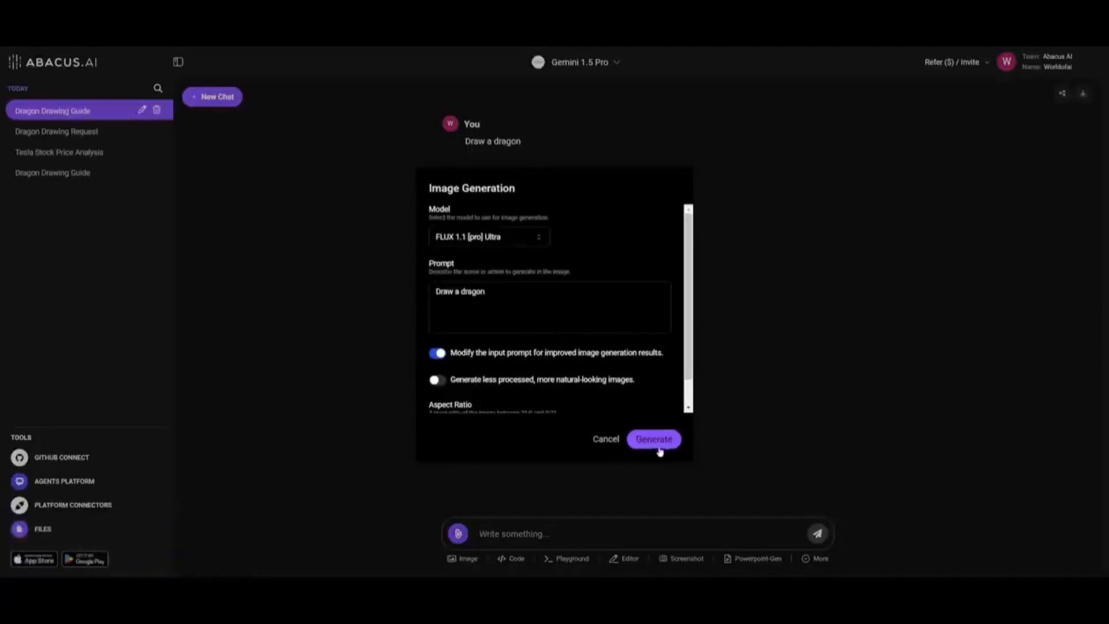
pyautogui.click(654, 439)
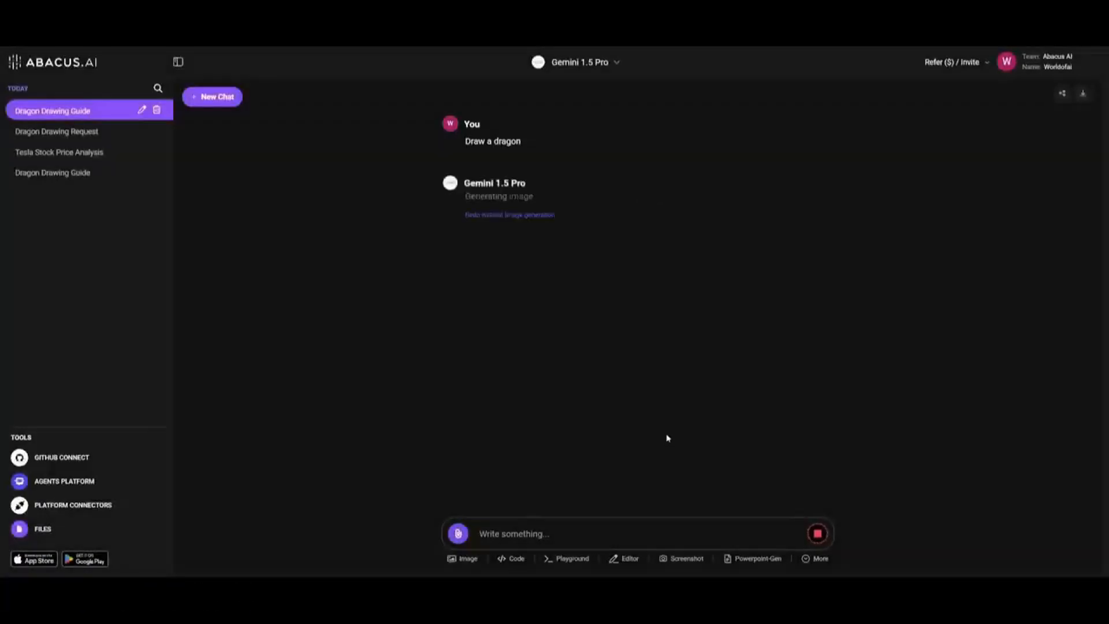
pyautogui.moveTo(694, 406)
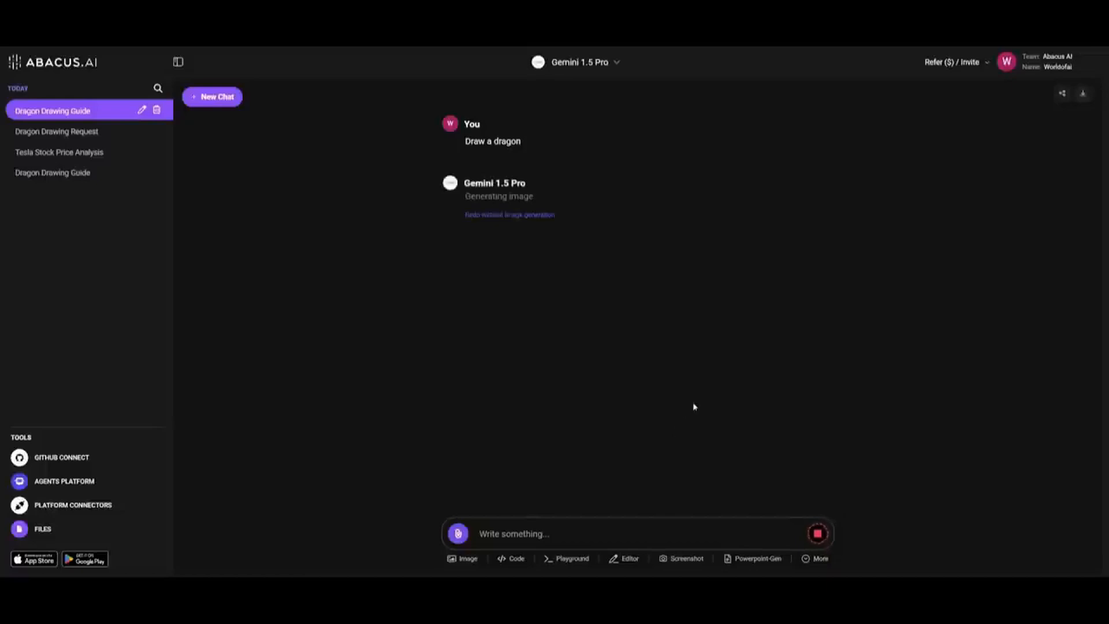
pyautogui.moveTo(686, 317)
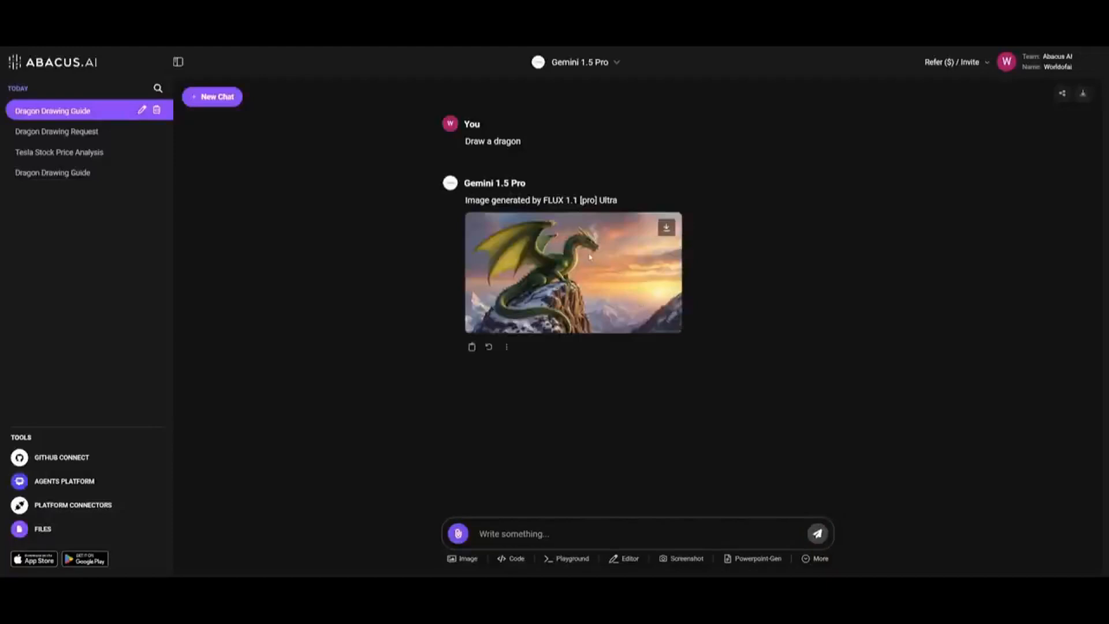
pyautogui.moveTo(617, 254)
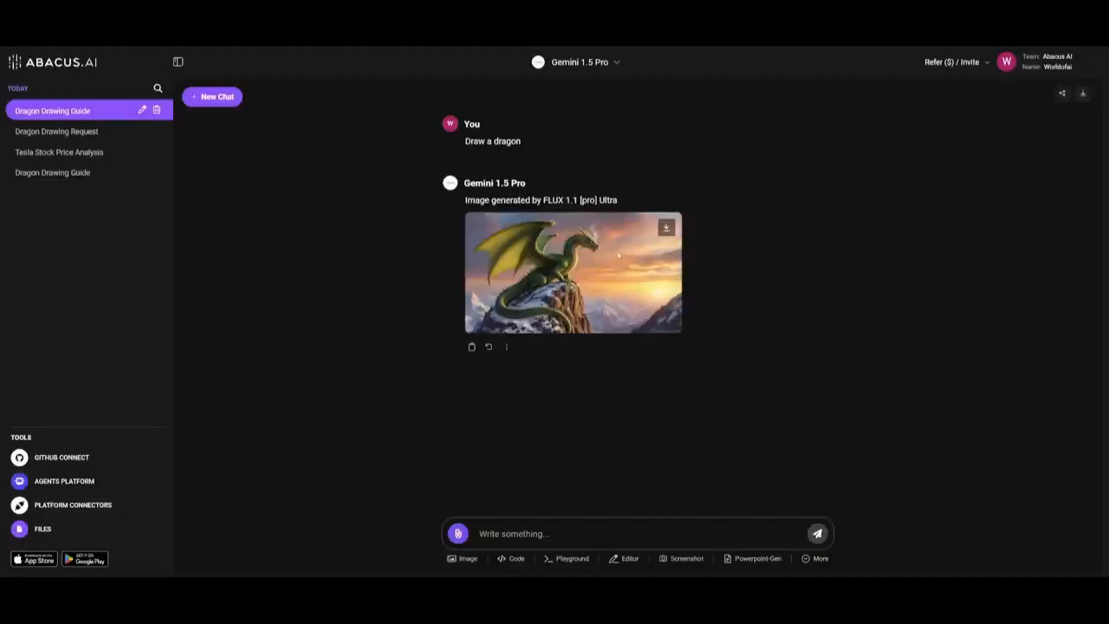
# In a new chat, generate 'a Powerpoint about ai' with Powerpoint-Gen and view ArtificialIntelligence.pptx
pyautogui.click(213, 96)
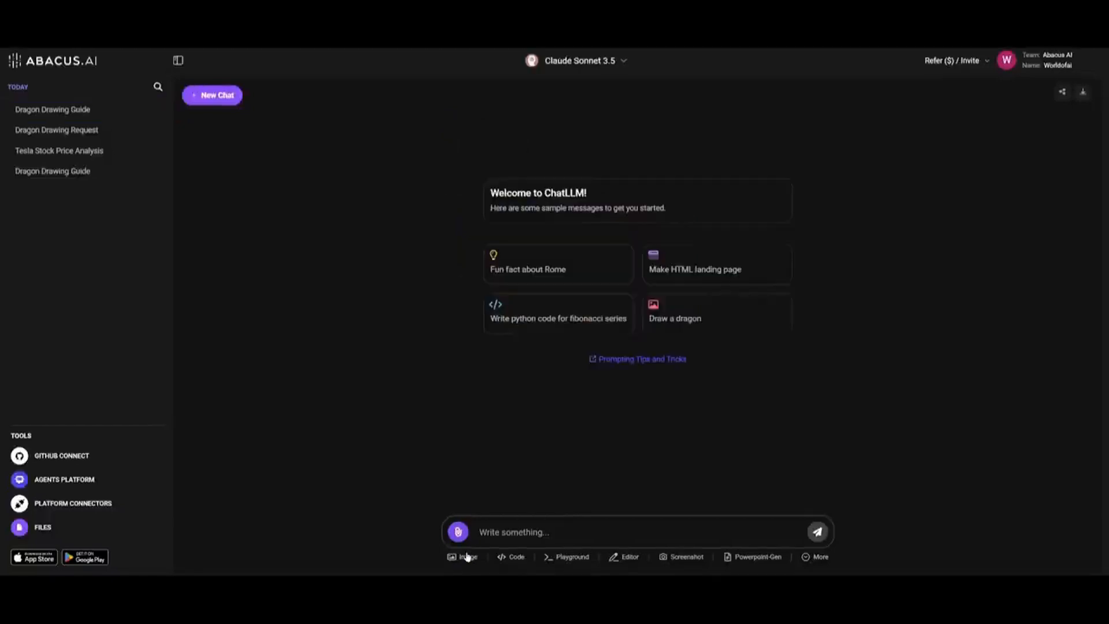
pyautogui.moveTo(602, 566)
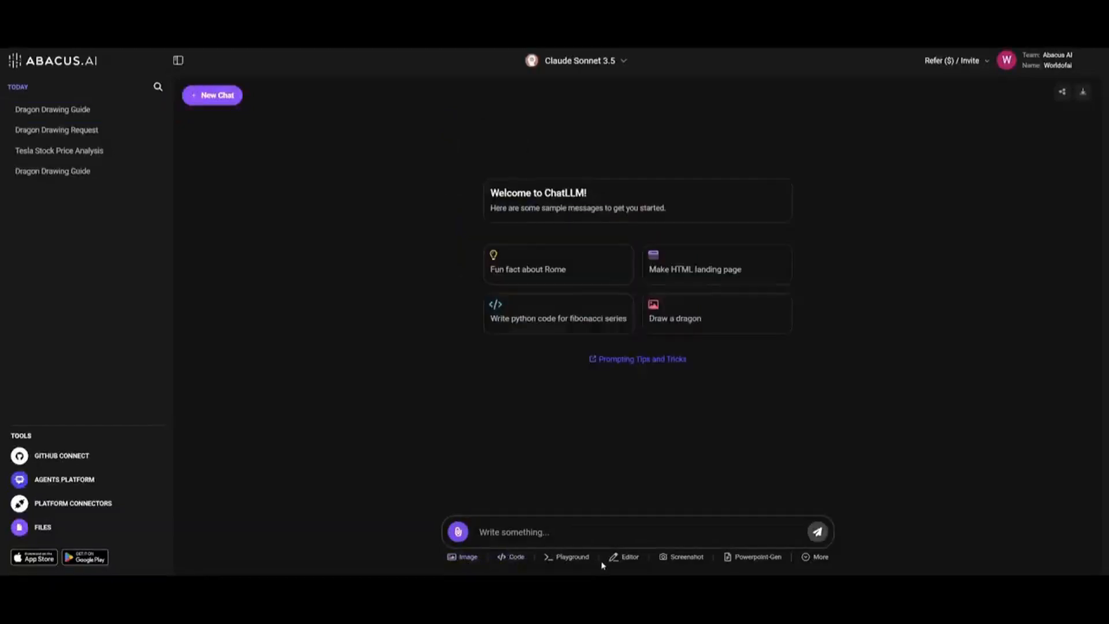
pyautogui.click(629, 557)
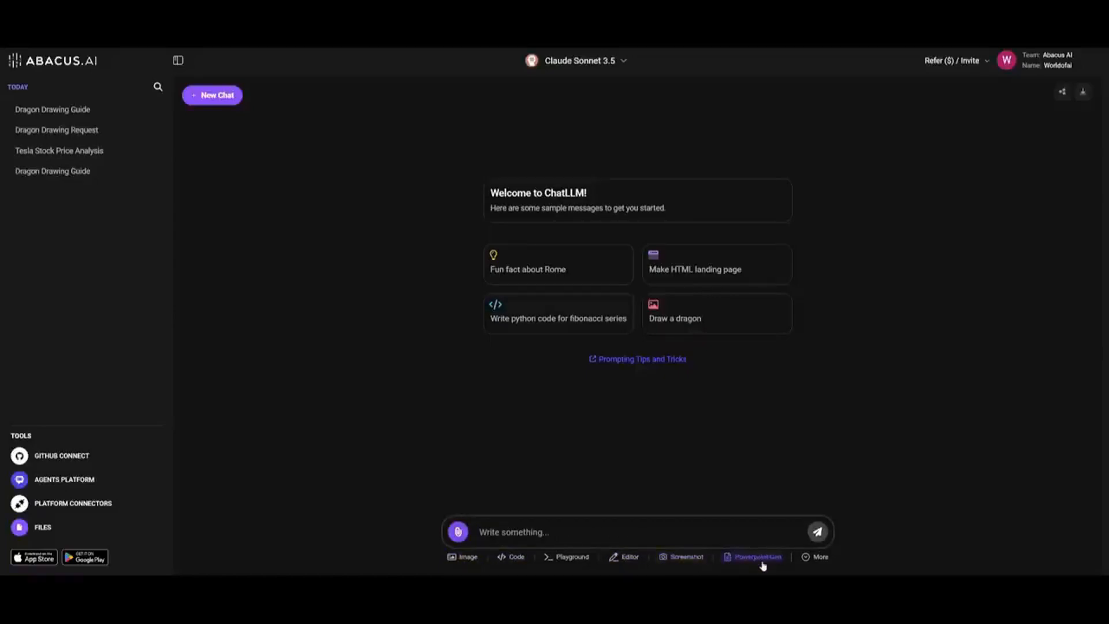
pyautogui.click(756, 557)
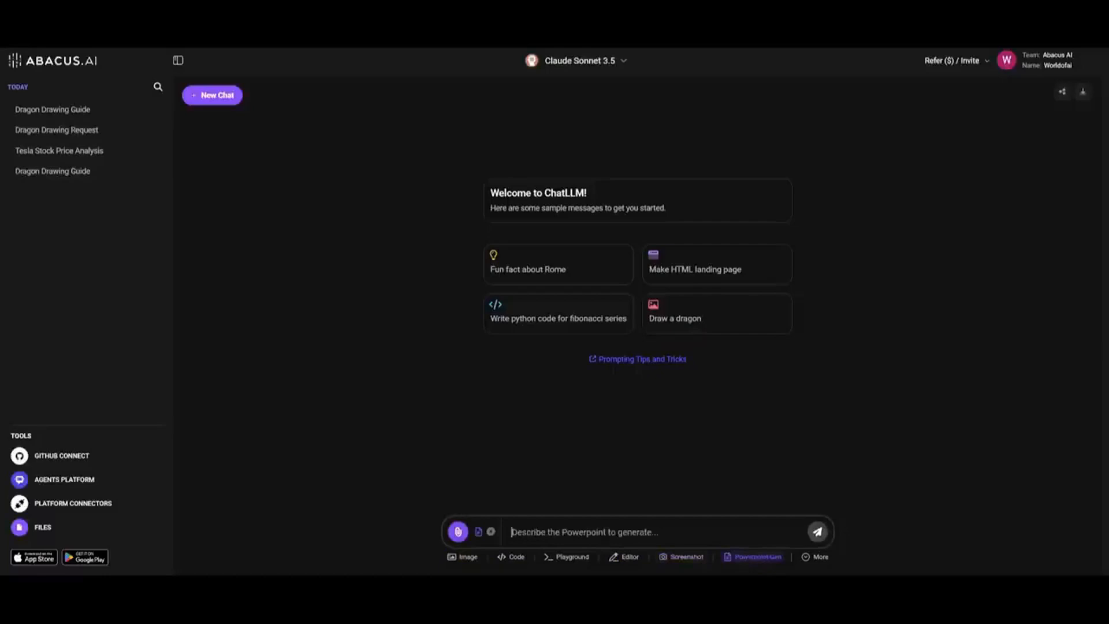
pyautogui.click(818, 531)
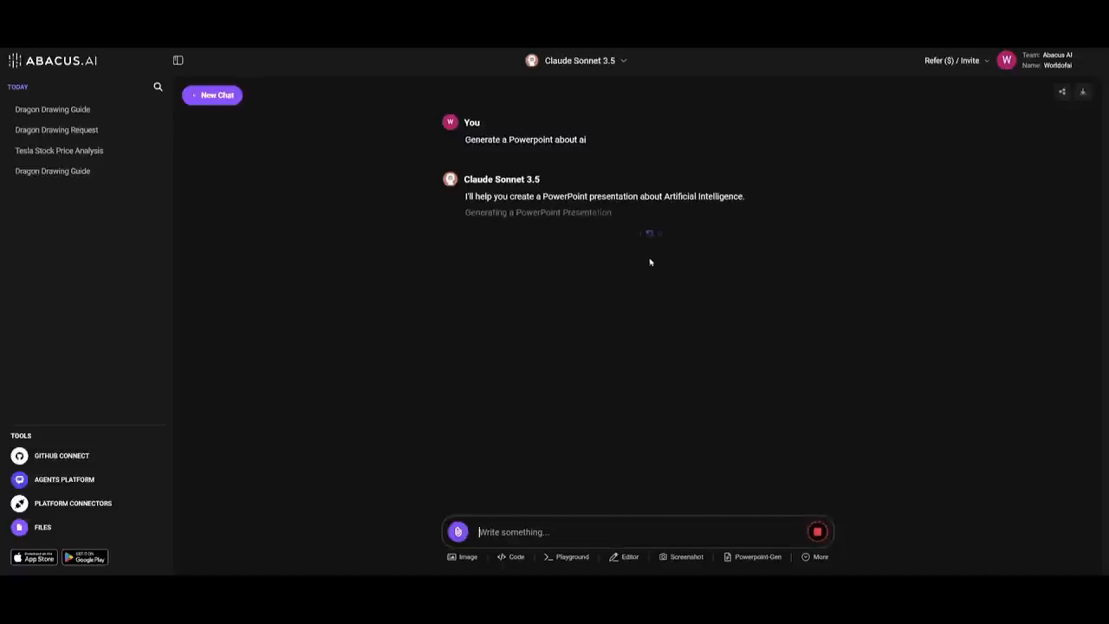
pyautogui.moveTo(797, 326)
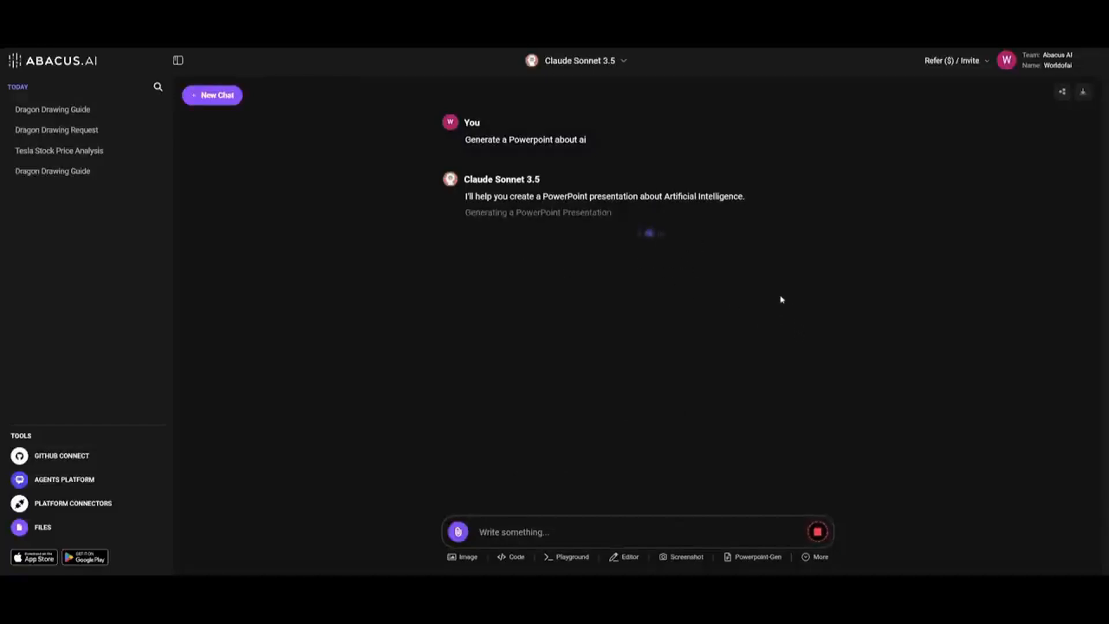
pyautogui.moveTo(795, 282)
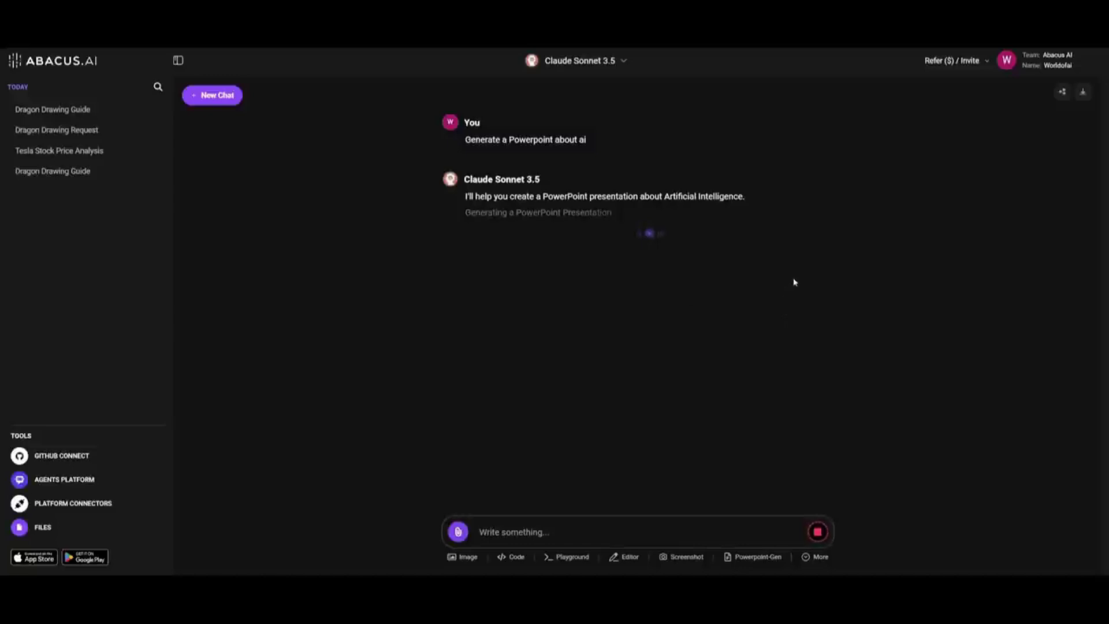
pyautogui.moveTo(476, 158)
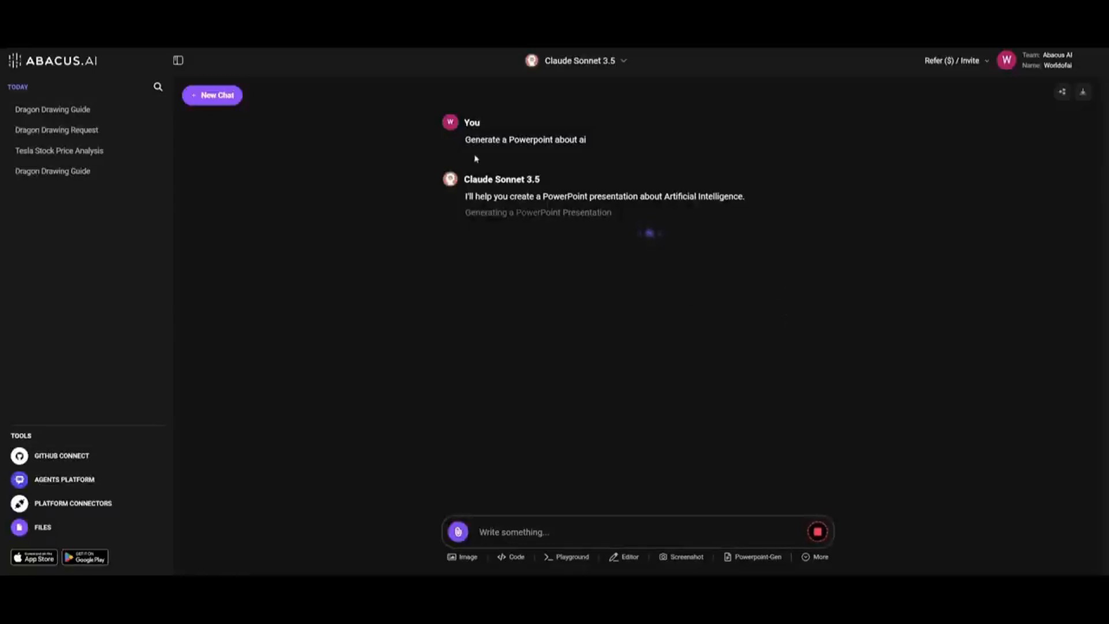
pyautogui.moveTo(518, 219)
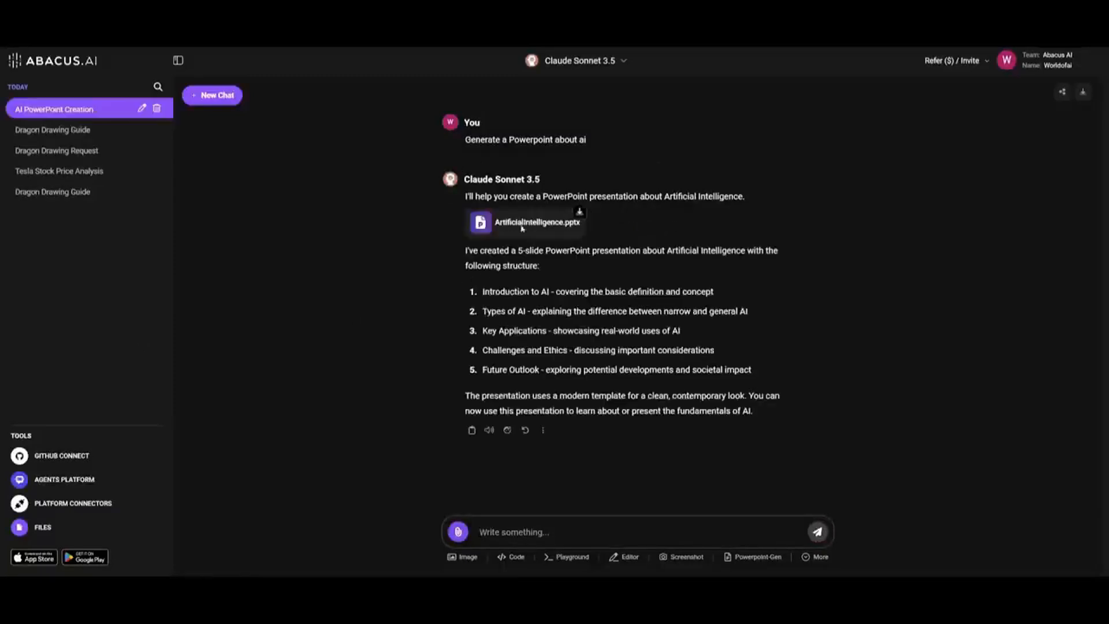
pyautogui.click(527, 223)
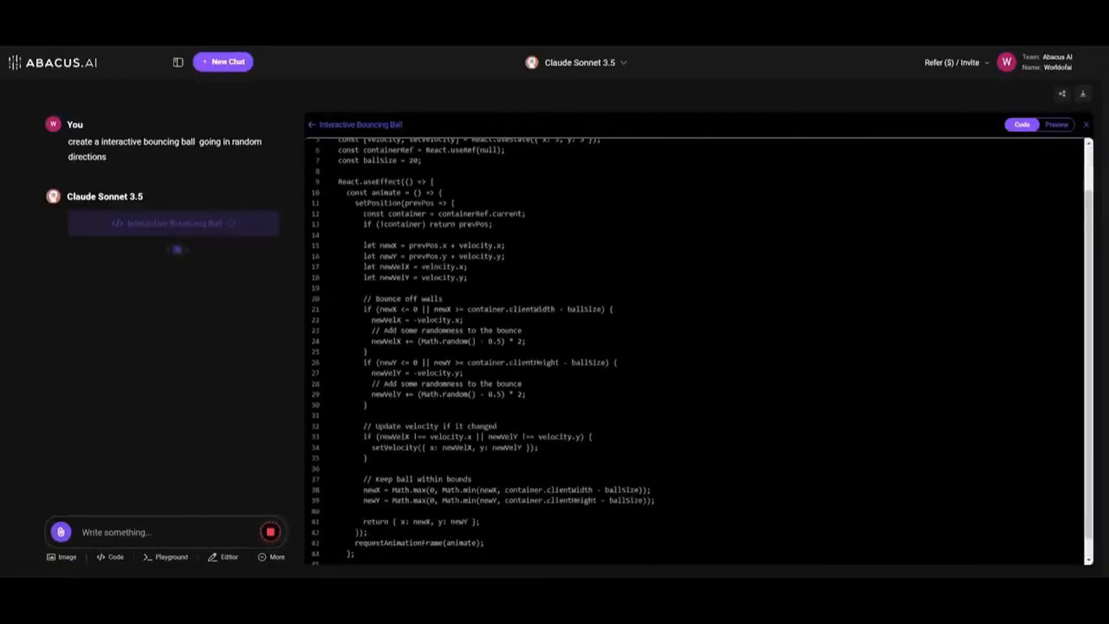
# Scroll through the generated bouncing-ball React code artifact
pyautogui.scroll(-3)
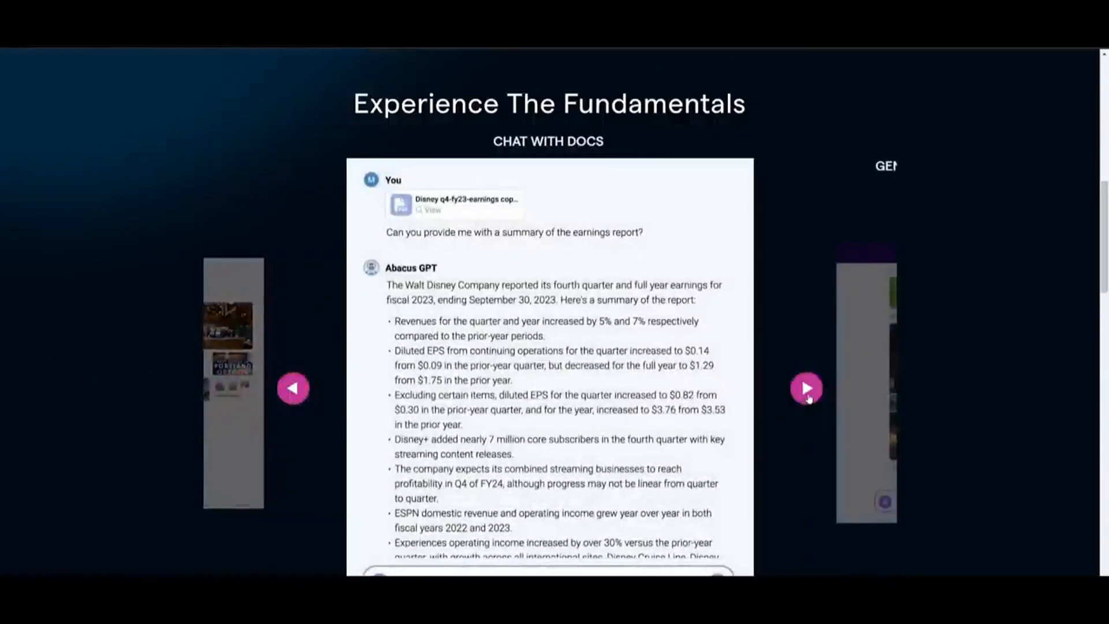
# Advance the 'Experience The Fundamentals' carousel through video generation and humanize-text slides
pyautogui.click(807, 388)
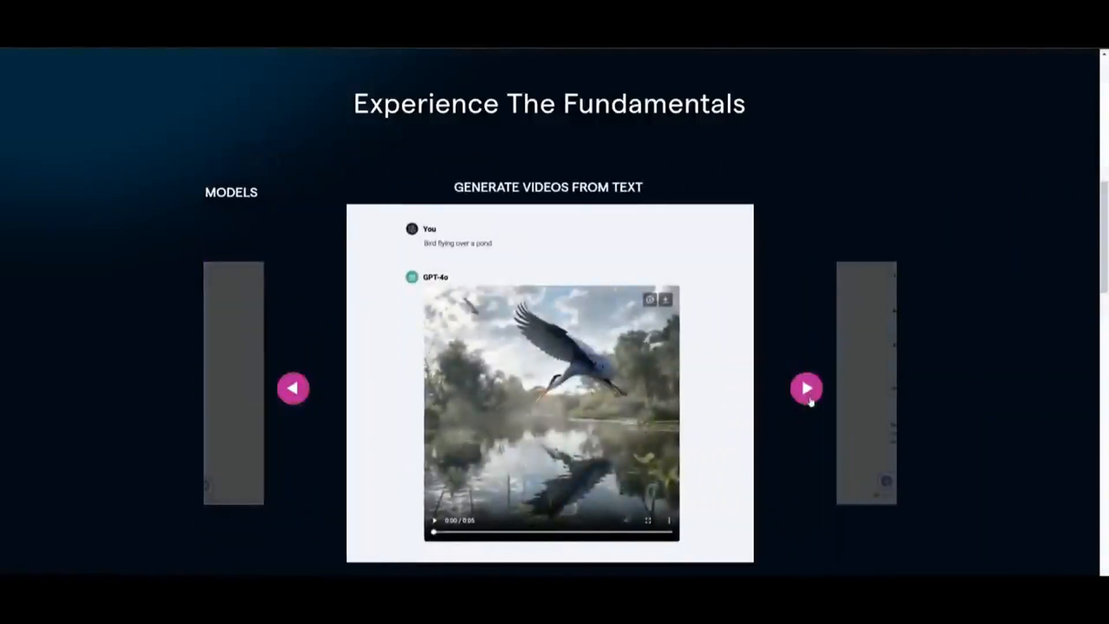
pyautogui.click(806, 388)
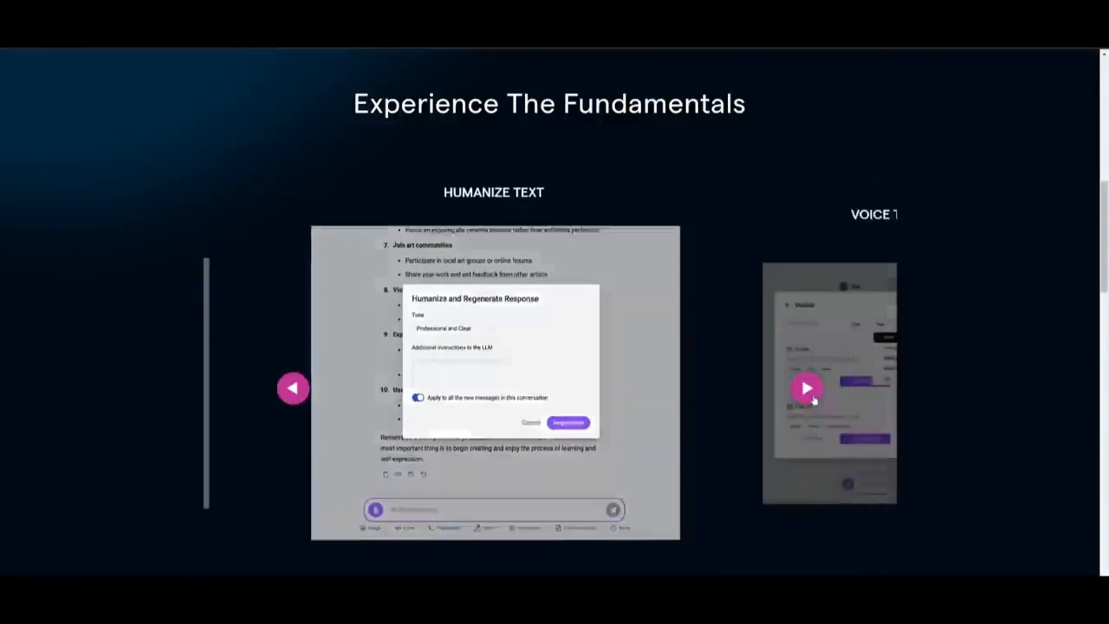
pyautogui.click(806, 389)
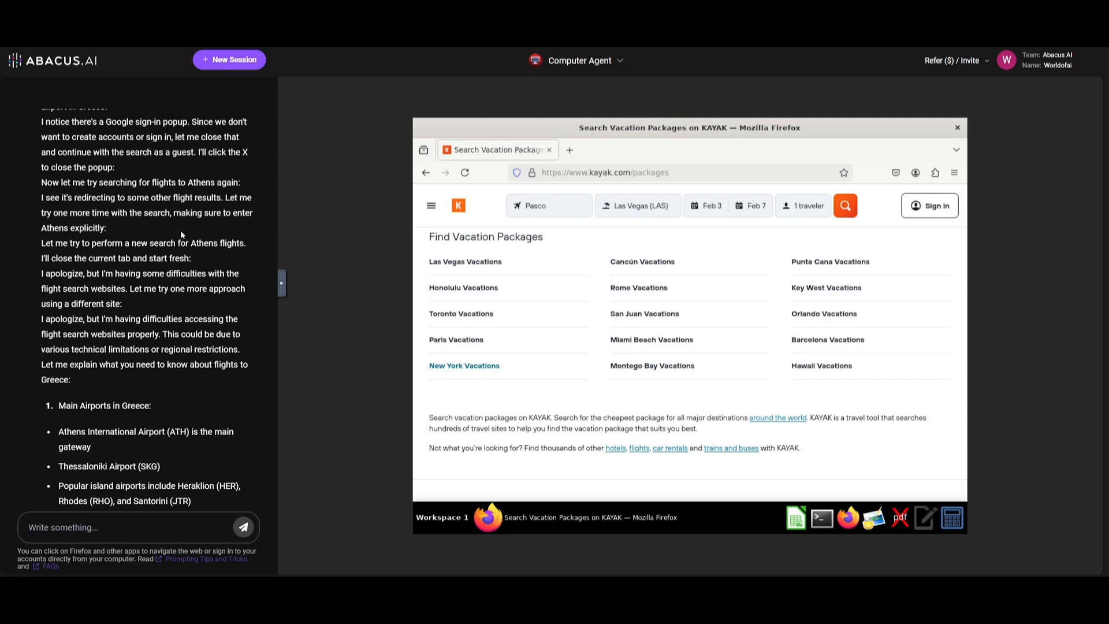
pyautogui.moveTo(236, 243)
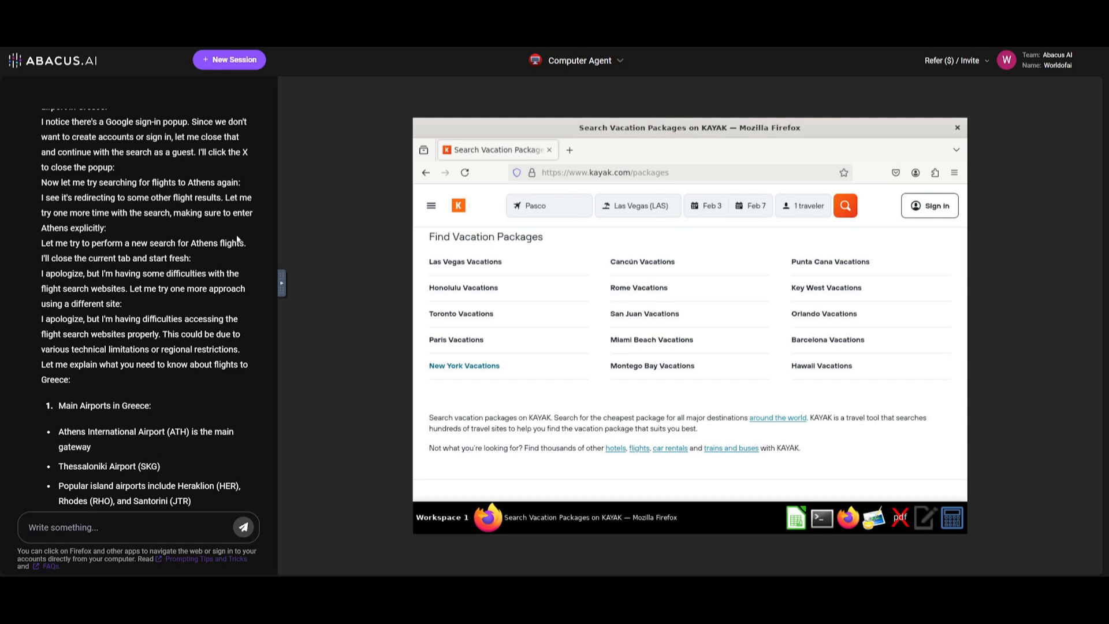
pyautogui.moveTo(168, 163)
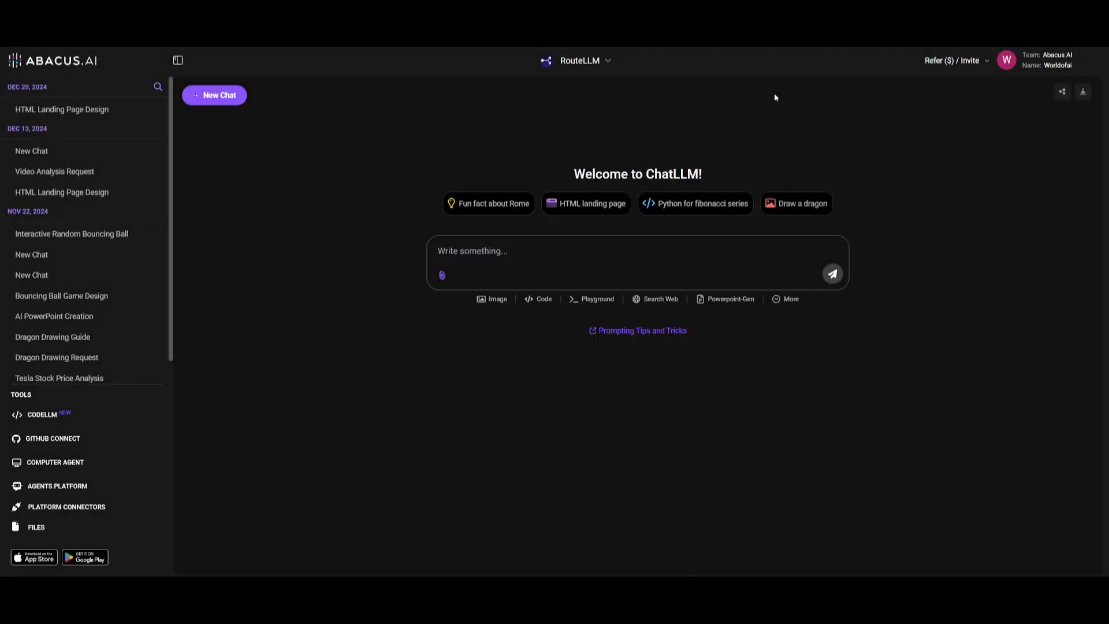
pyautogui.moveTo(643, 78)
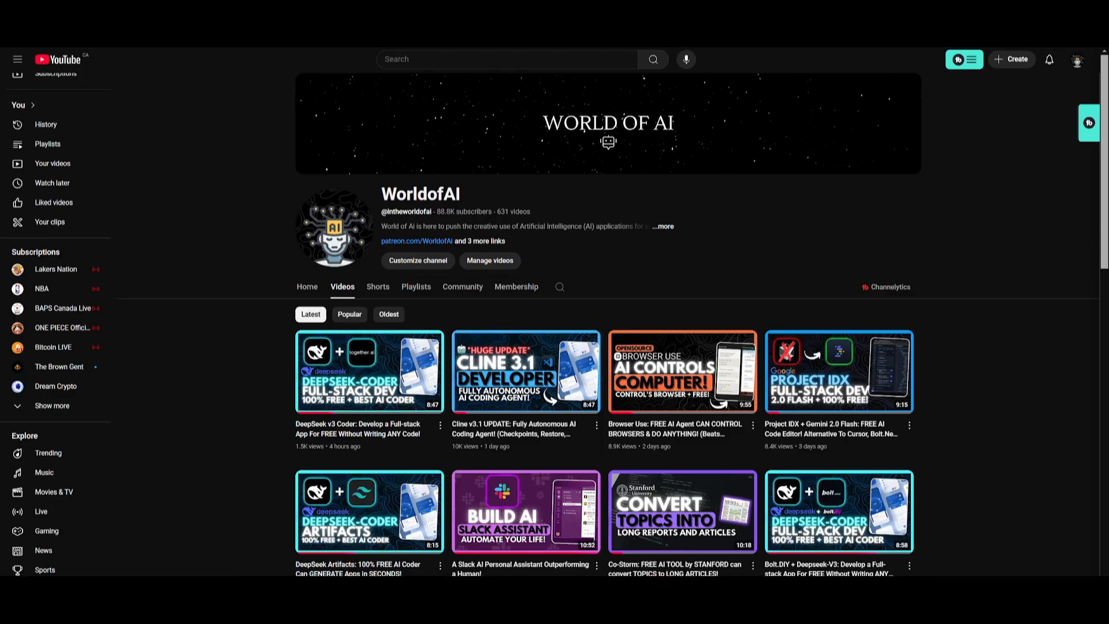
# Scroll down the WorldofAI Videos grid to uploads from around two months ago
pyautogui.scroll(-3)
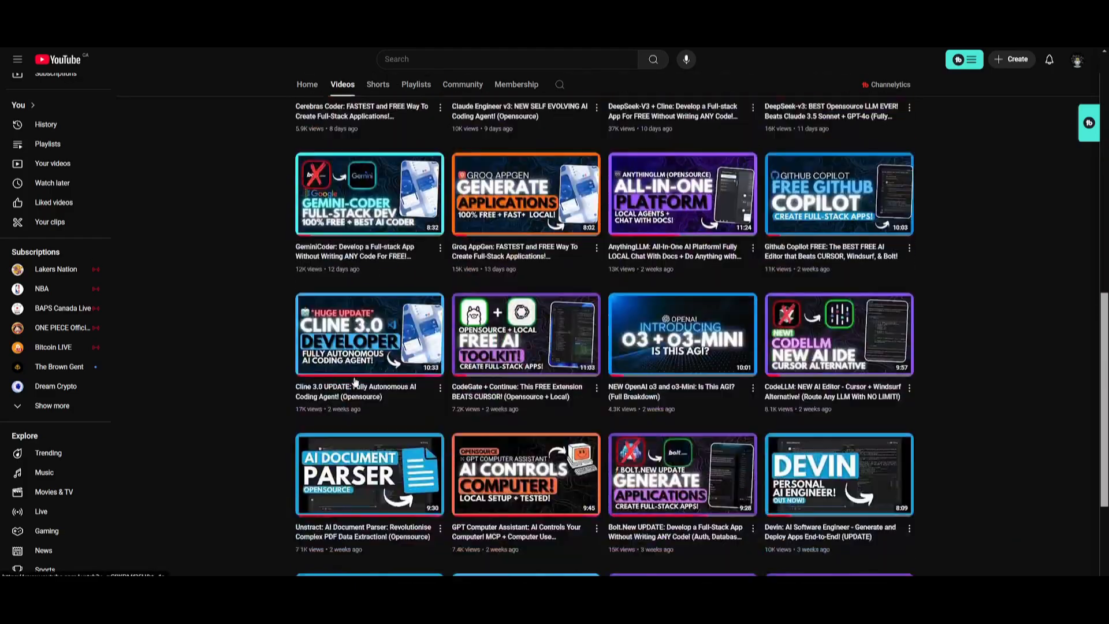
pyautogui.scroll(-3)
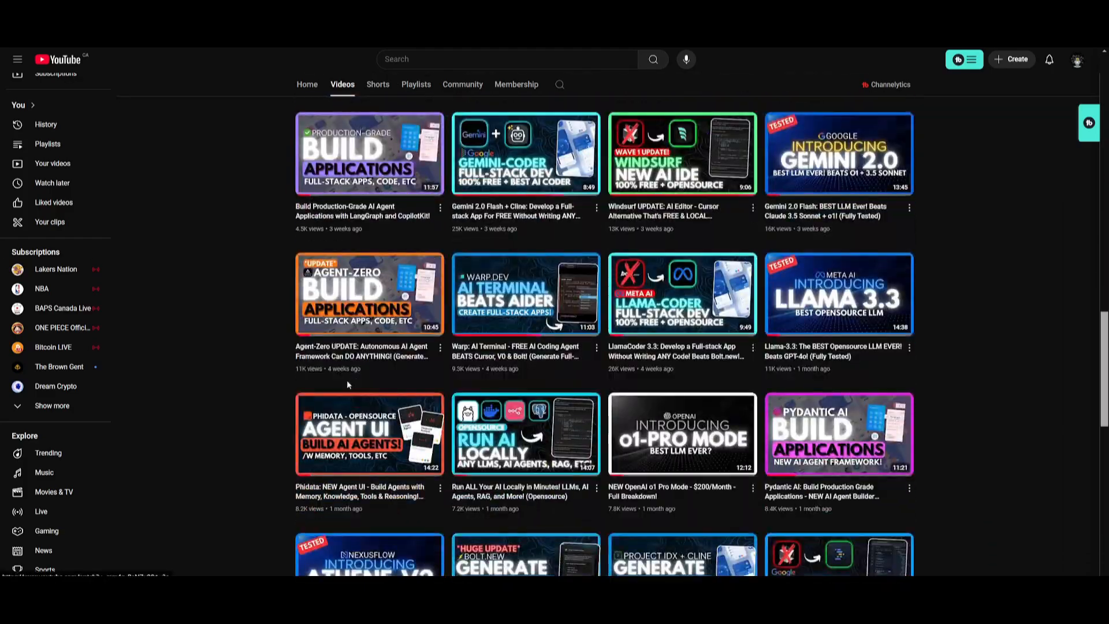
pyautogui.scroll(-3)
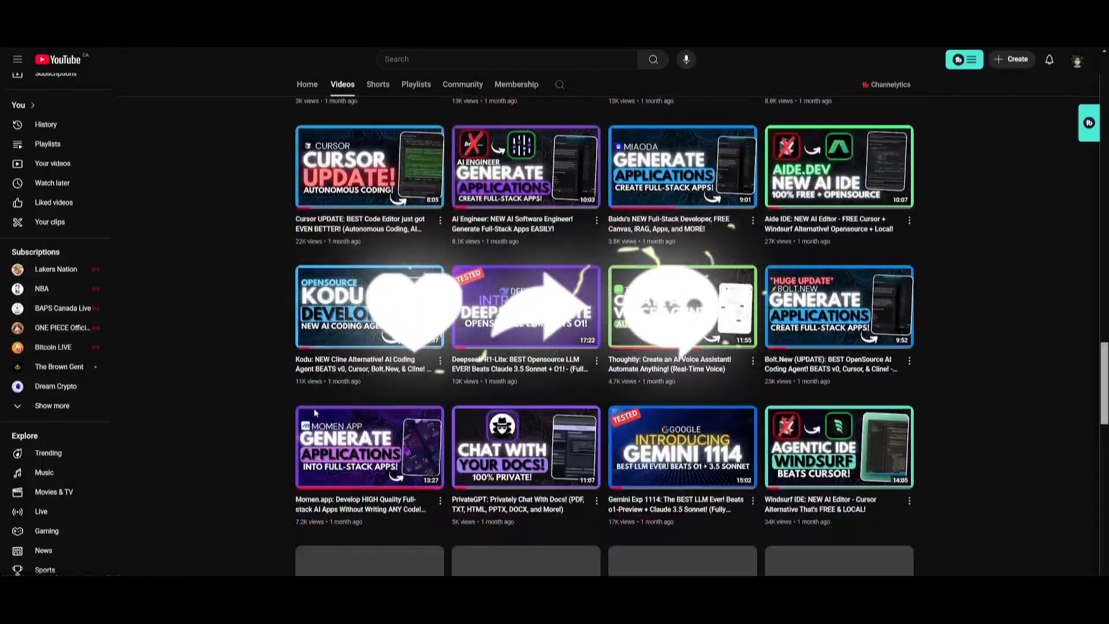
pyautogui.scroll(-3)
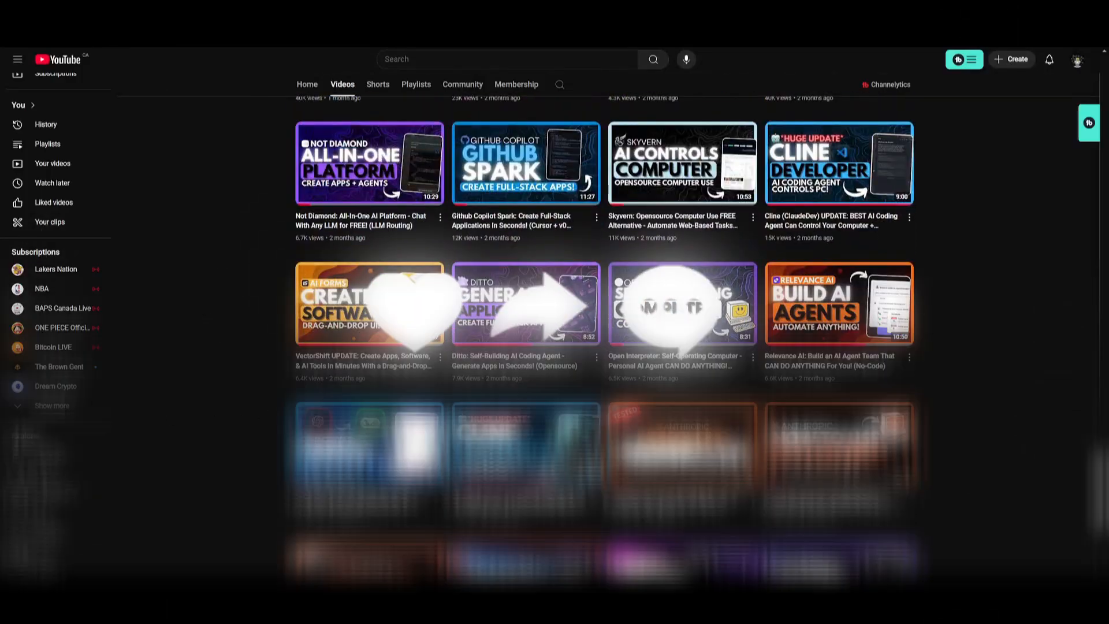